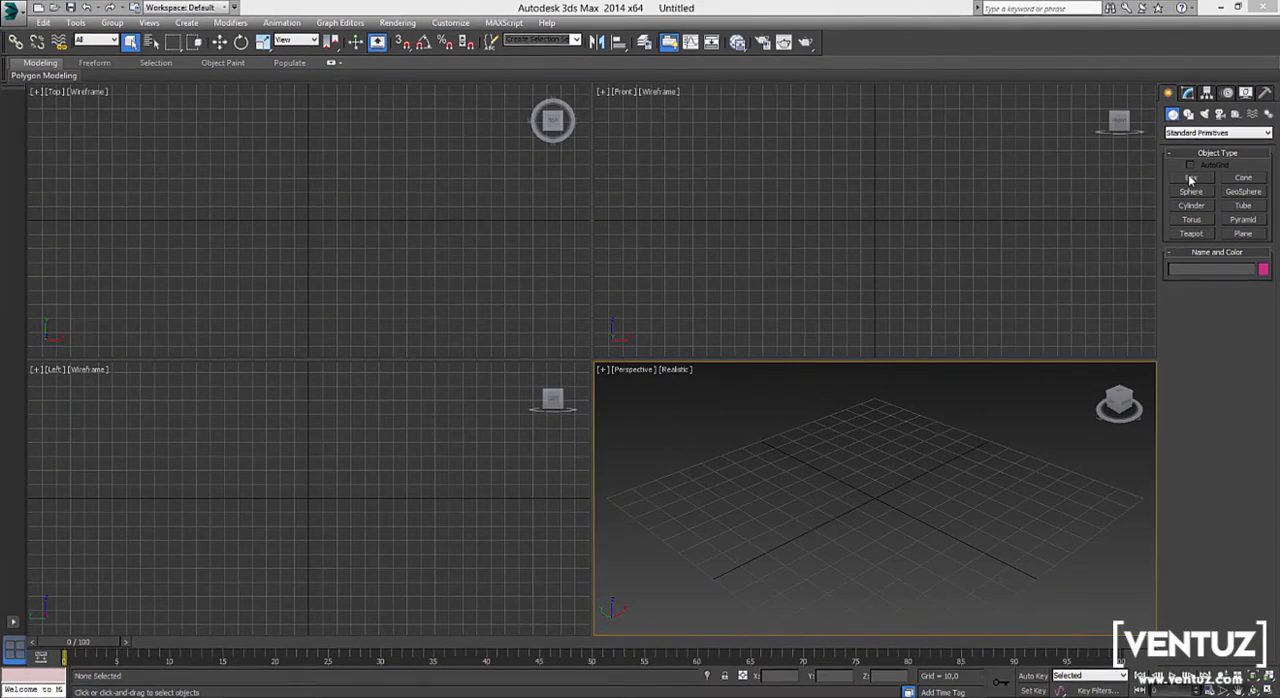
- Create a box and view its parameters: length 40, width 60, height 40
{"action": "left_click", "coordinate": [1190, 177]}
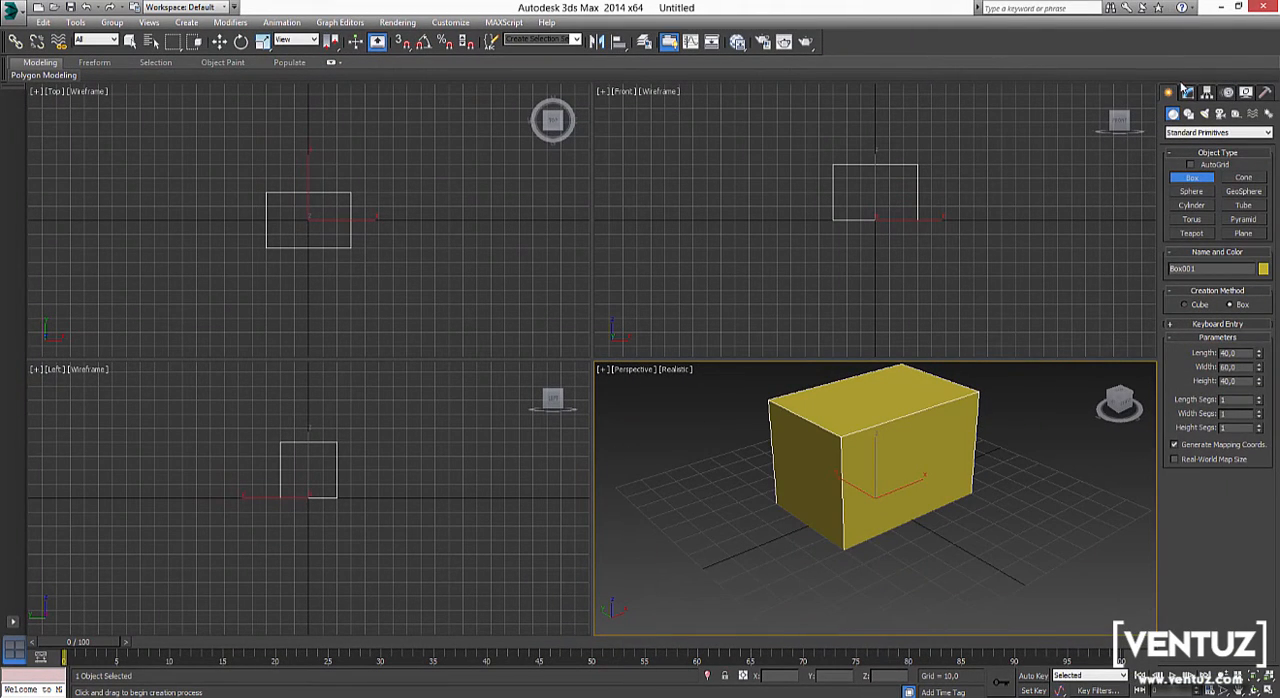
{"action": "left_click", "coordinate": [1187, 92]}
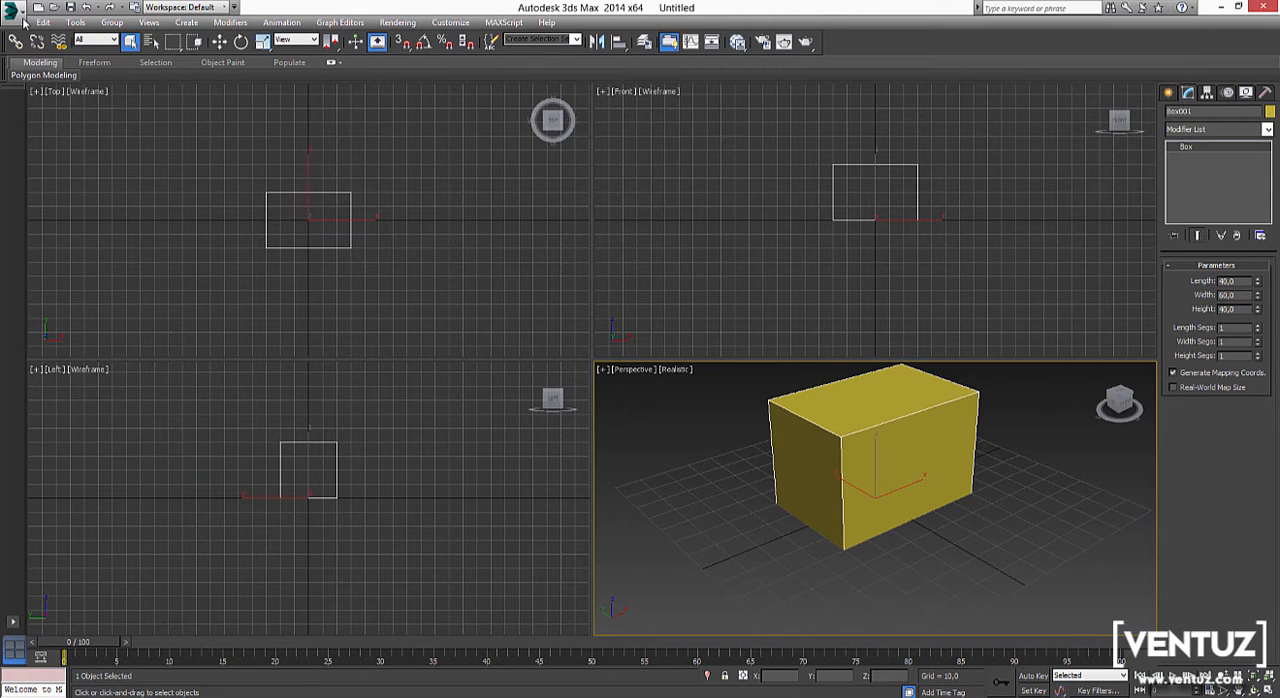
- Open the 3ds Max application menu to reach Export
{"action": "left_click", "coordinate": [10, 8]}
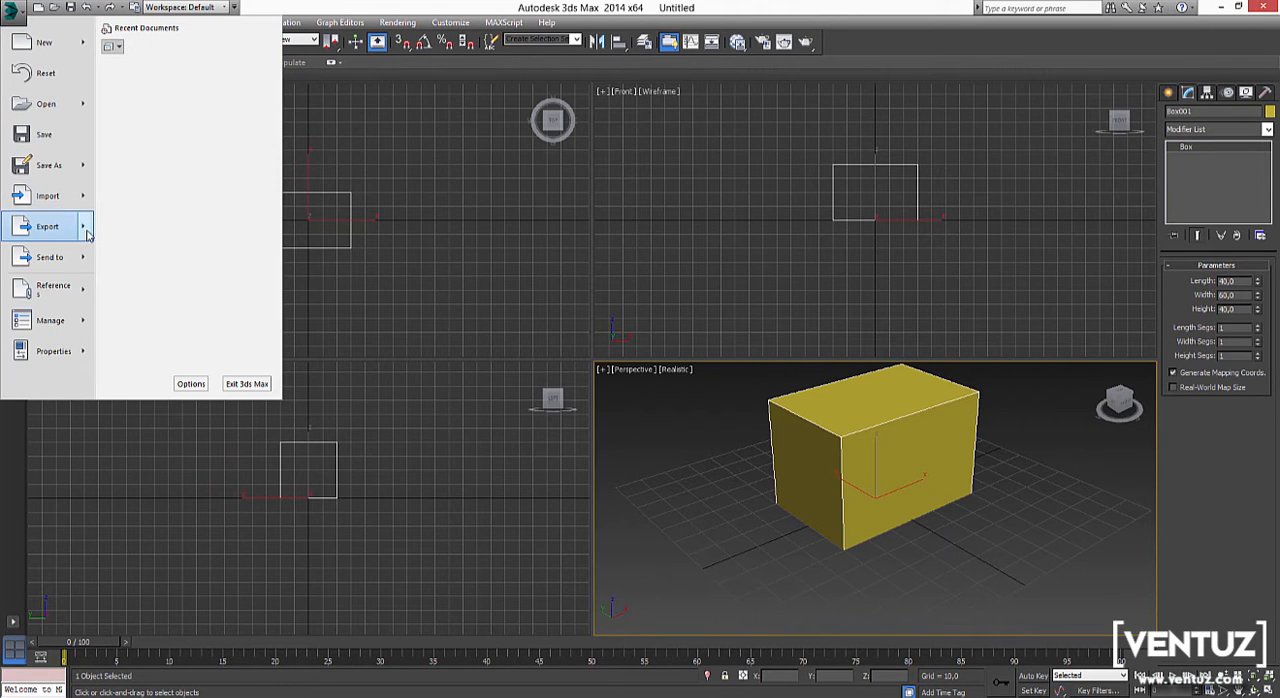
{"action": "mouse_move", "coordinate": [47, 225]}
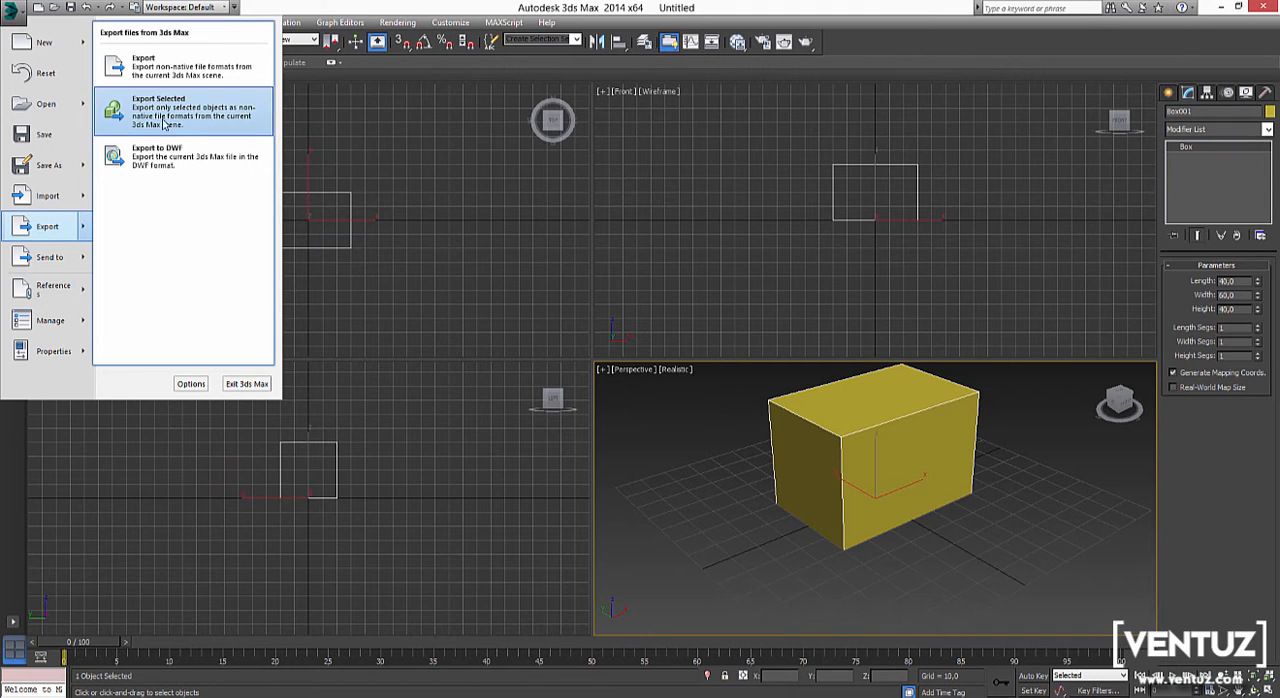
{"action": "mouse_move", "coordinate": [180, 67]}
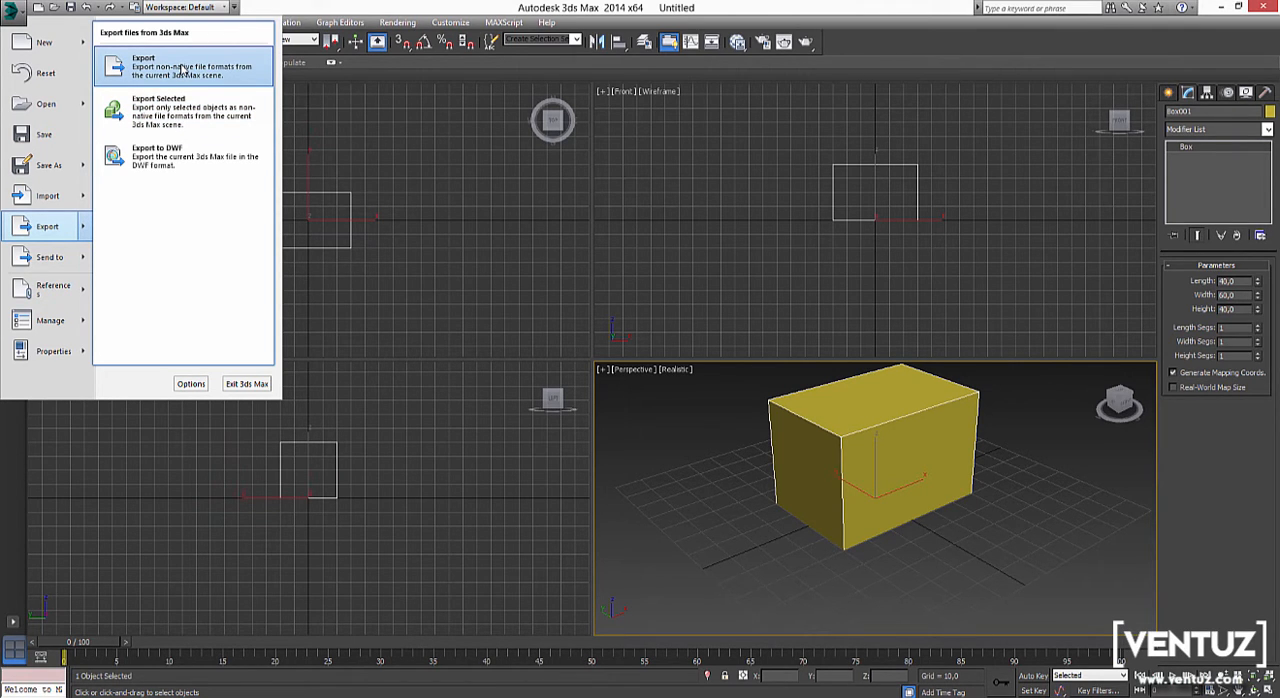
{"action": "mouse_move", "coordinate": [172, 115]}
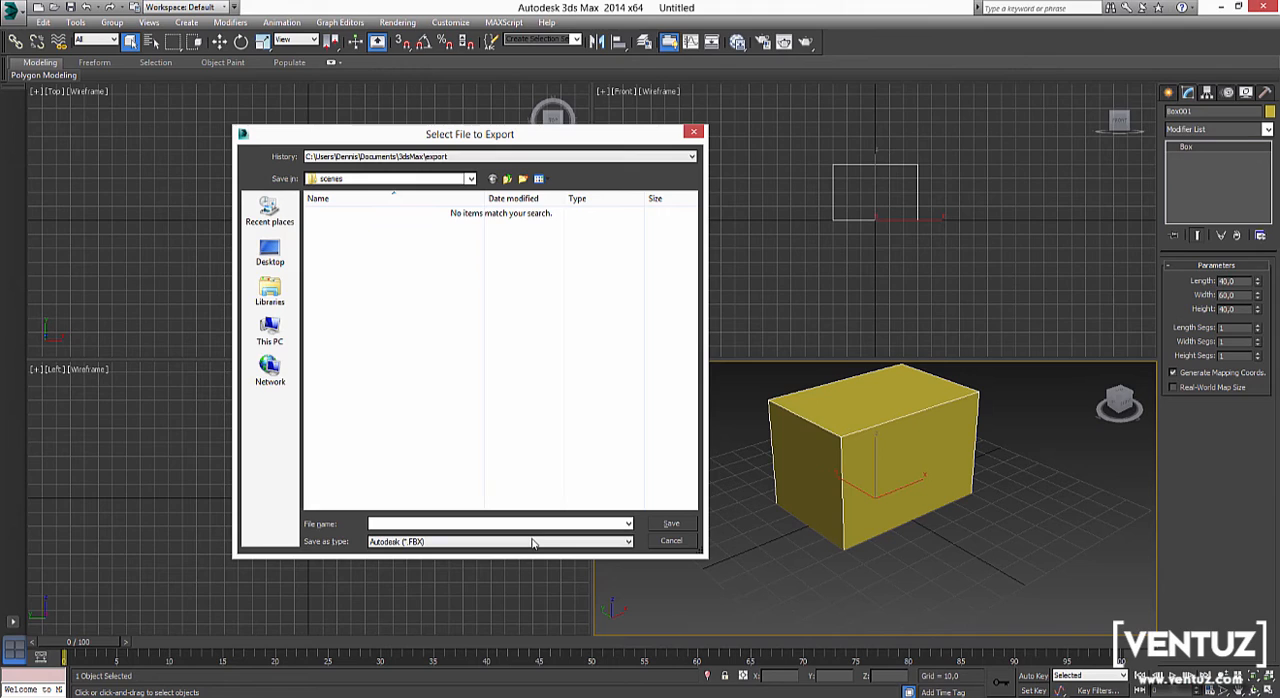
- Show the Save as type format list, including Autodesk Collada (DAE) and OBJ
{"action": "left_click", "coordinate": [530, 541]}
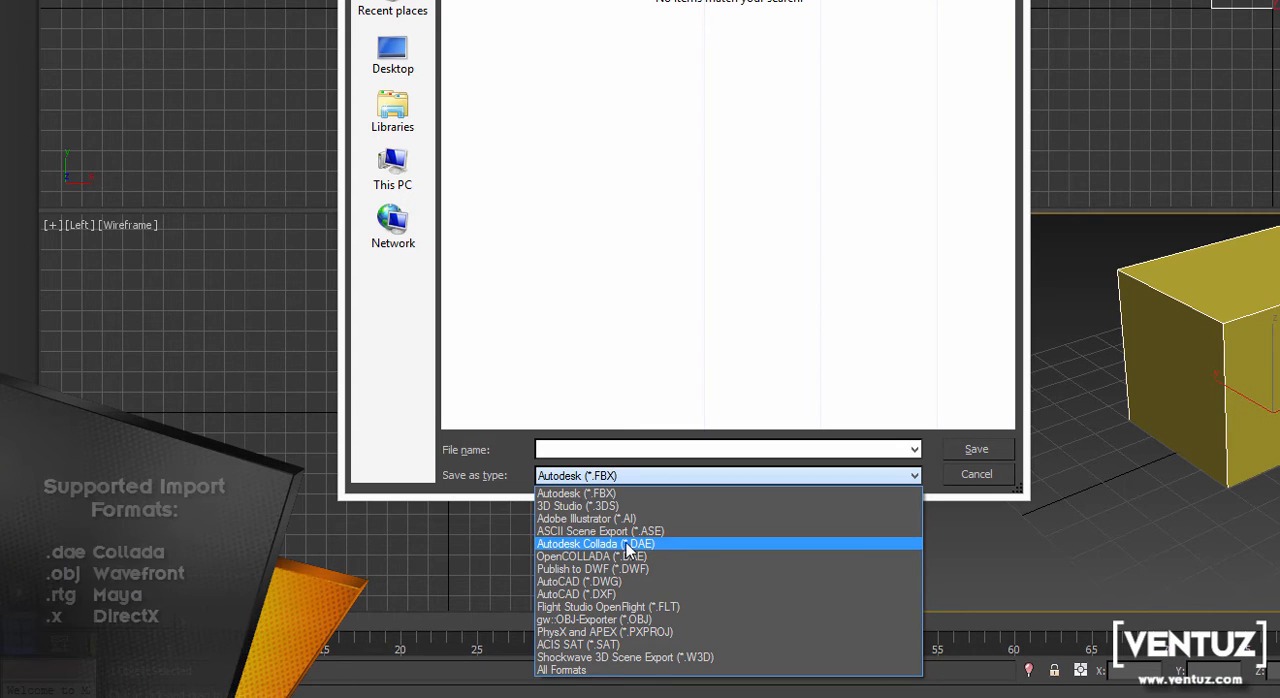
{"action": "mouse_move", "coordinate": [675, 644]}
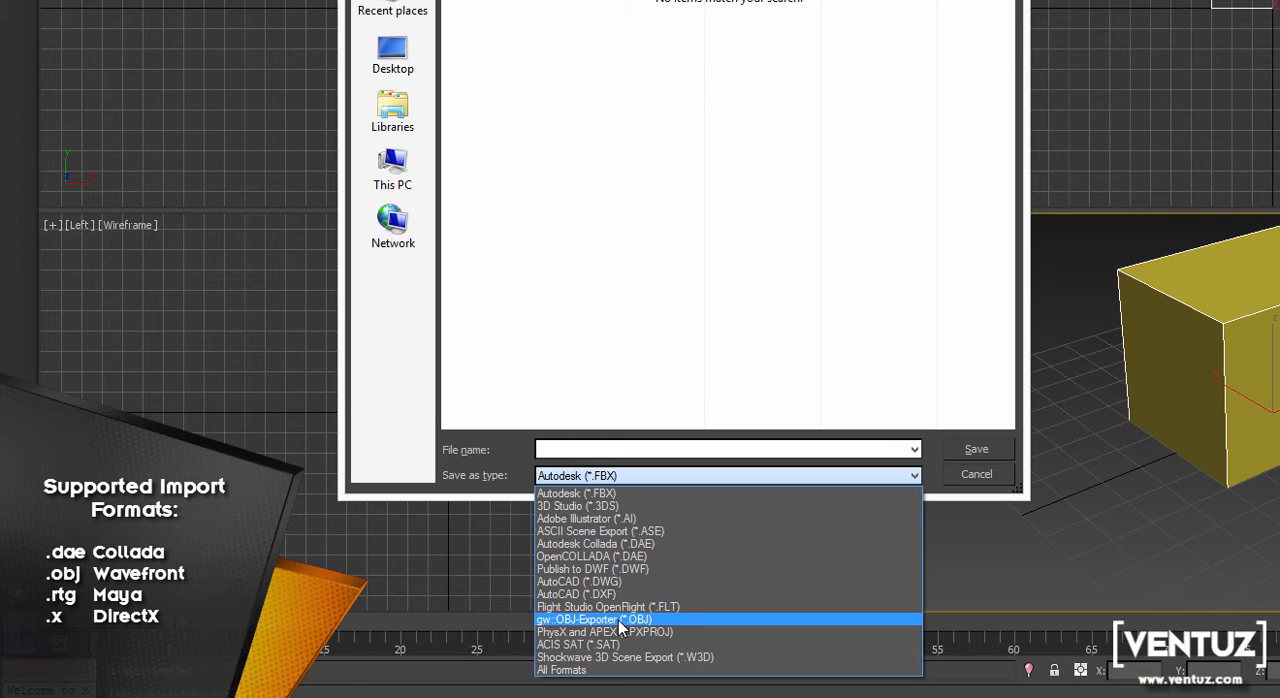
{"action": "mouse_move", "coordinate": [562, 543]}
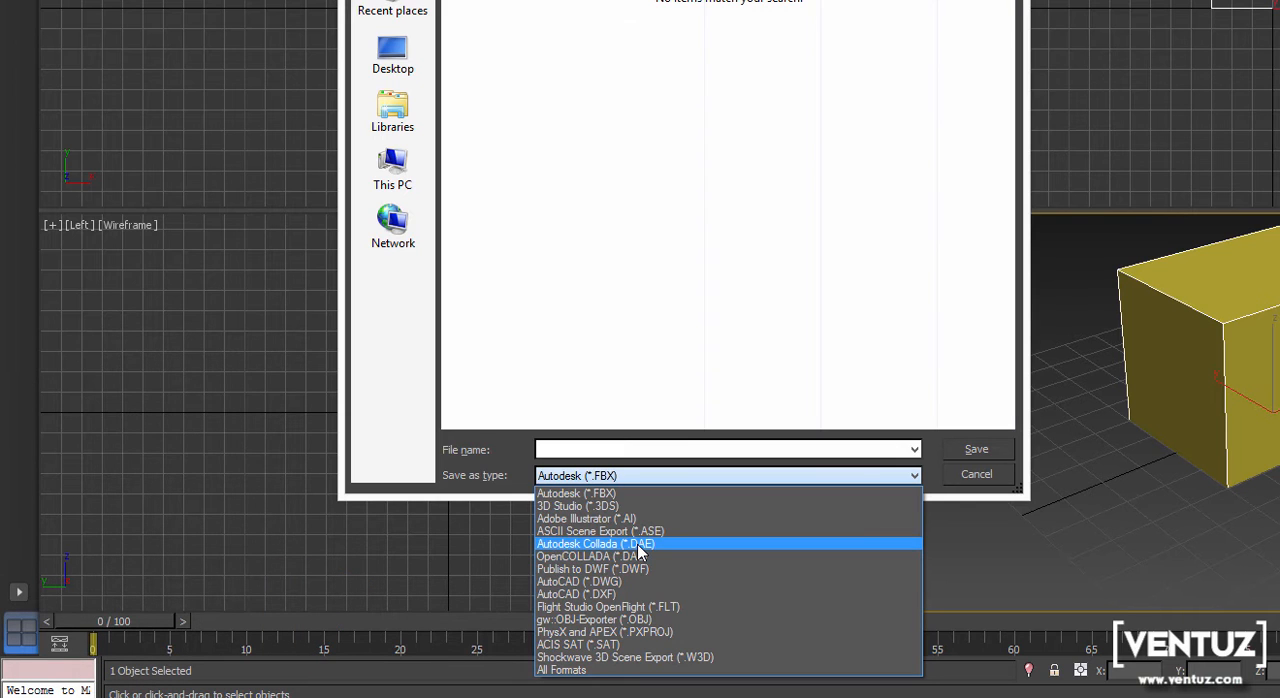
{"action": "mouse_move", "coordinate": [570, 556]}
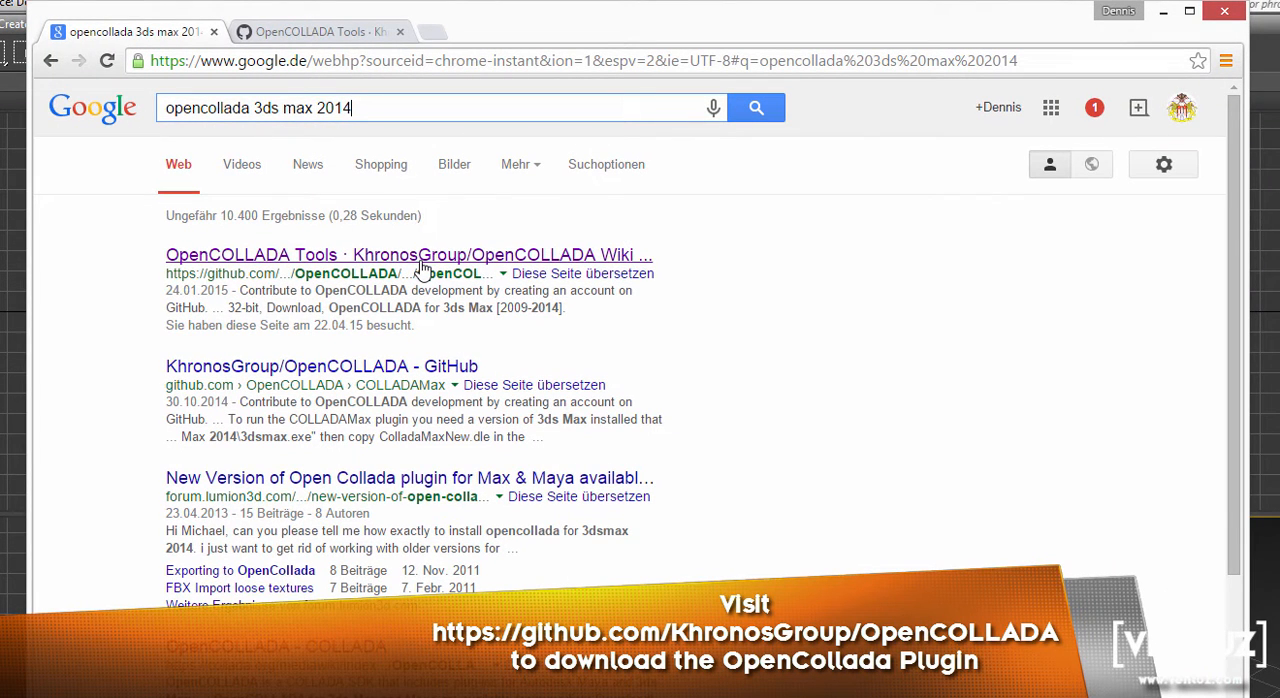
{"action": "mouse_move", "coordinate": [300, 50]}
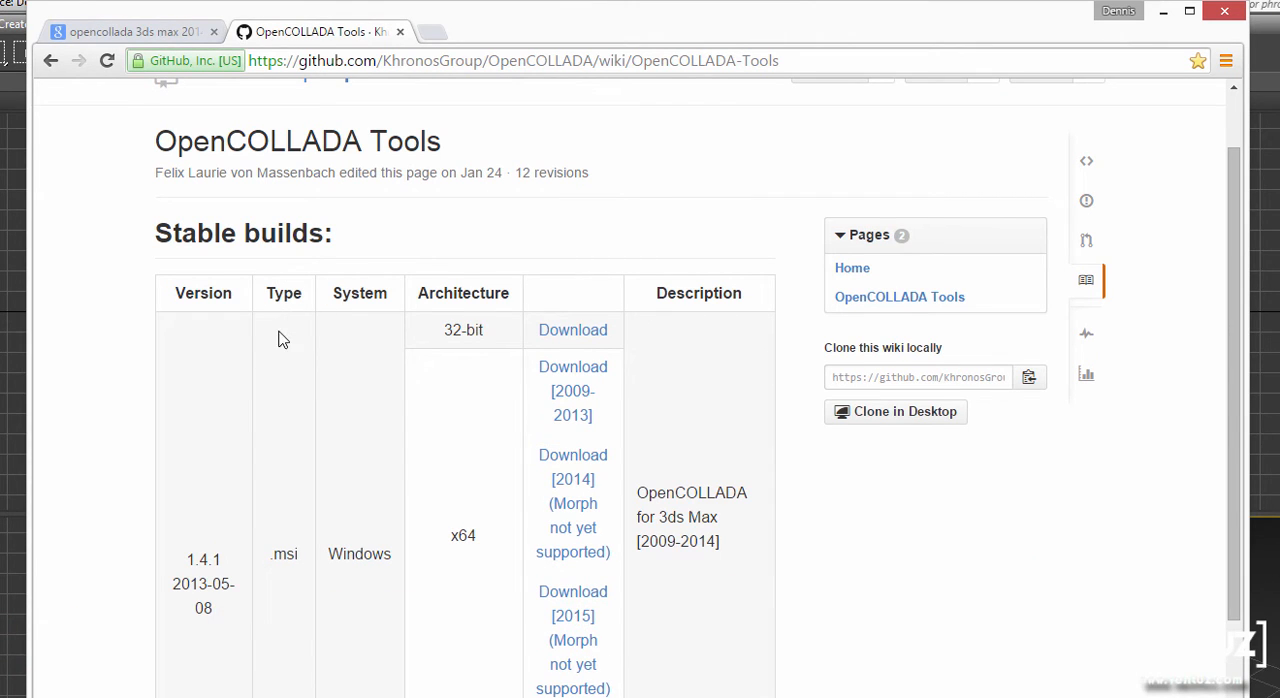
{"action": "mouse_move", "coordinate": [480, 328]}
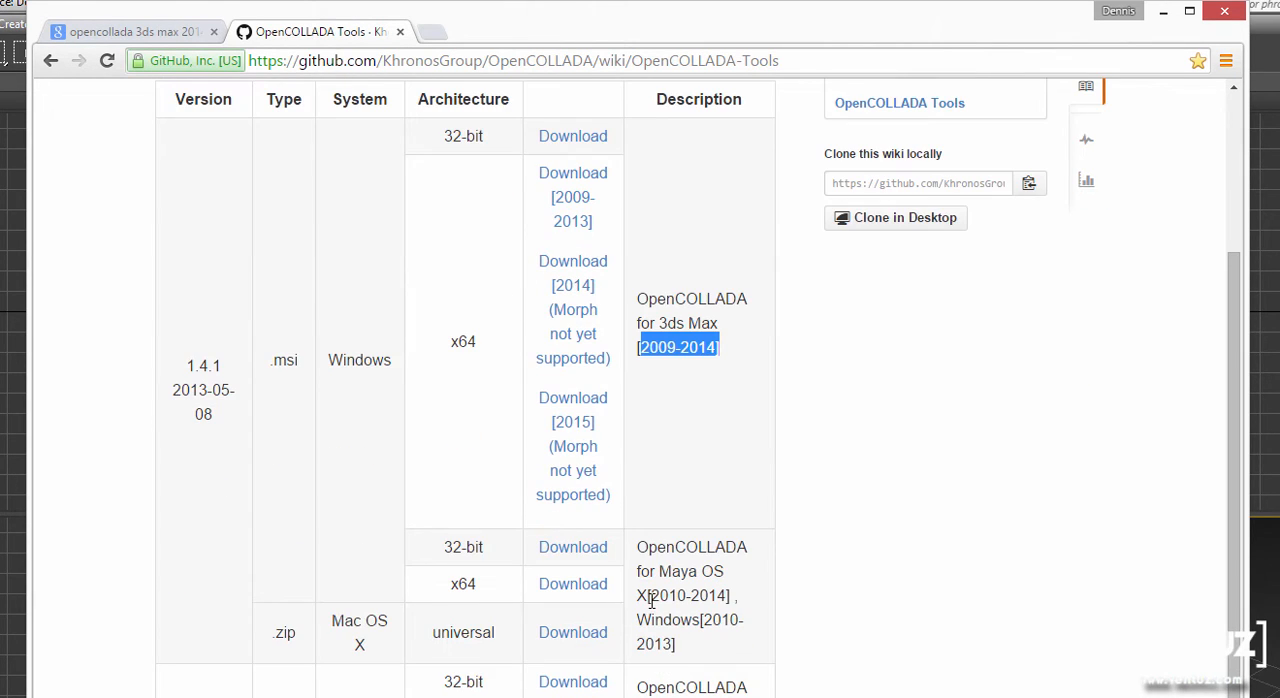
{"action": "mouse_move", "coordinate": [585, 485]}
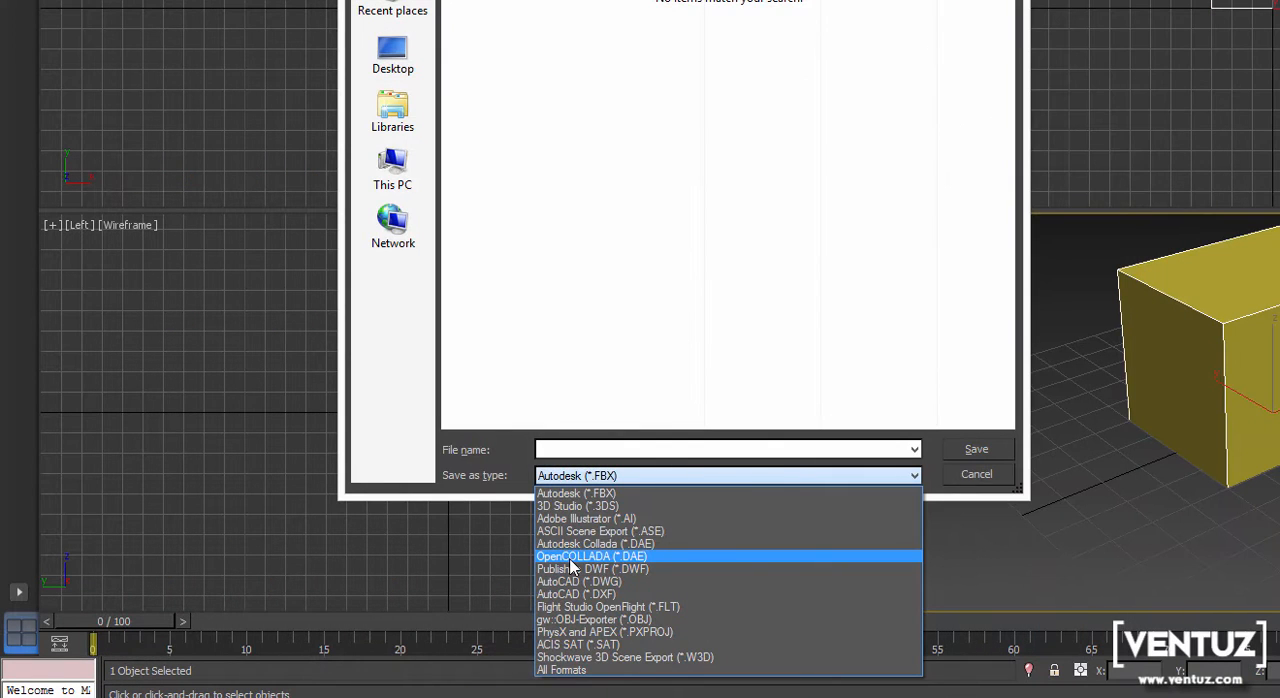
- Save the export as OpenCOLLADA (*.DAE) named Single_Procedural_Box_001
{"action": "left_click", "coordinate": [592, 556]}
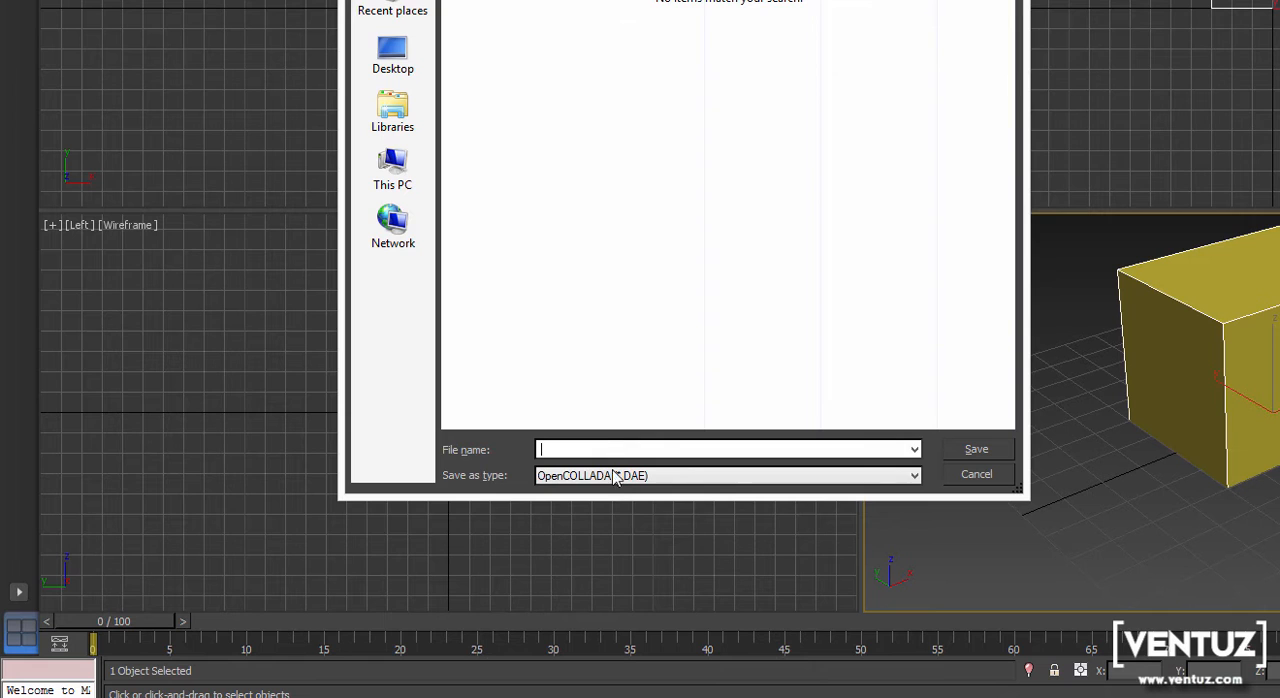
{"action": "type", "text": "Single_Procedural_Box_001"}
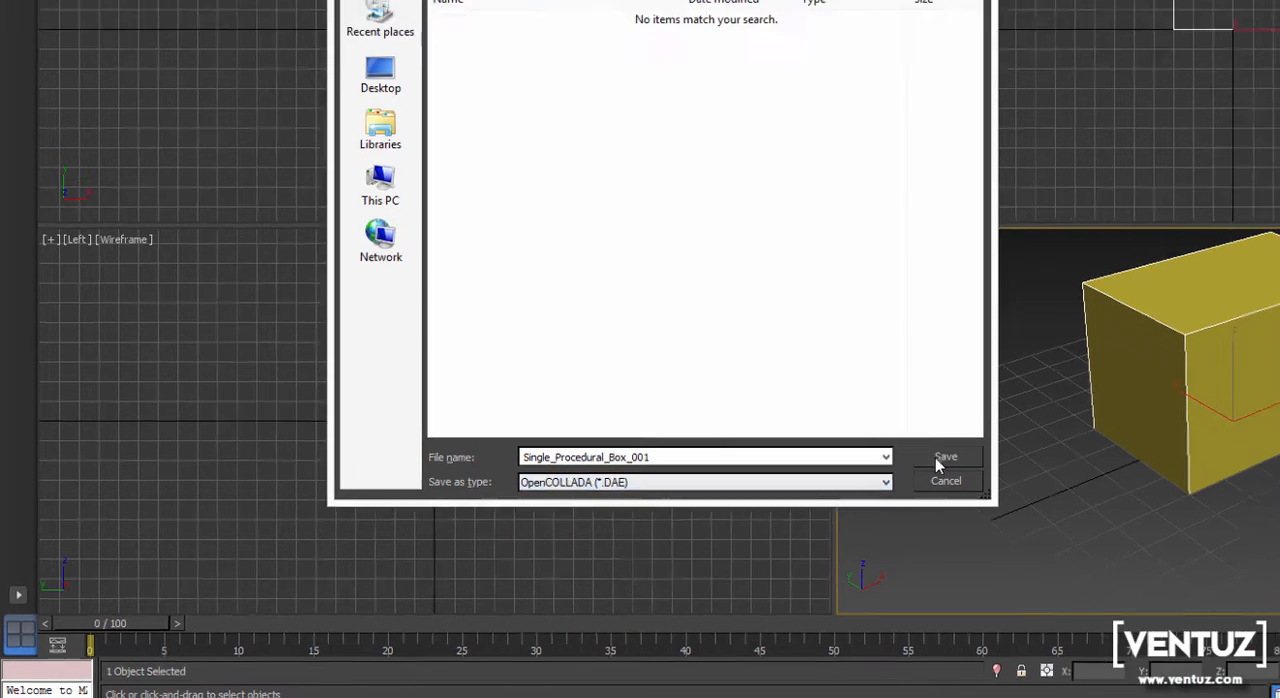
{"action": "left_click", "coordinate": [944, 457]}
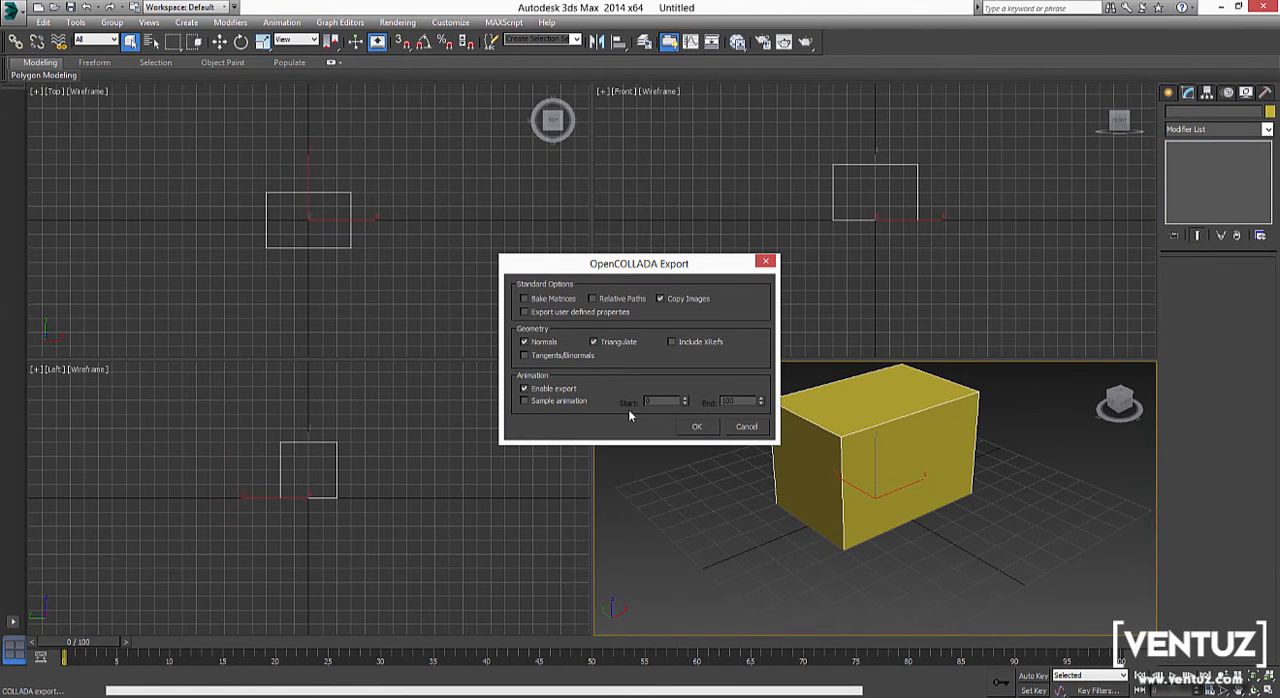
{"action": "mouse_move", "coordinate": [585, 410]}
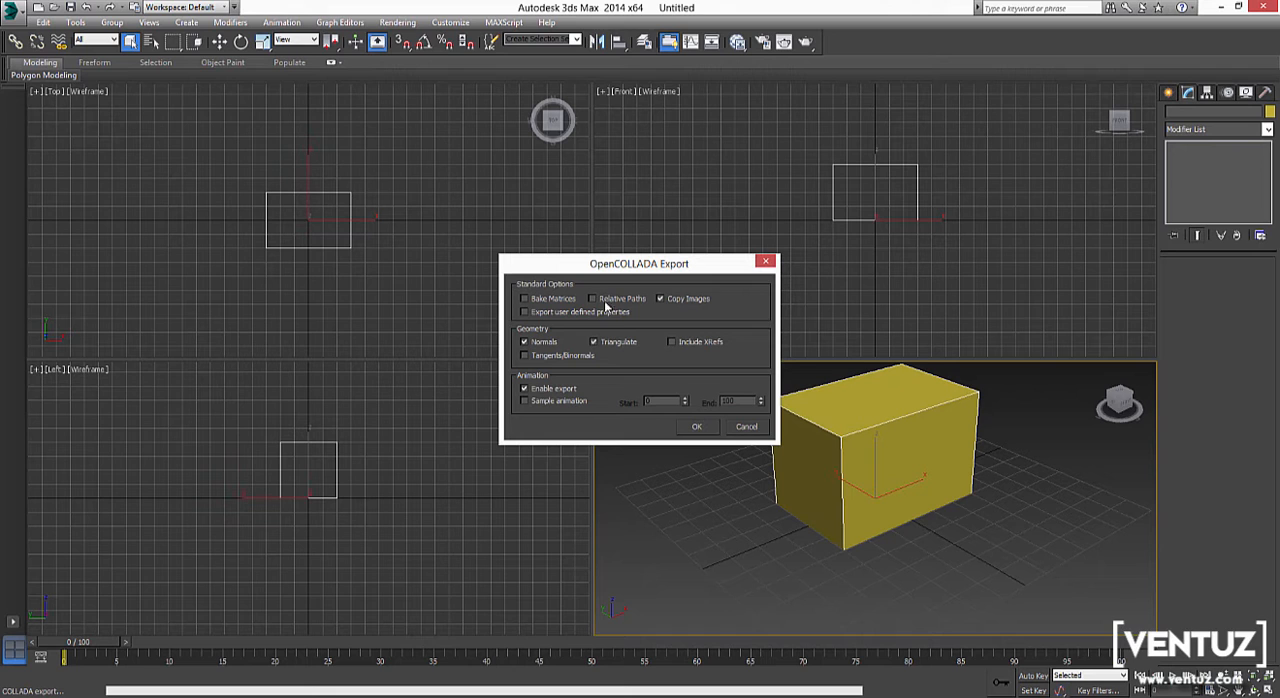
{"action": "mouse_move", "coordinate": [560, 320]}
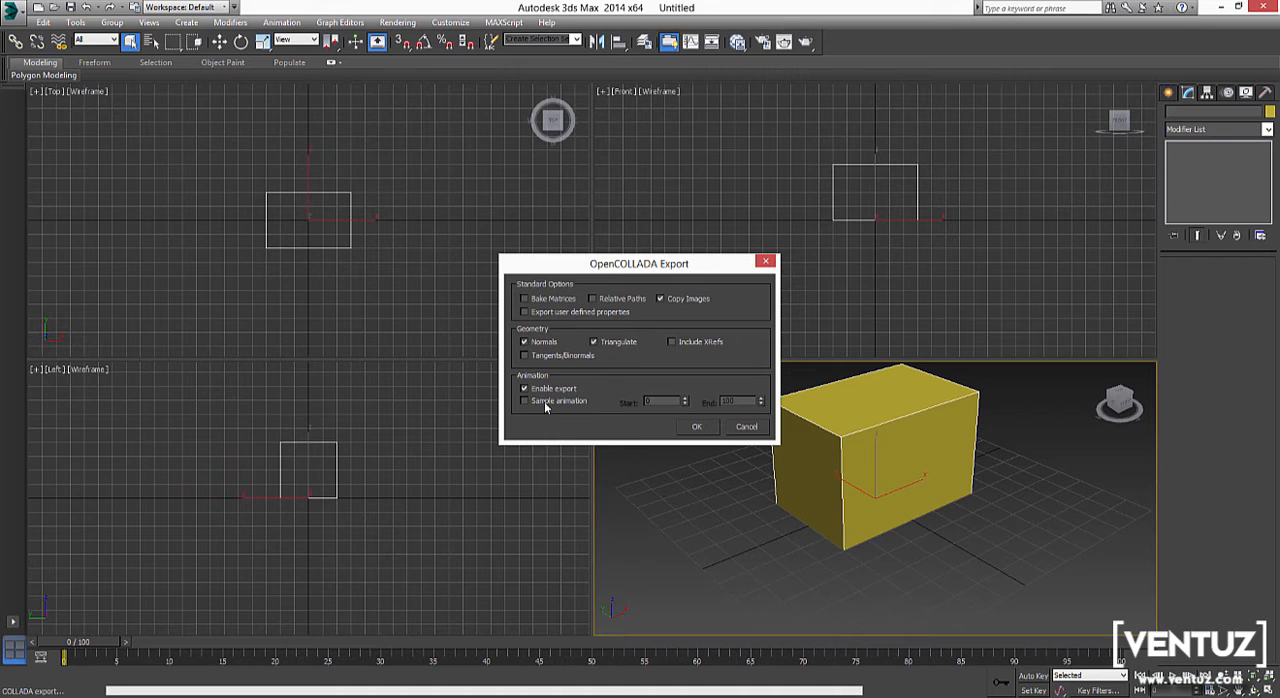
- Accept the default OpenCOLLADA export options and write the file
{"action": "left_click", "coordinate": [524, 401]}
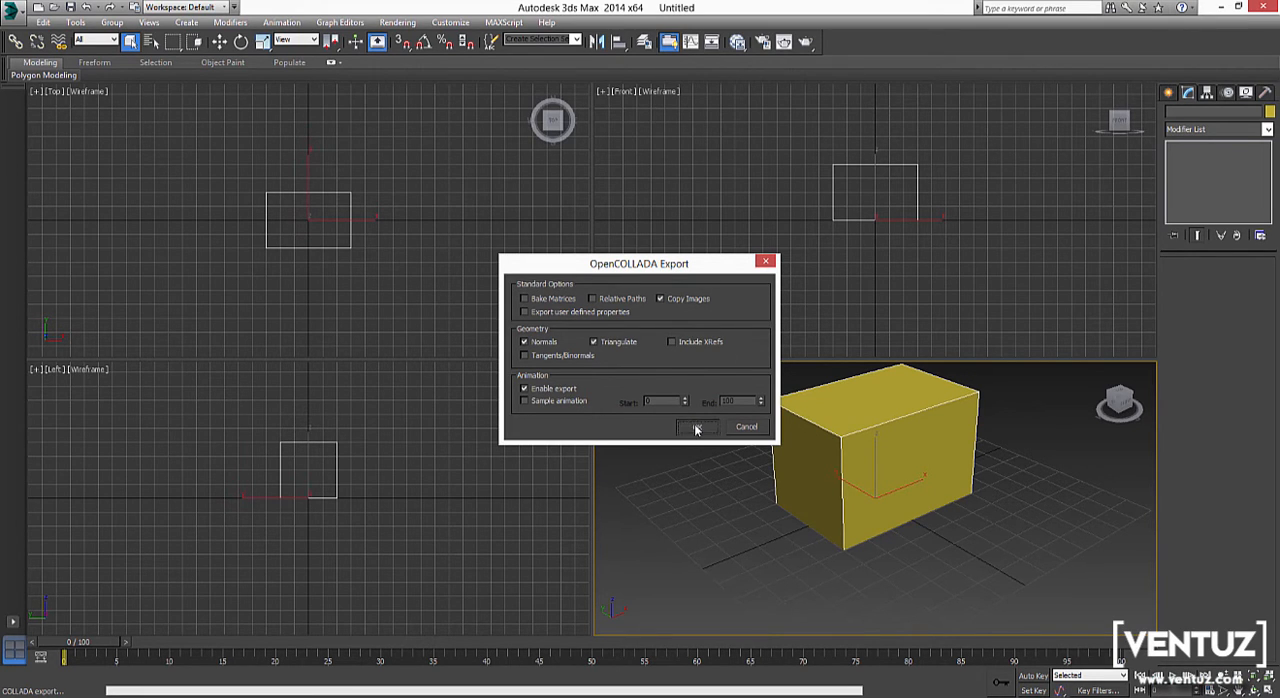
{"action": "left_click", "coordinate": [697, 427]}
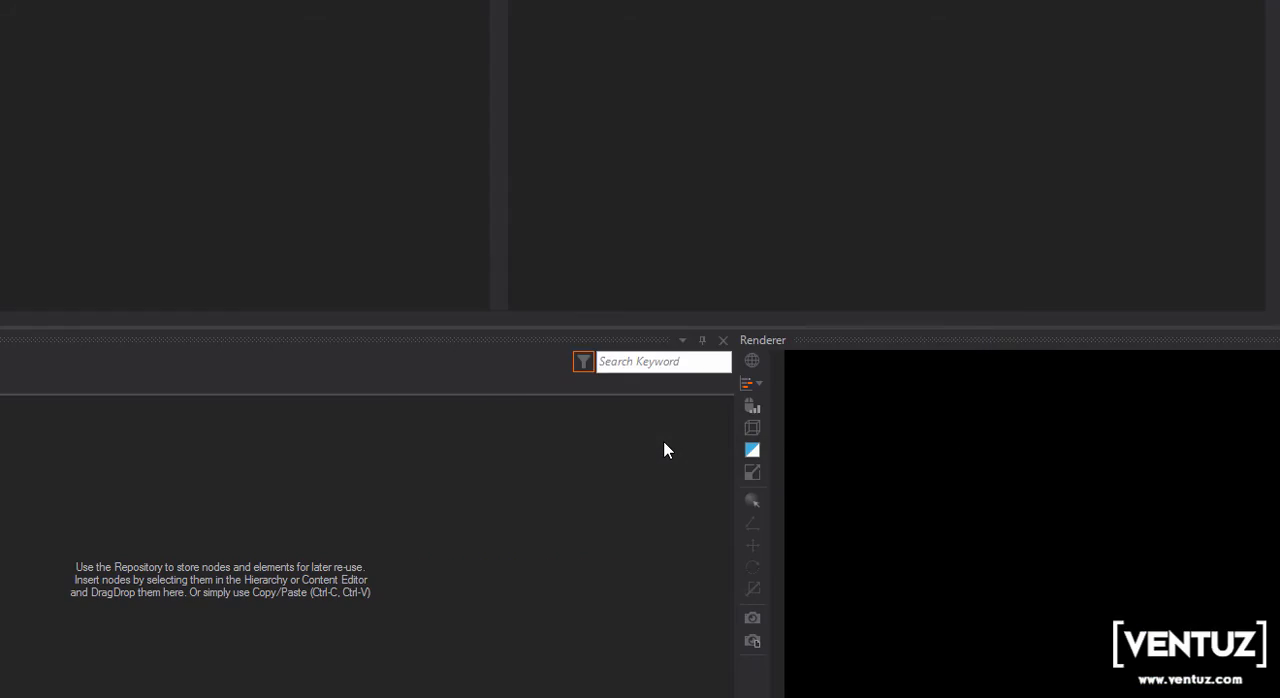
- Launch File > Import > Geometry in Ventuz
{"action": "left_click", "coordinate": [24, 33]}
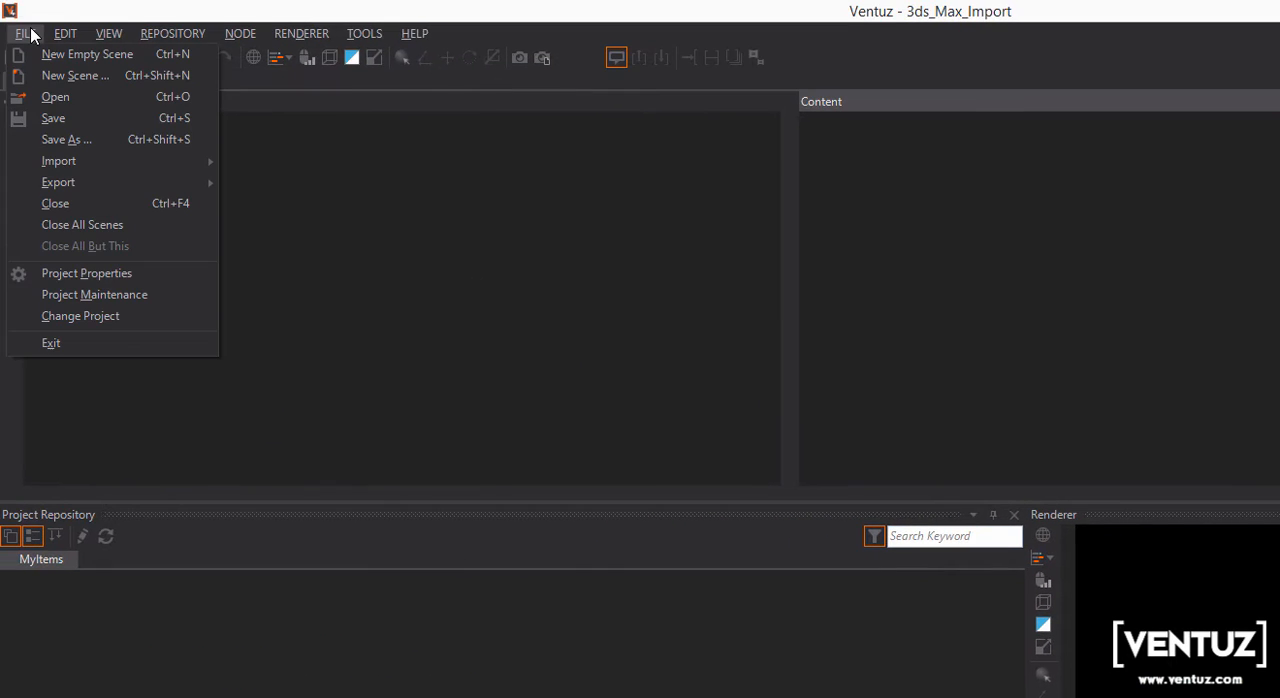
{"action": "mouse_move", "coordinate": [58, 161]}
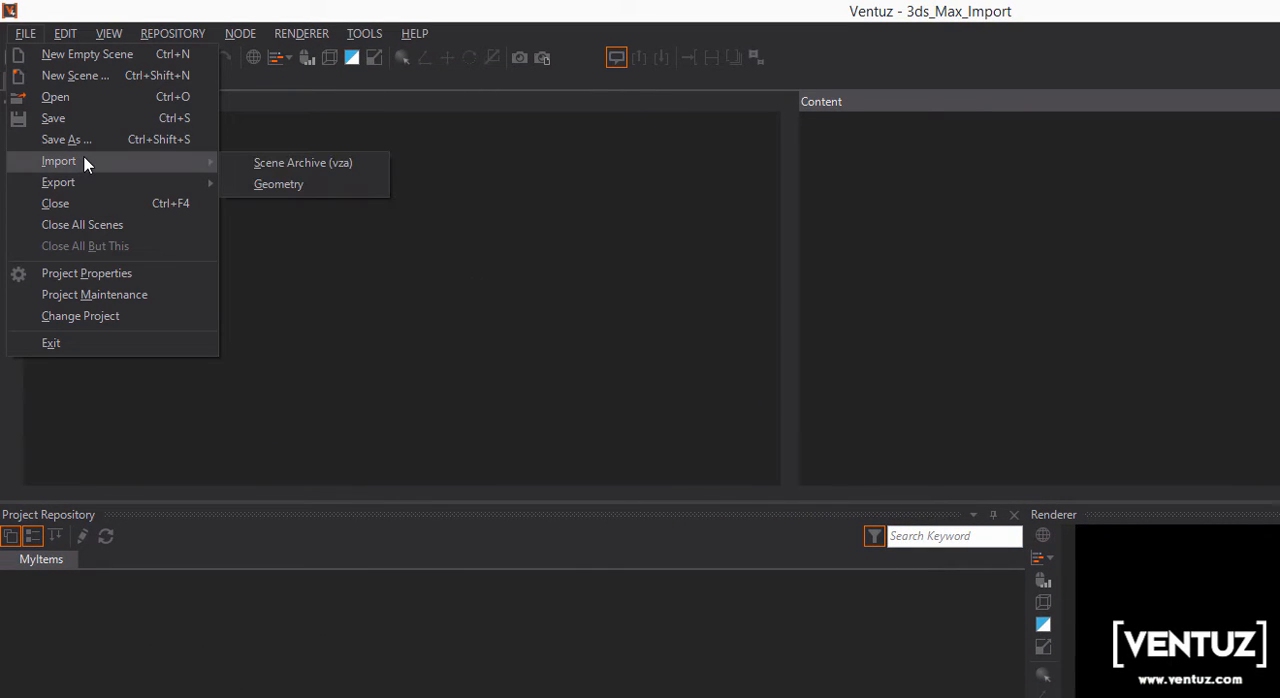
{"action": "mouse_move", "coordinate": [293, 184]}
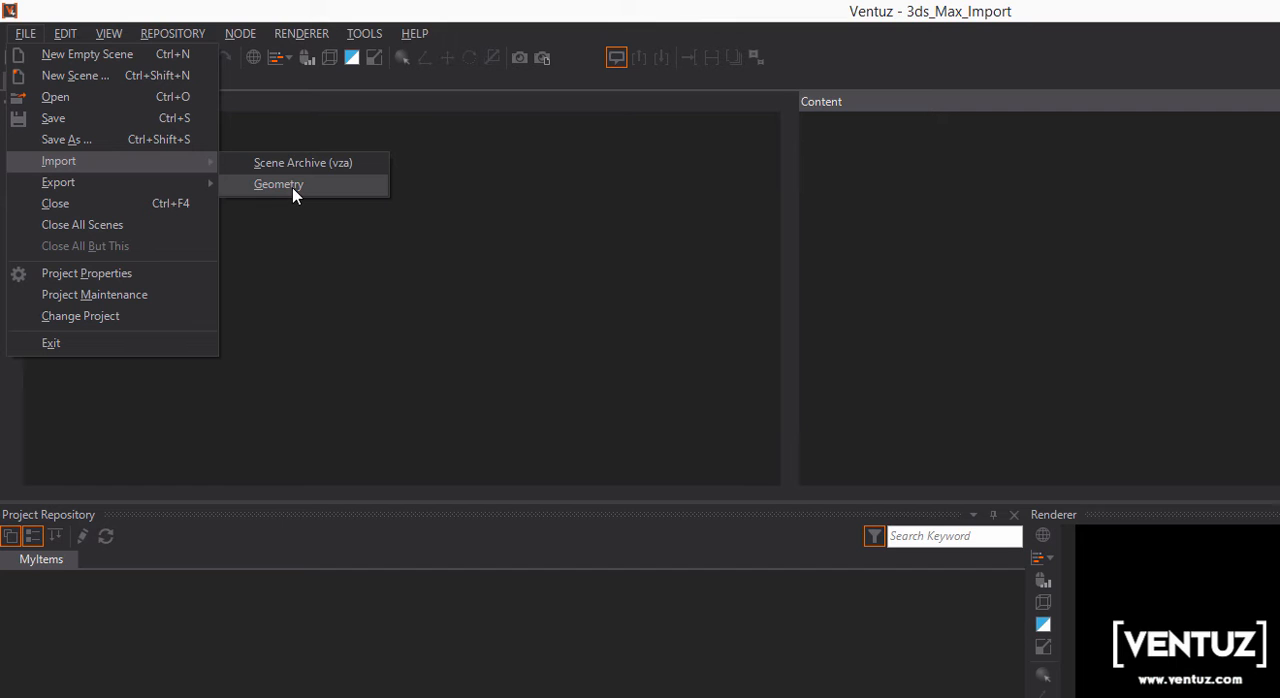
{"action": "left_click", "coordinate": [278, 184]}
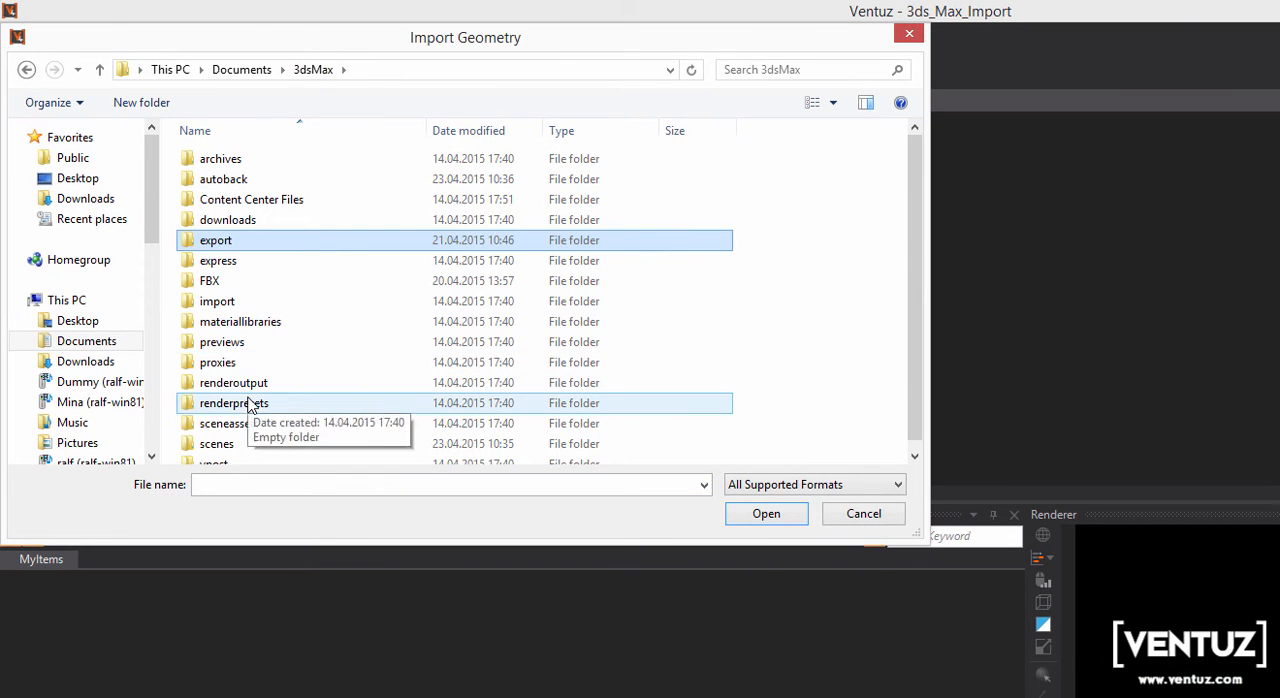
- Enter the 3dsMax scenes folder and review the supported file format list
{"action": "double_click", "coordinate": [215, 443]}
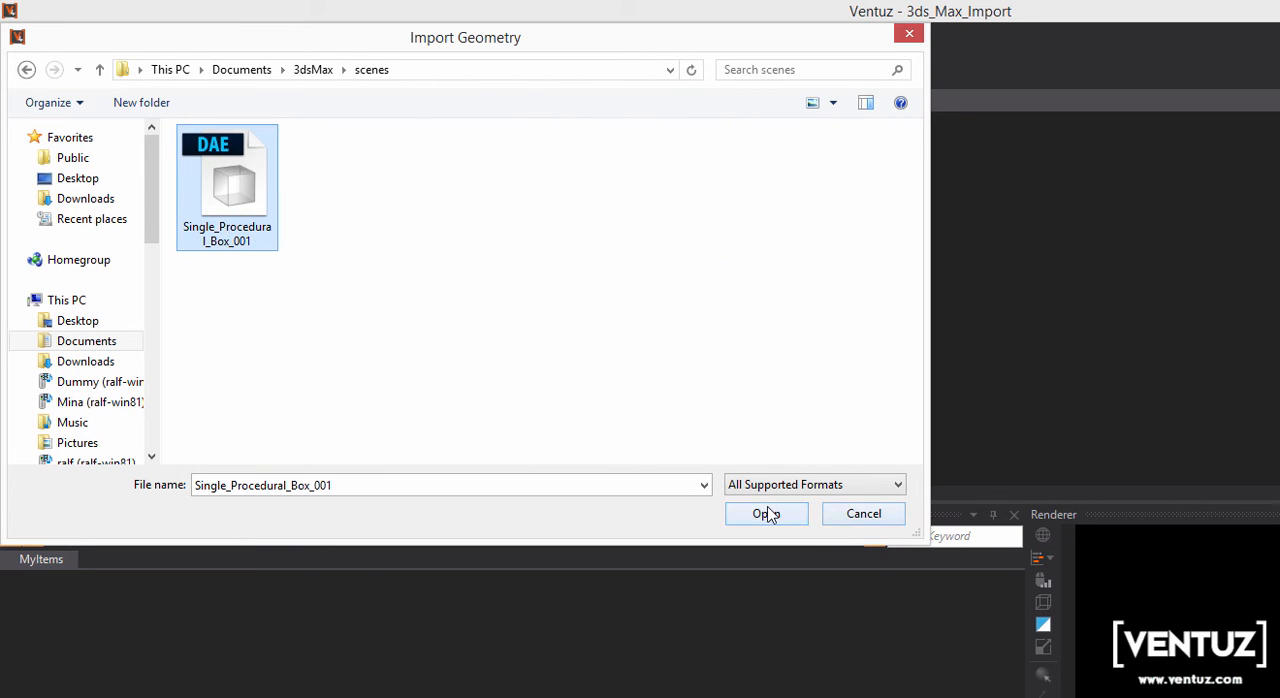
{"action": "left_click", "coordinate": [813, 484]}
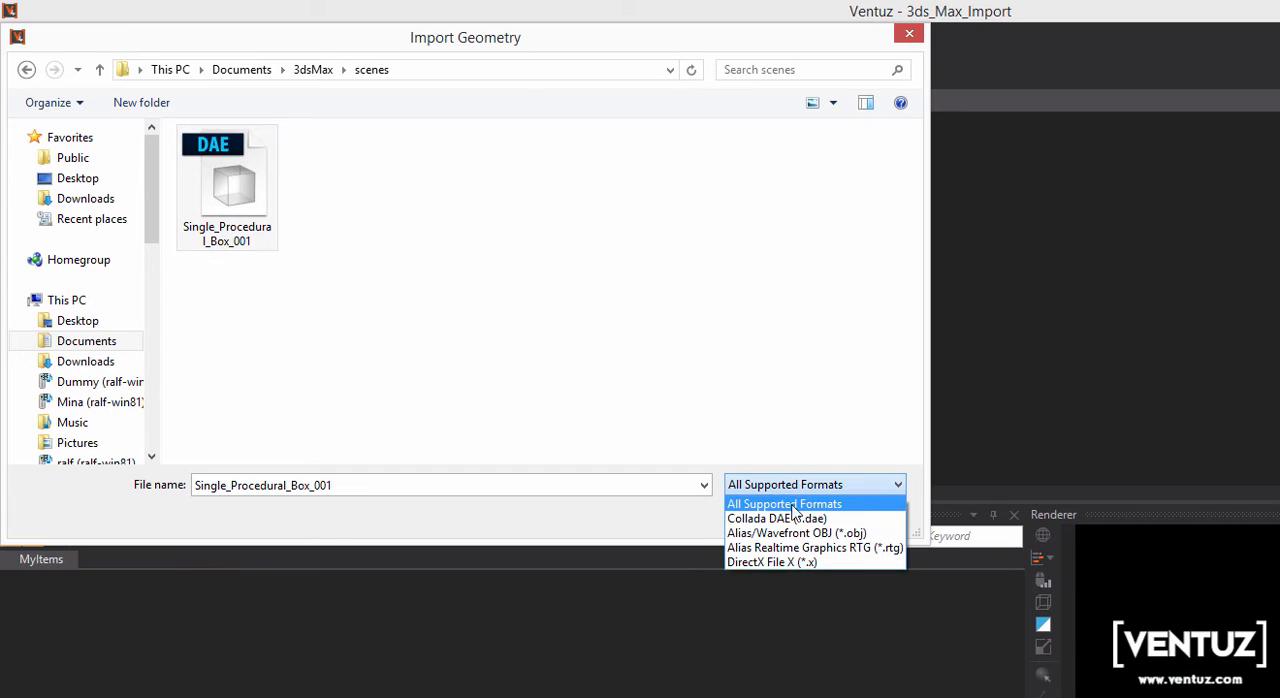
{"action": "mouse_move", "coordinate": [797, 532]}
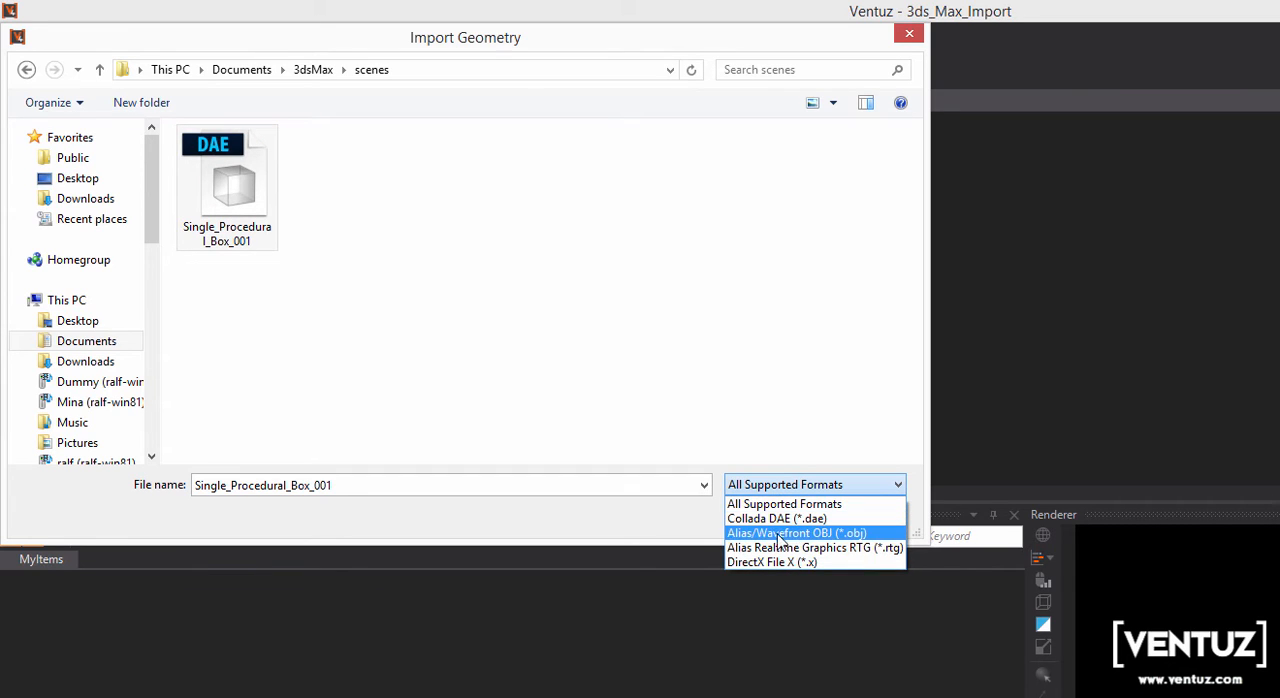
{"action": "mouse_move", "coordinate": [868, 540]}
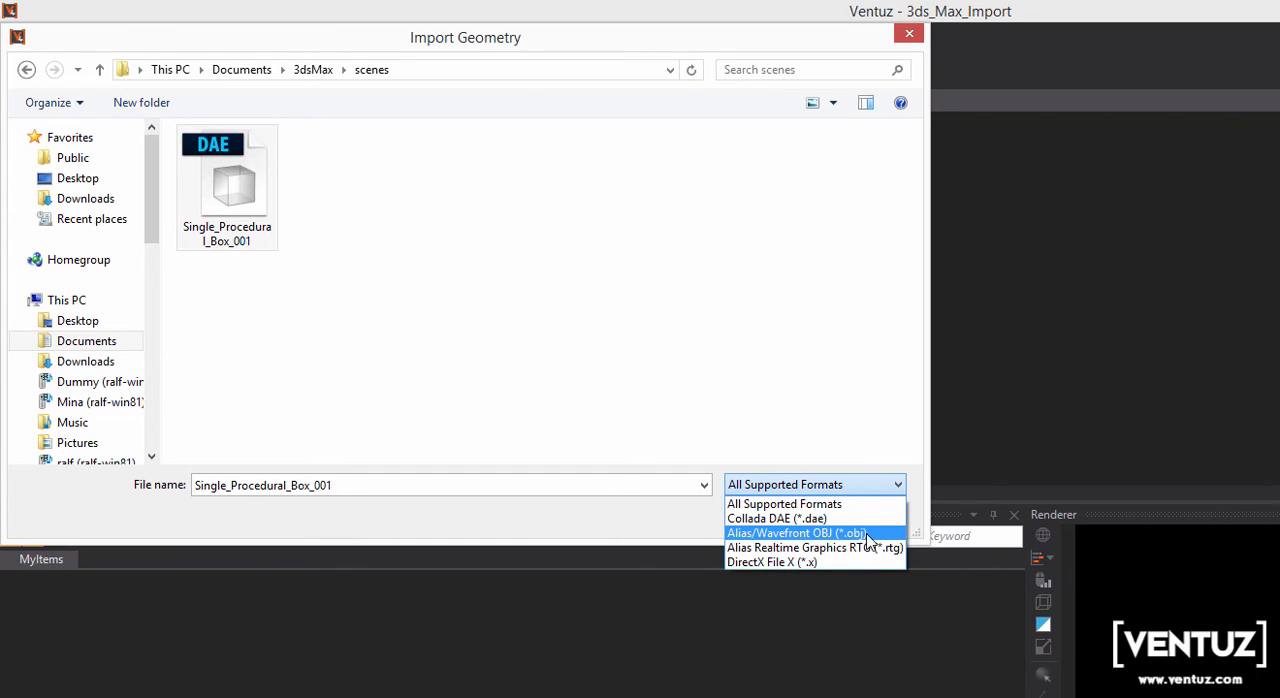
{"action": "mouse_move", "coordinate": [800, 547]}
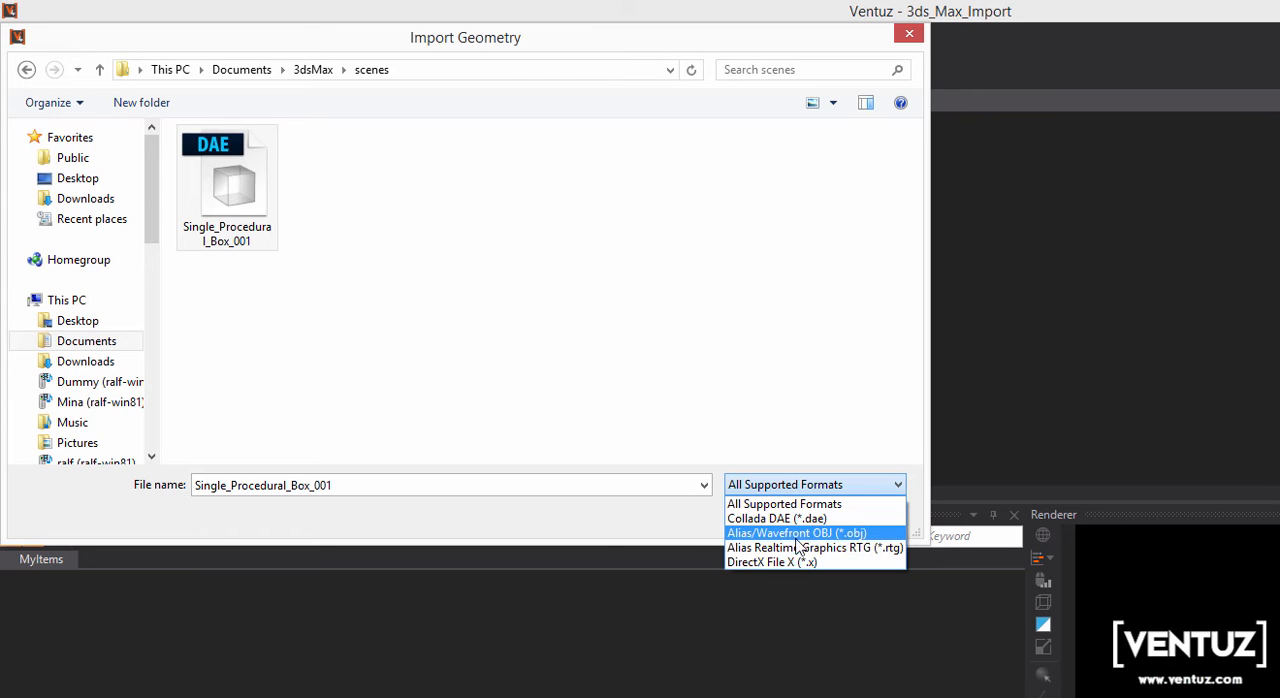
{"action": "mouse_move", "coordinate": [815, 547]}
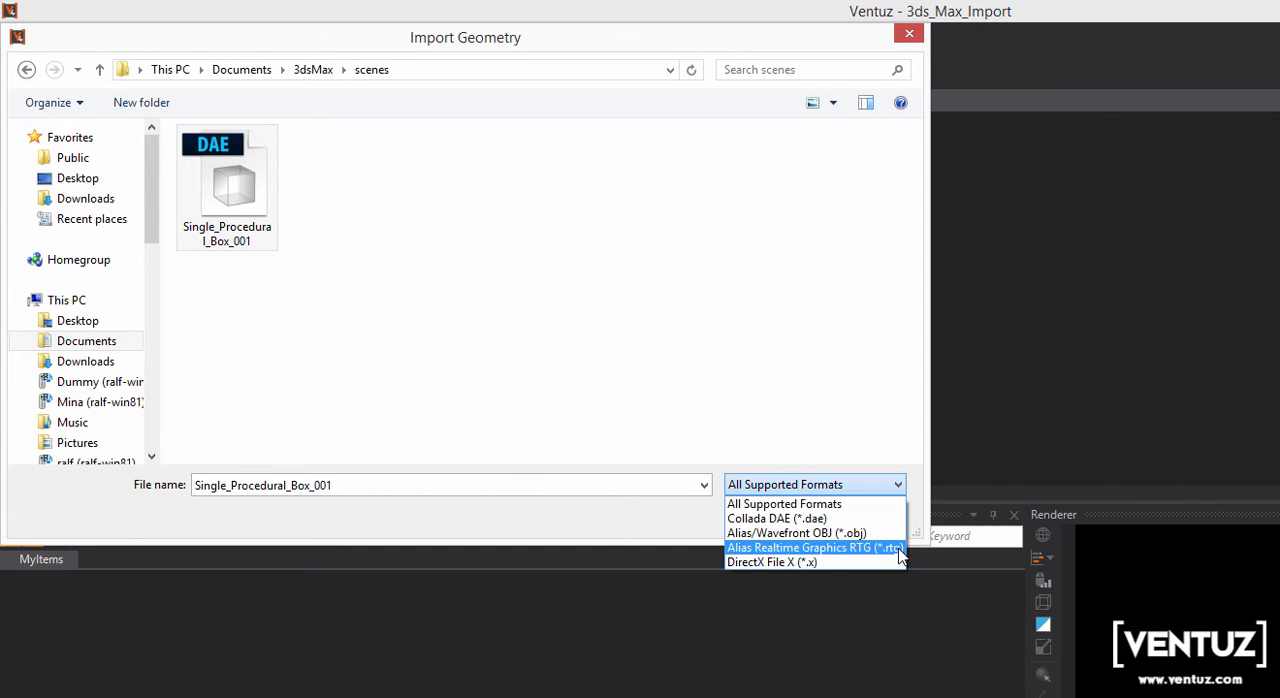
{"action": "mouse_move", "coordinate": [815, 561]}
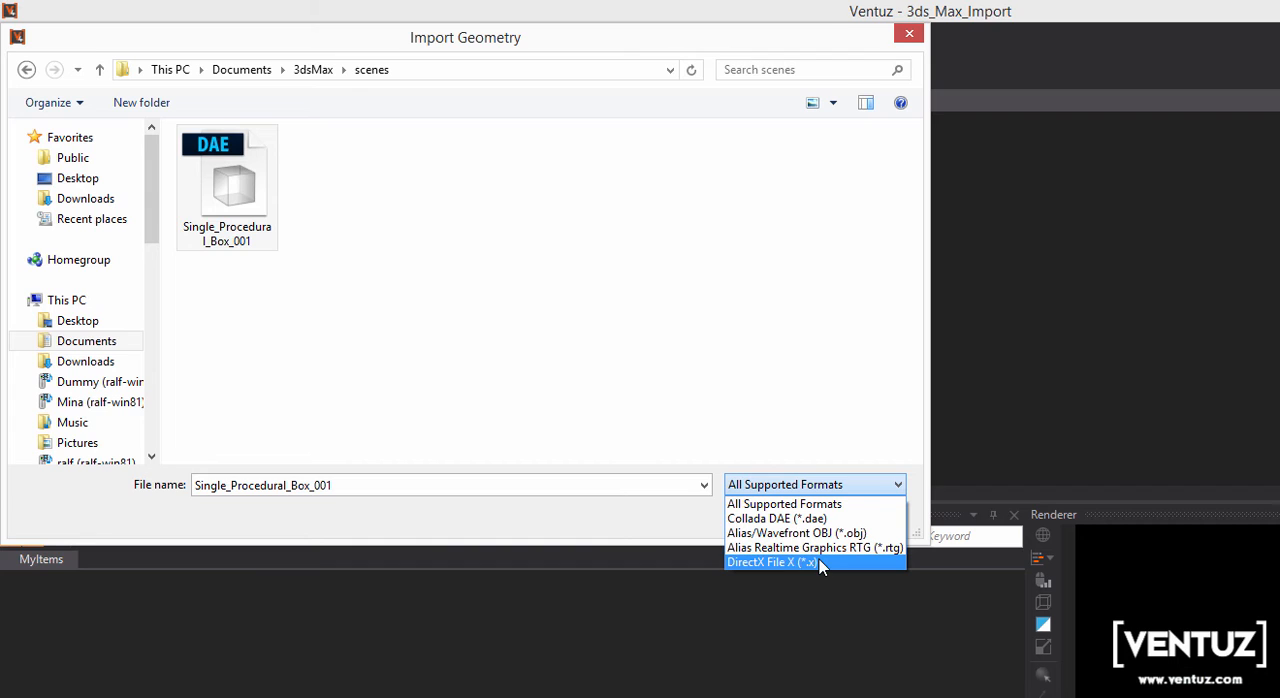
{"action": "mouse_move", "coordinate": [778, 518]}
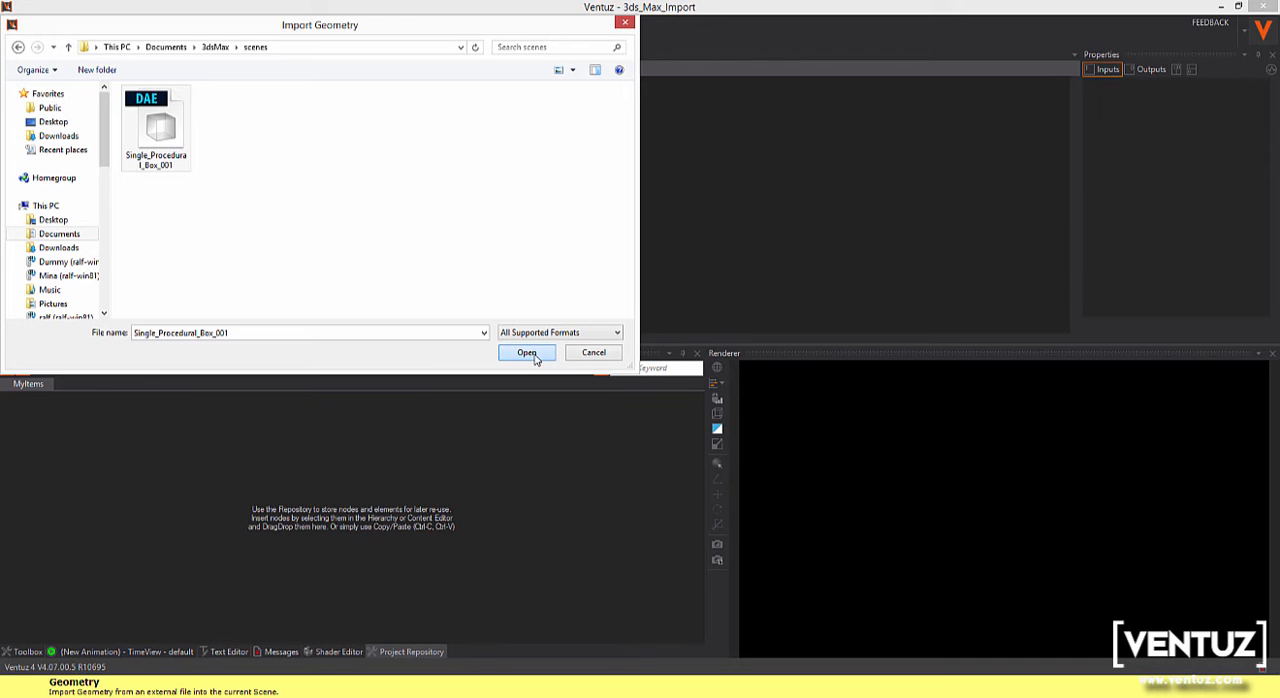
- Open Single_Procedural_Box_001 for import preview, then return to the scenes folder
{"action": "left_click", "coordinate": [526, 352]}
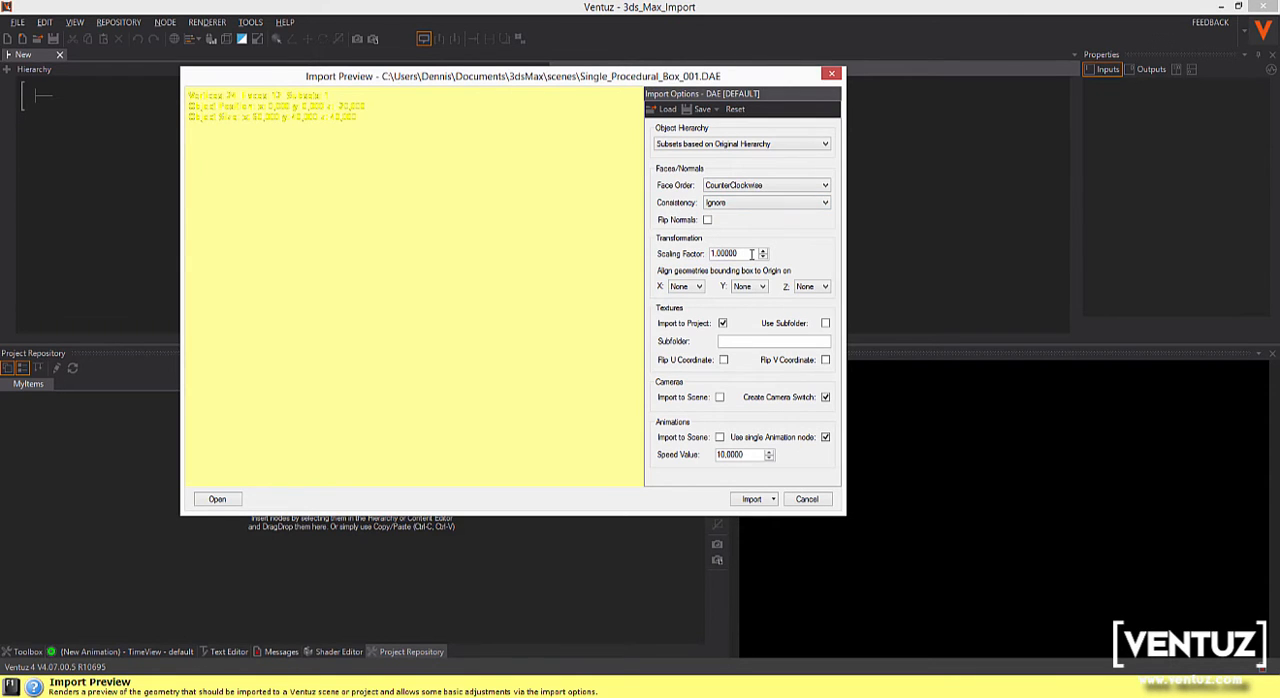
{"action": "mouse_move", "coordinate": [710, 282]}
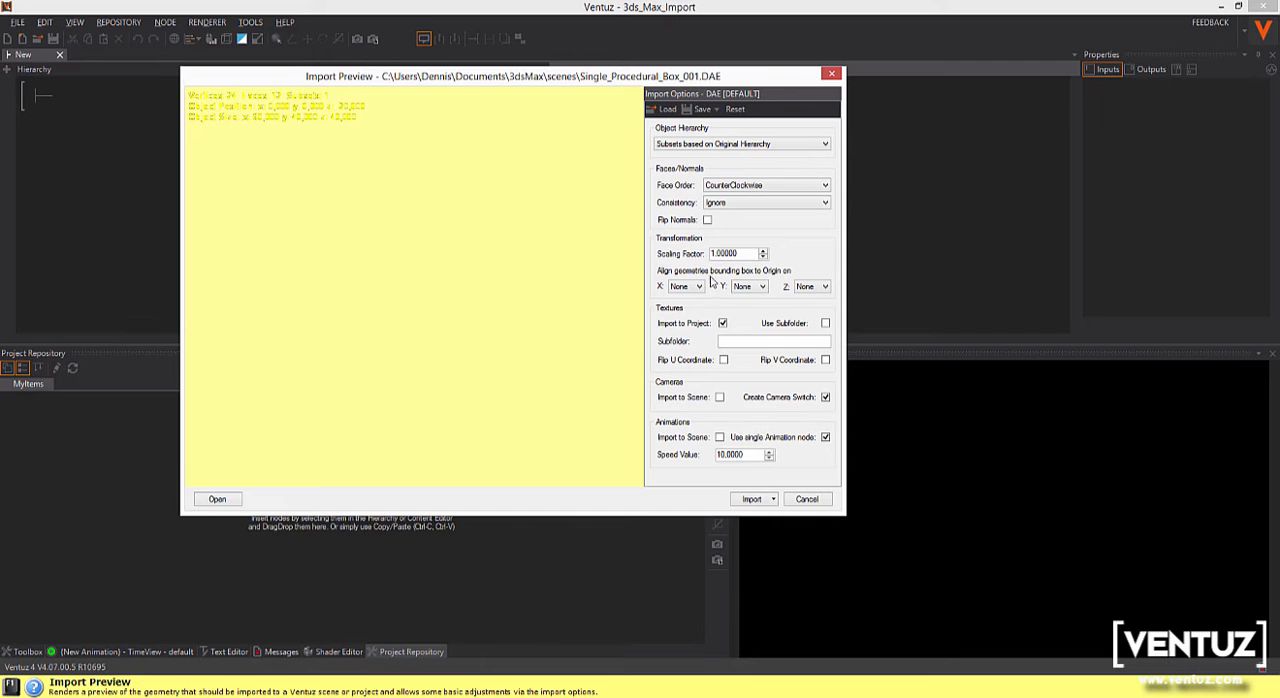
{"action": "left_click", "coordinate": [685, 286]}
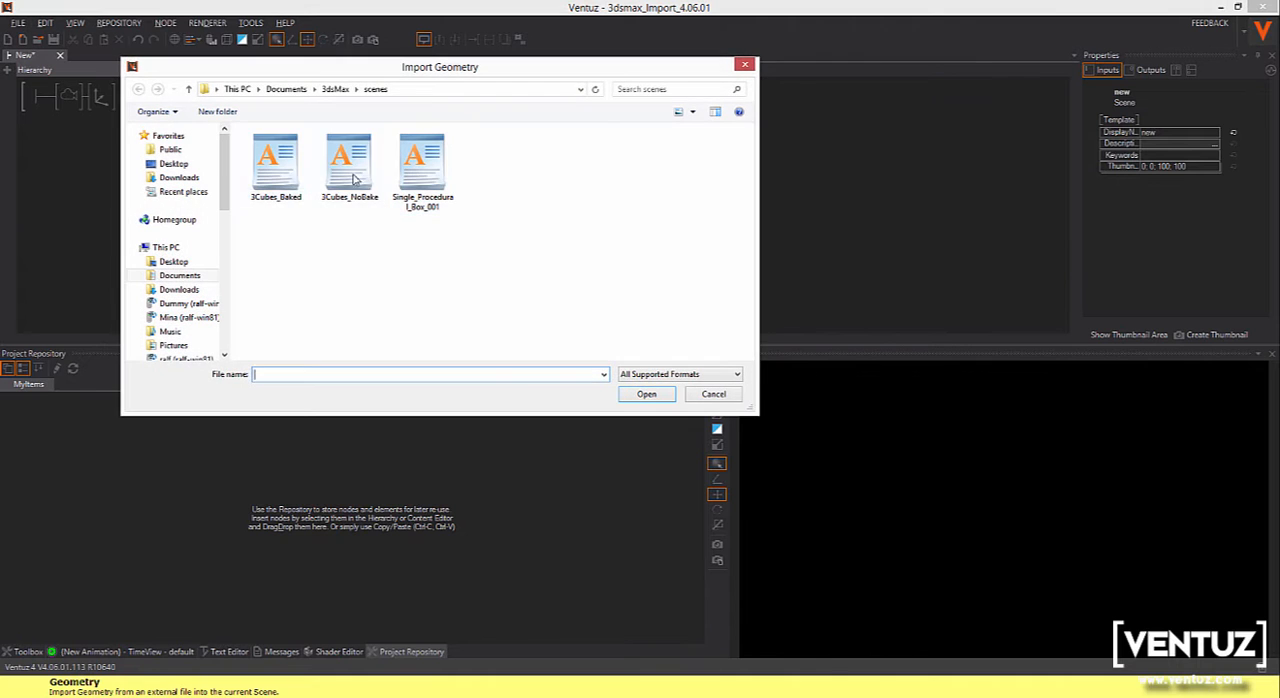
- Import 3Cubes_NoBake and select its container in the hierarchy
{"action": "left_click", "coordinate": [713, 393]}
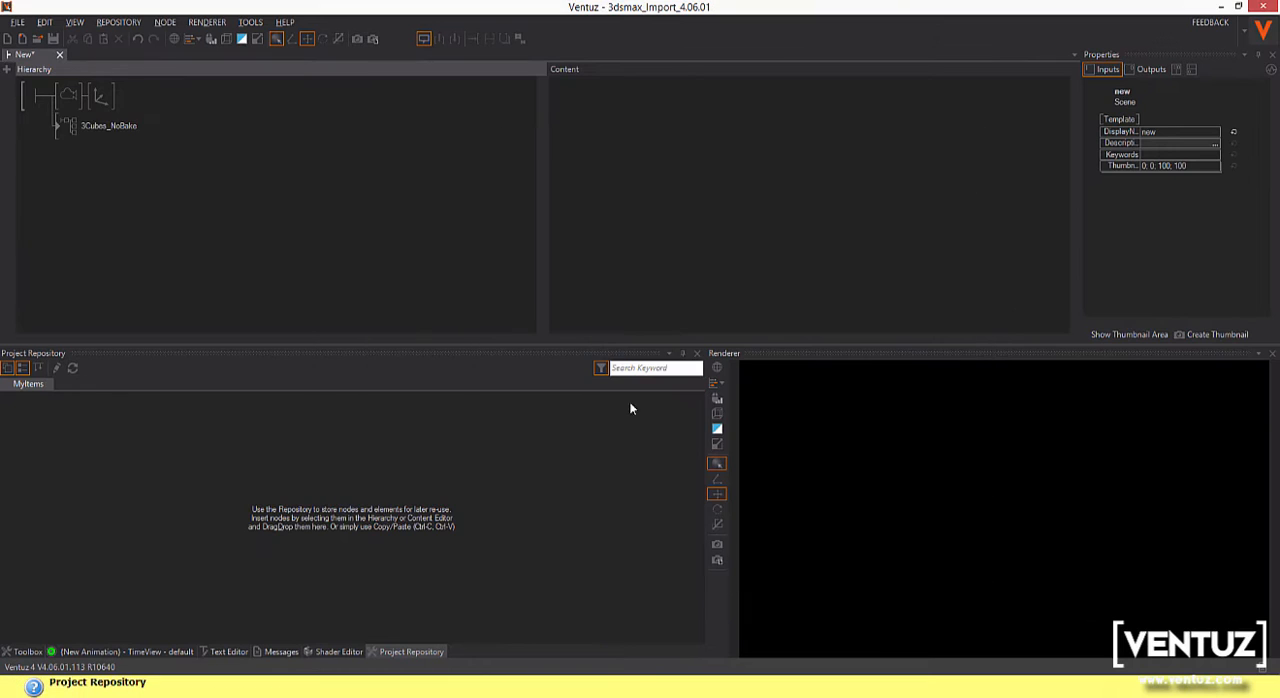
{"action": "left_click", "coordinate": [108, 125]}
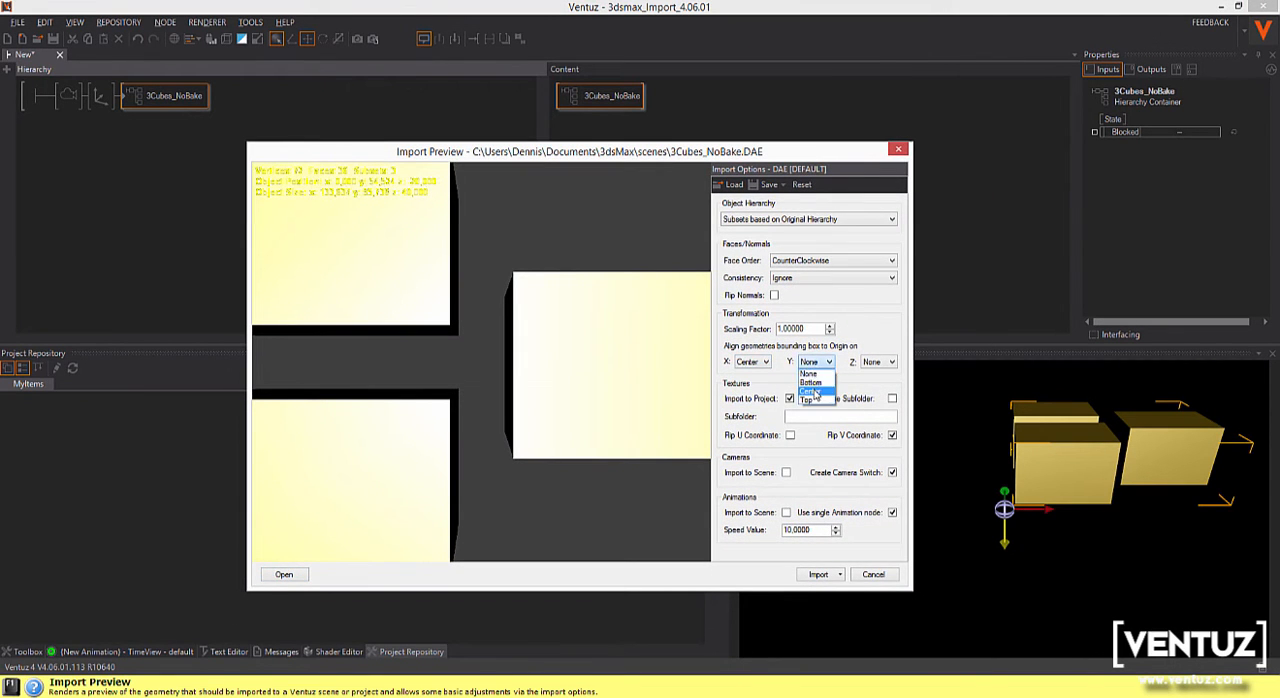
- Import 3Cubes_NoBake centred on X, Y, Z, replacing the existing .vzm
{"action": "left_click", "coordinate": [810, 390]}
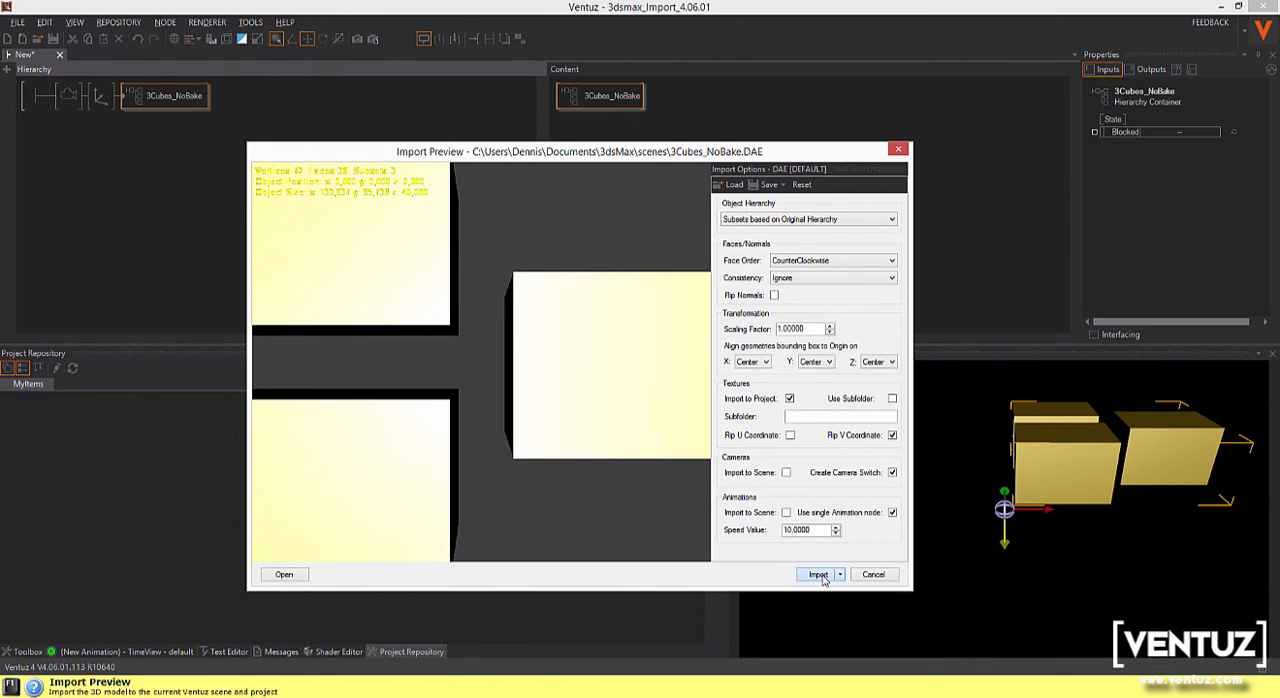
{"action": "left_click", "coordinate": [817, 574]}
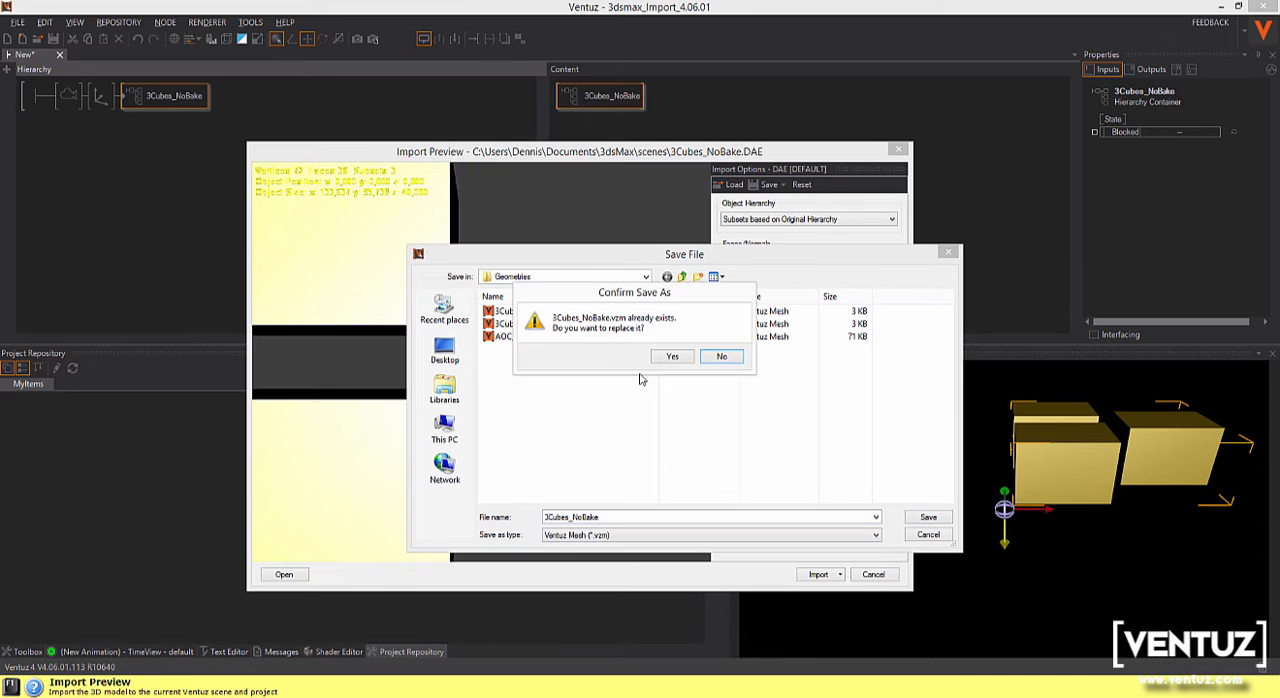
{"action": "left_click", "coordinate": [671, 356]}
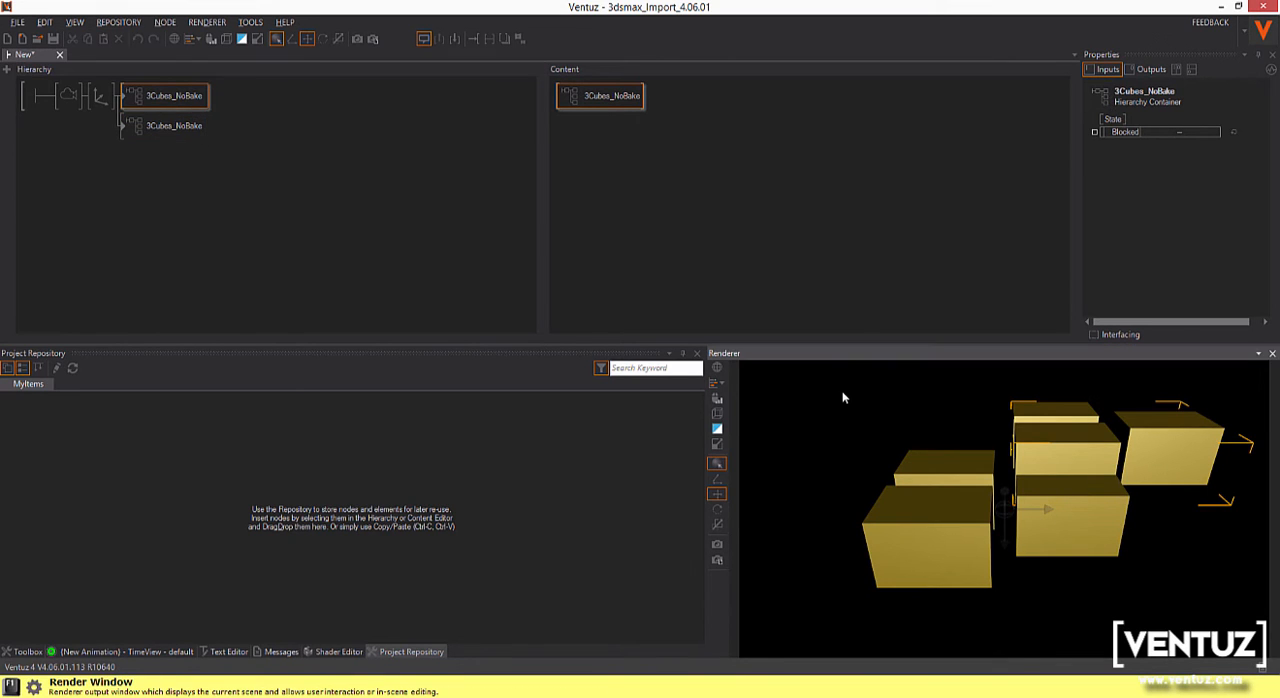
{"action": "mouse_move", "coordinate": [1156, 506]}
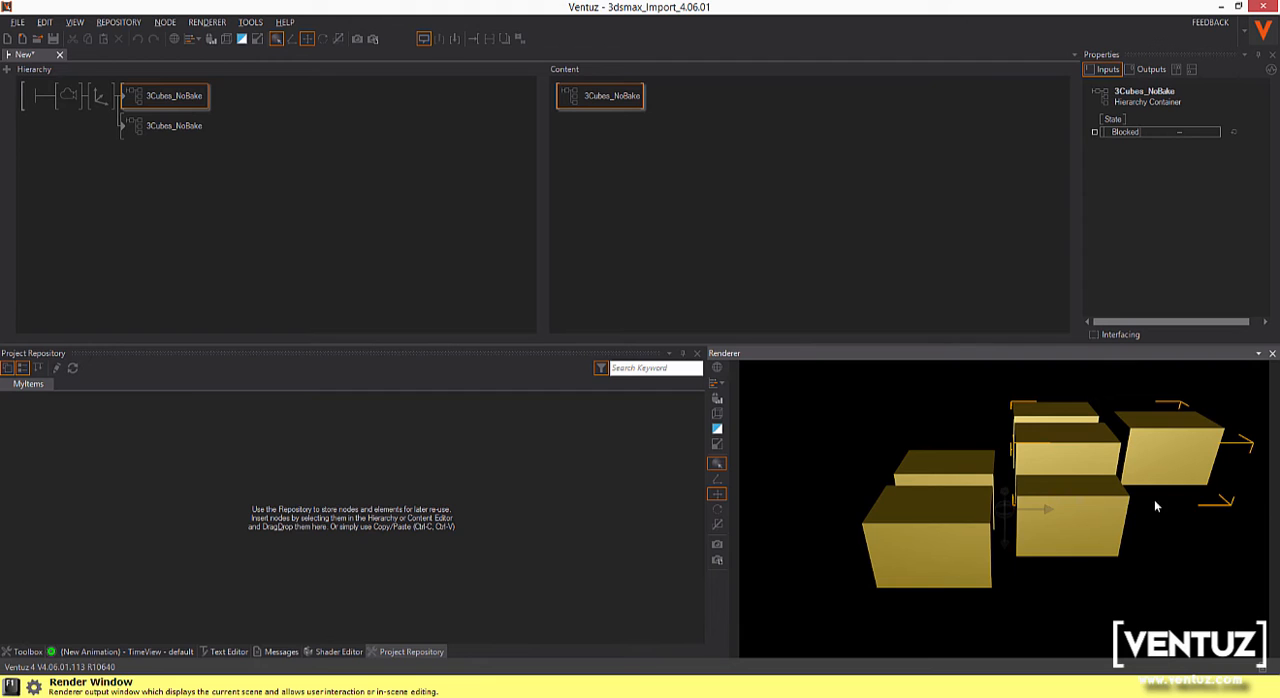
{"action": "mouse_move", "coordinate": [1035, 495]}
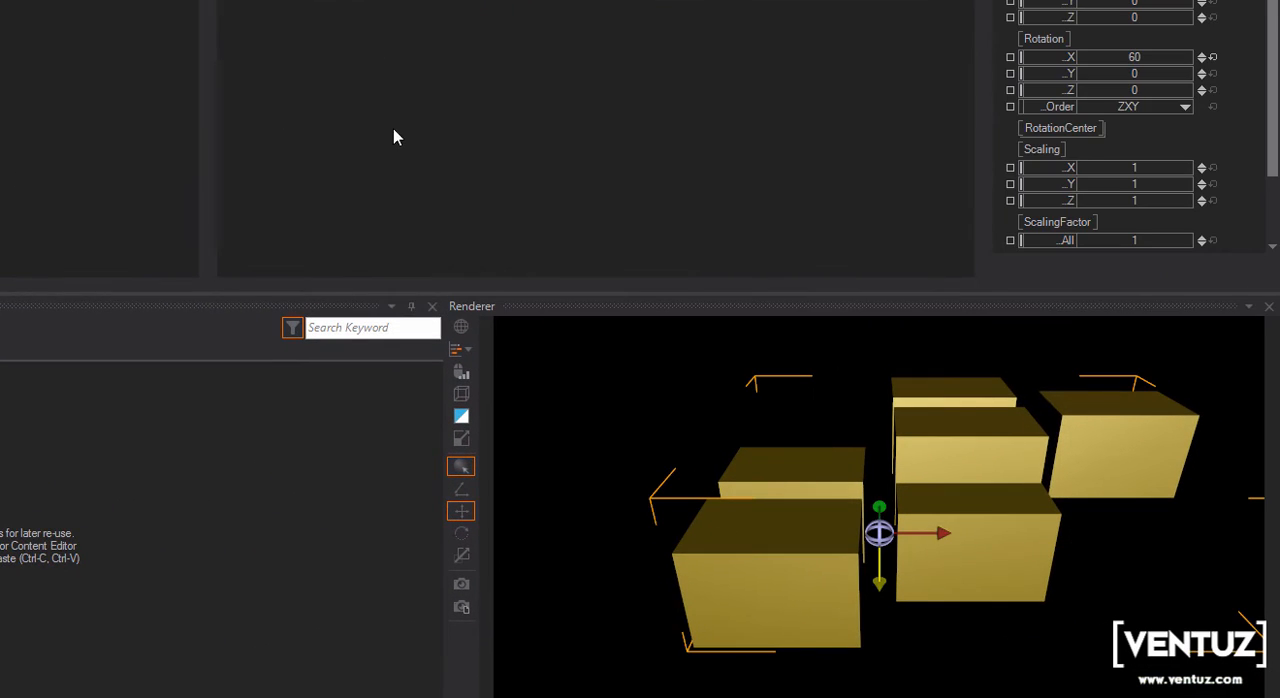
- Set the axis Rotation X to 95 and drag Rotation Y to tilt both cube sets
{"action": "type", "text": "95"}
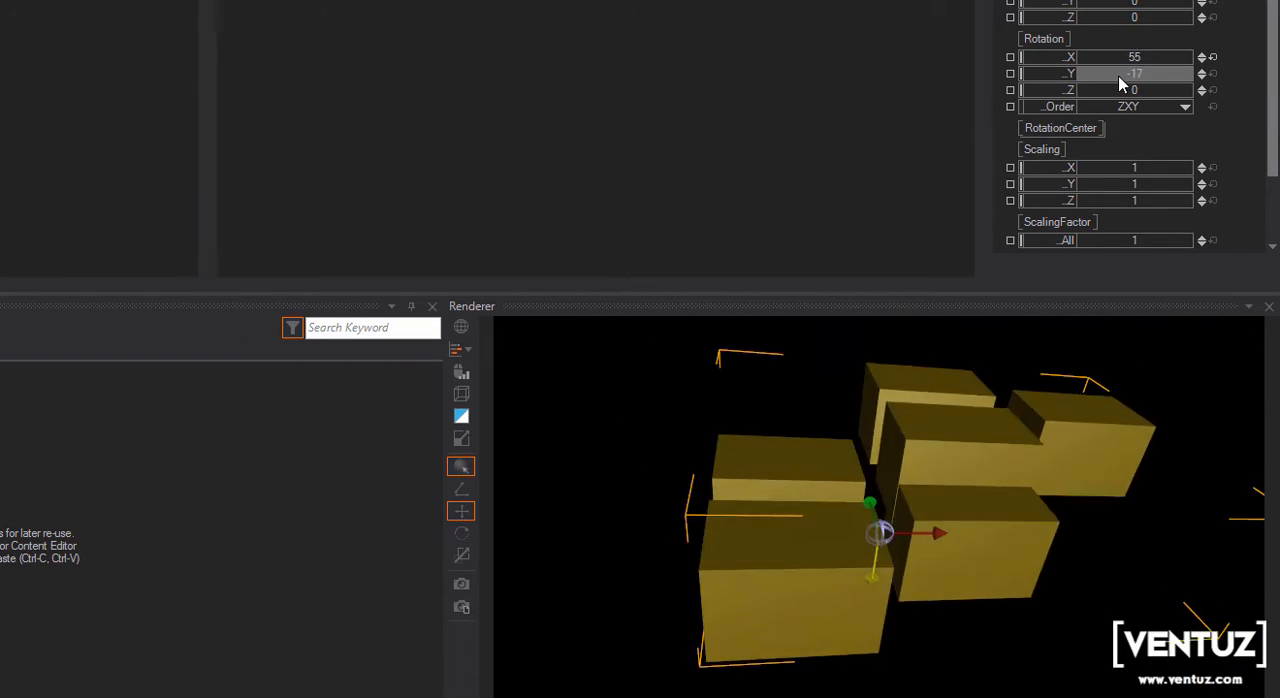
{"action": "left_click_drag", "start_coordinate": [1105, 73], "coordinate": [1160, 73]}
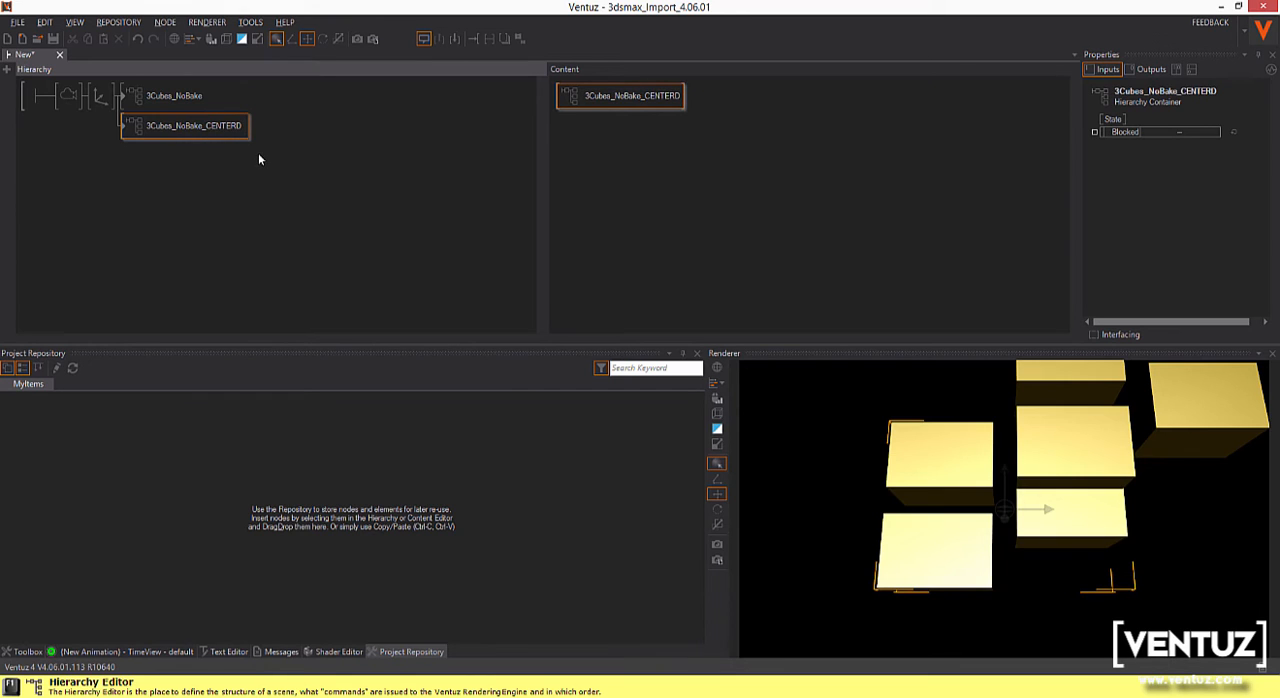
- Rename the containers 3Cubes_NoBake_NOT_CENTRD and 3Cubes_NoBake_CENTERD, and toggle their visibility to compare
{"action": "left_click", "coordinate": [175, 95]}
{"action": "type", "text": "_NOT_CENTRD"}
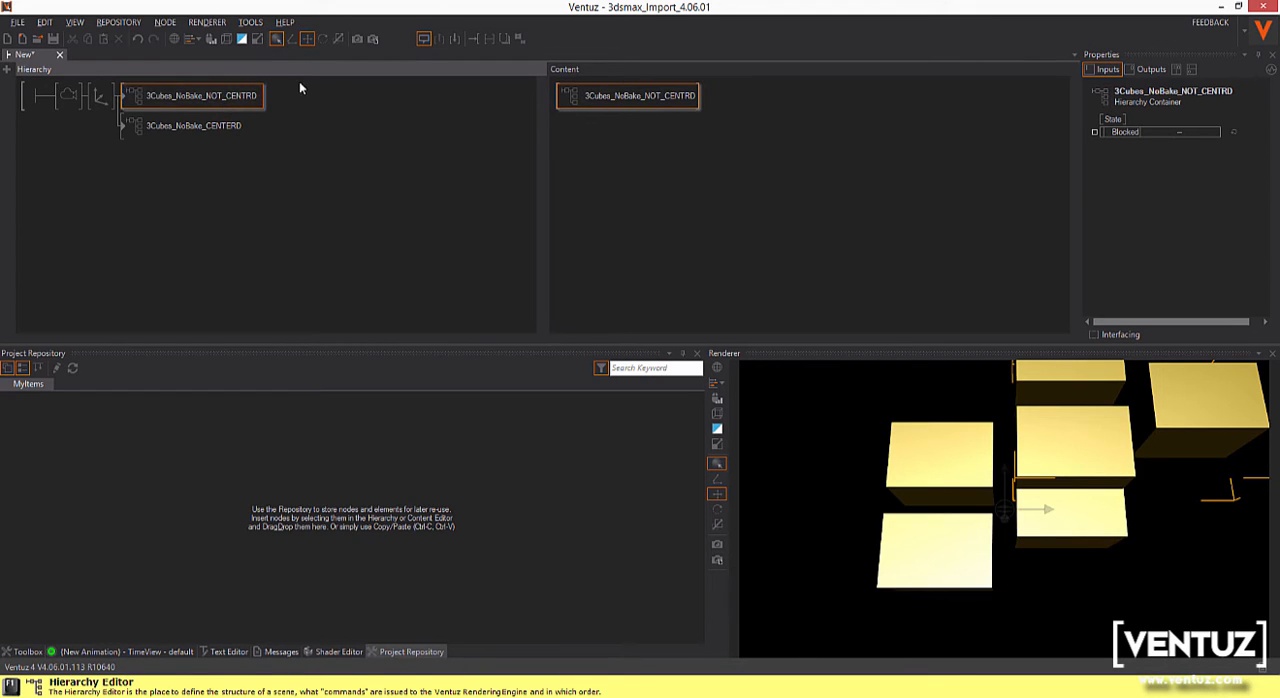
{"action": "left_click", "coordinate": [193, 125]}
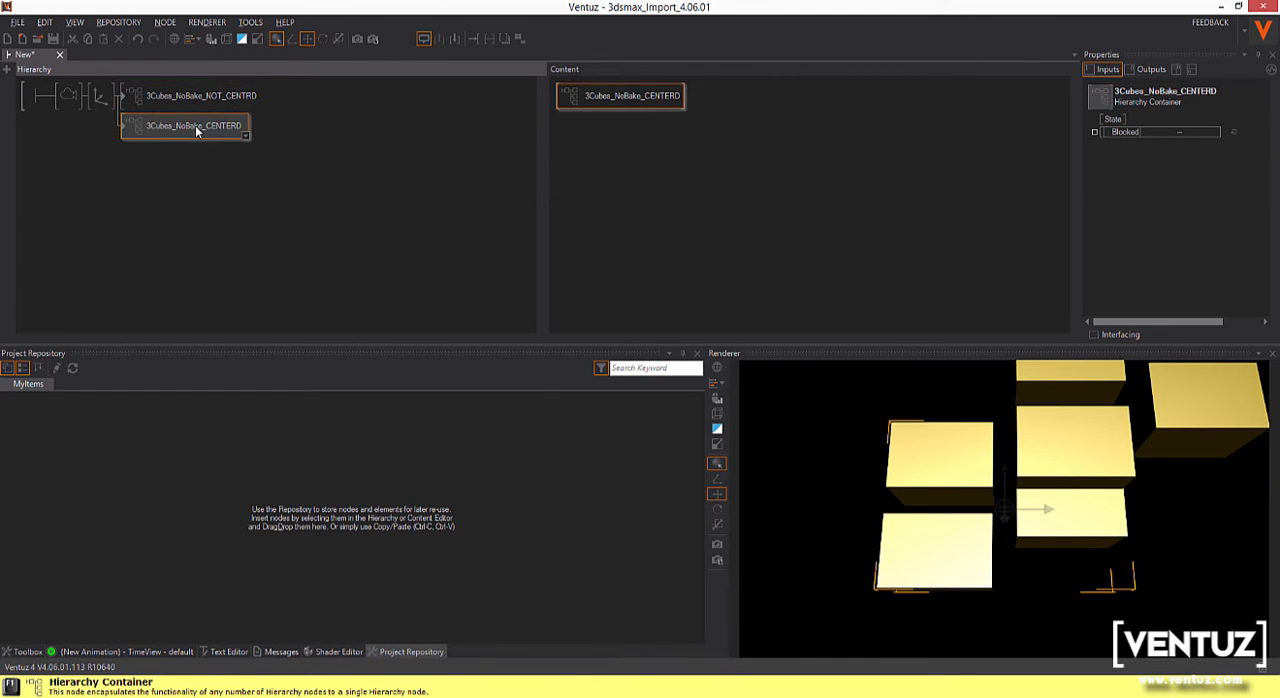
{"action": "left_click", "coordinate": [200, 95]}
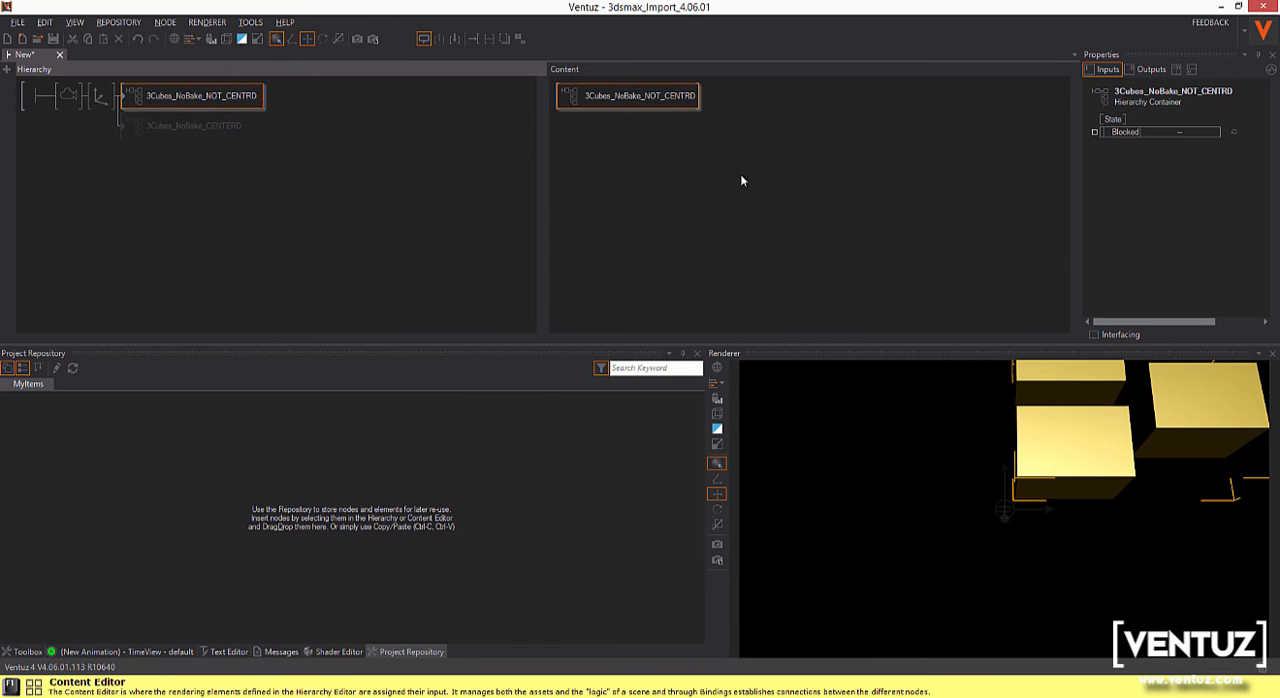
- Select the Axis node and drag Rotation X to tilt the centred cubes
{"action": "left_click", "coordinate": [100, 95]}
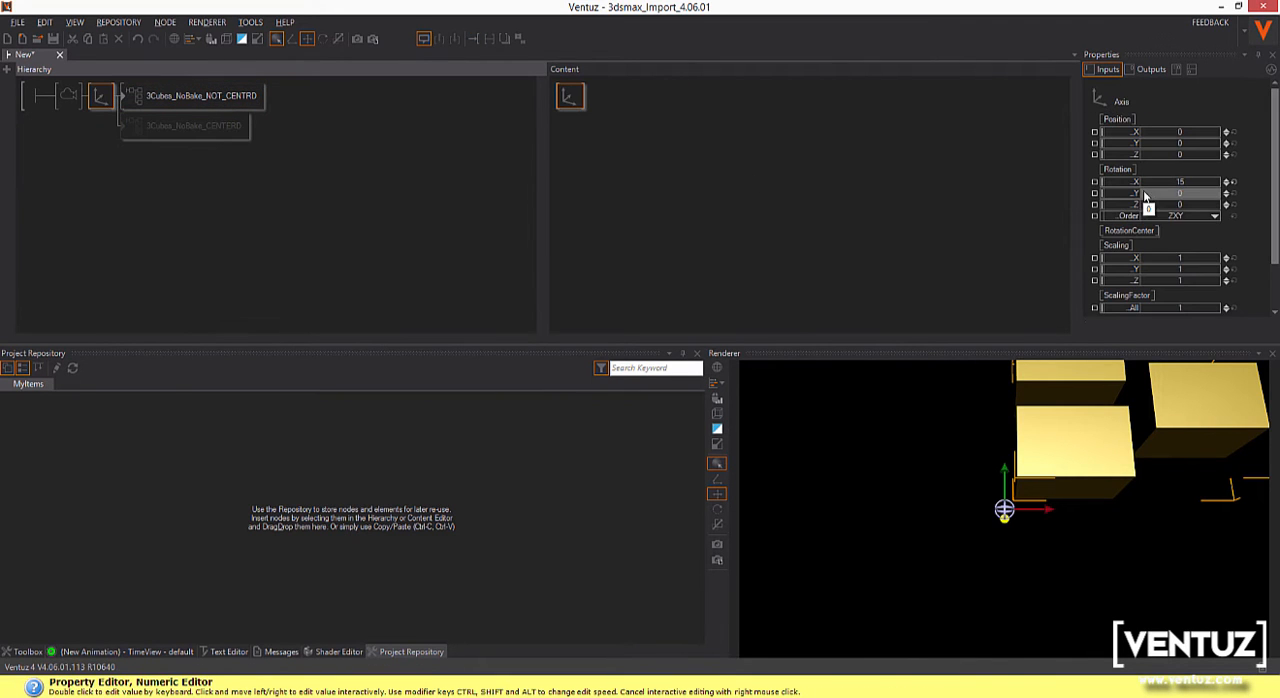
{"action": "left_click_drag", "start_coordinate": [1180, 181], "coordinate": [1205, 181]}
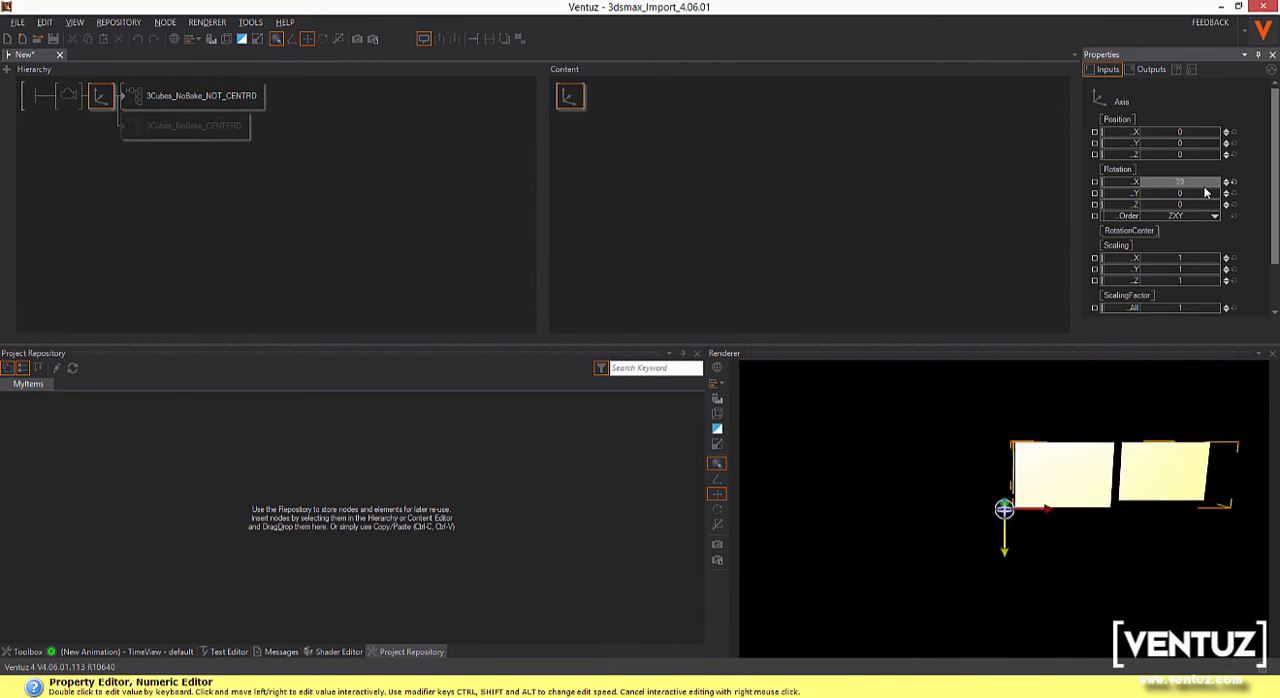
{"action": "left_click_drag", "start_coordinate": [1205, 192], "coordinate": [1205, 192]}
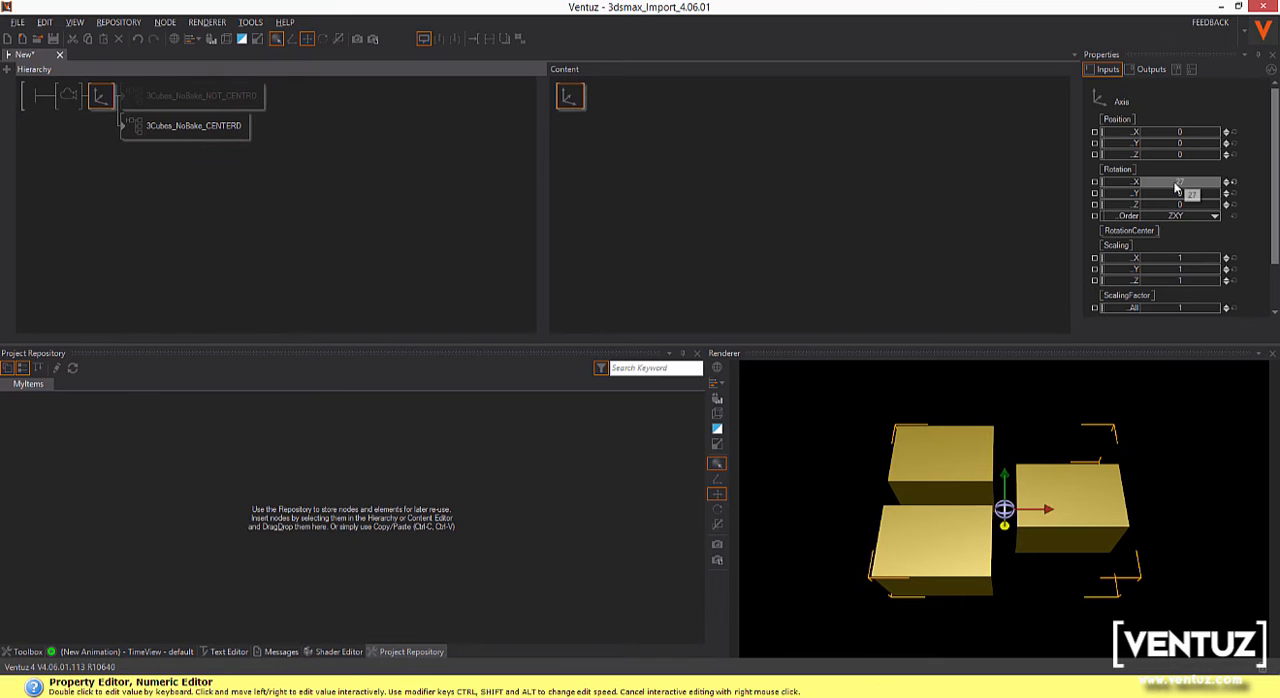
{"action": "left_click_drag", "start_coordinate": [1180, 182], "coordinate": [1180, 195]}
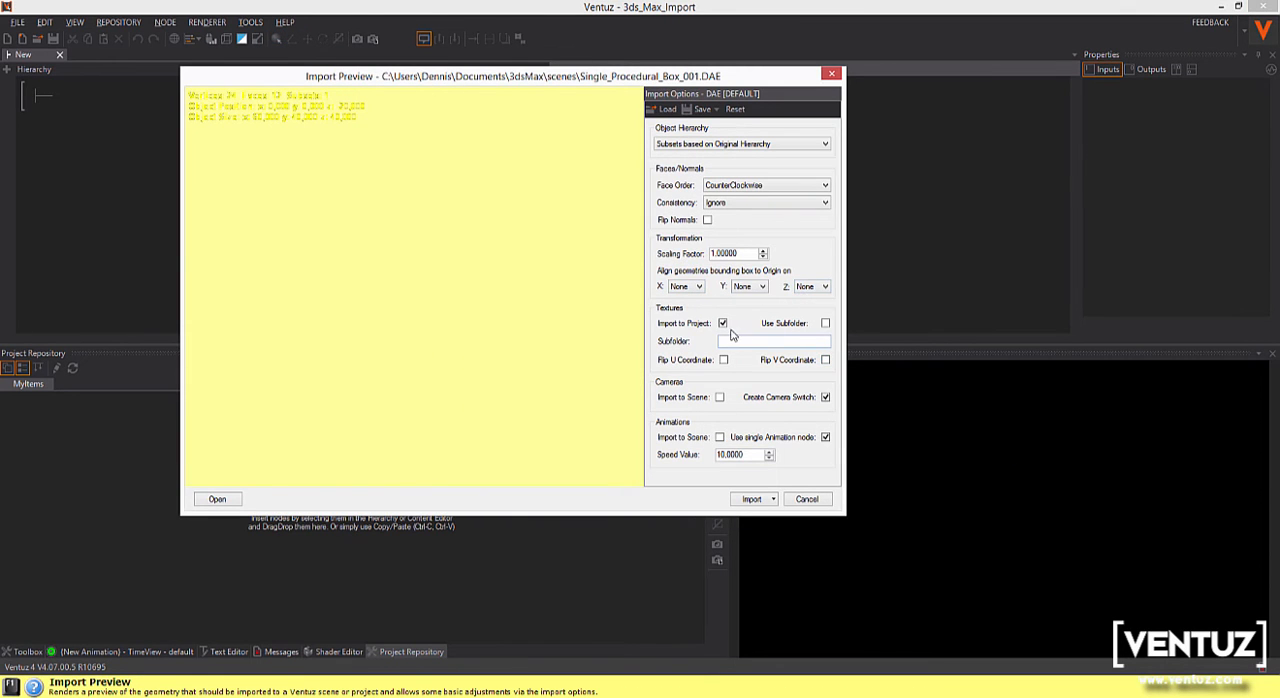
{"action": "left_click", "coordinate": [825, 323]}
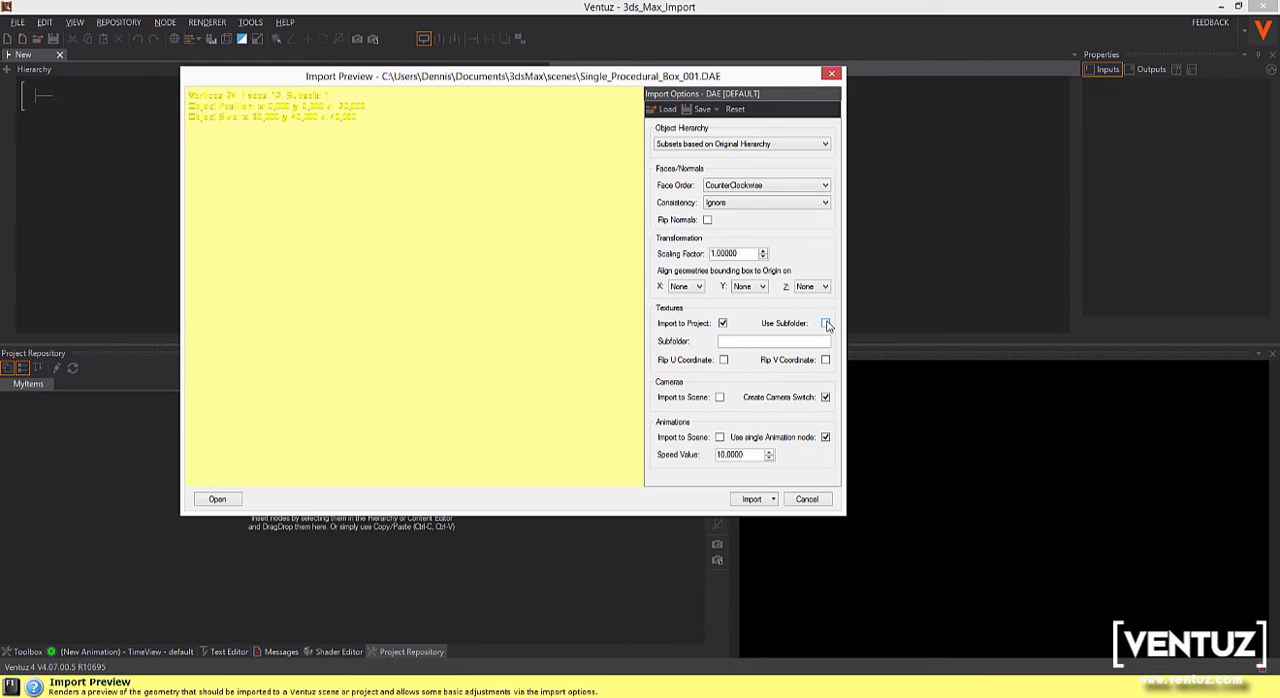
{"action": "left_click", "coordinate": [825, 322]}
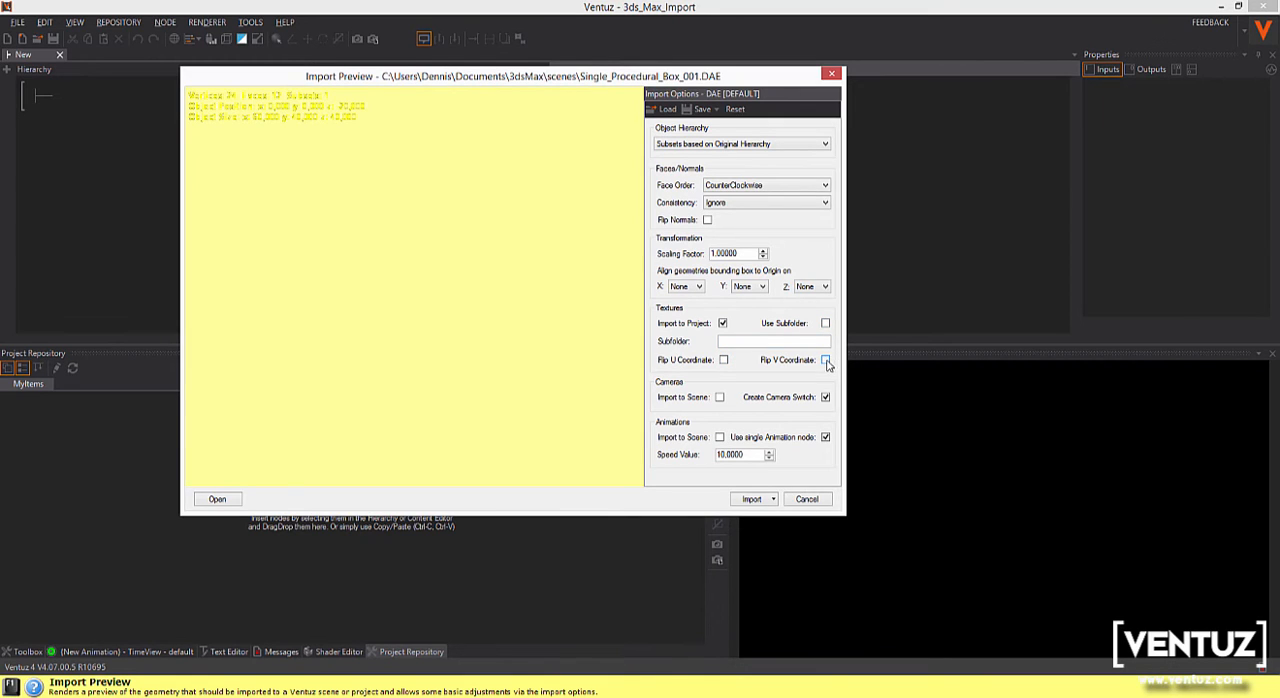
{"action": "left_click", "coordinate": [825, 360]}
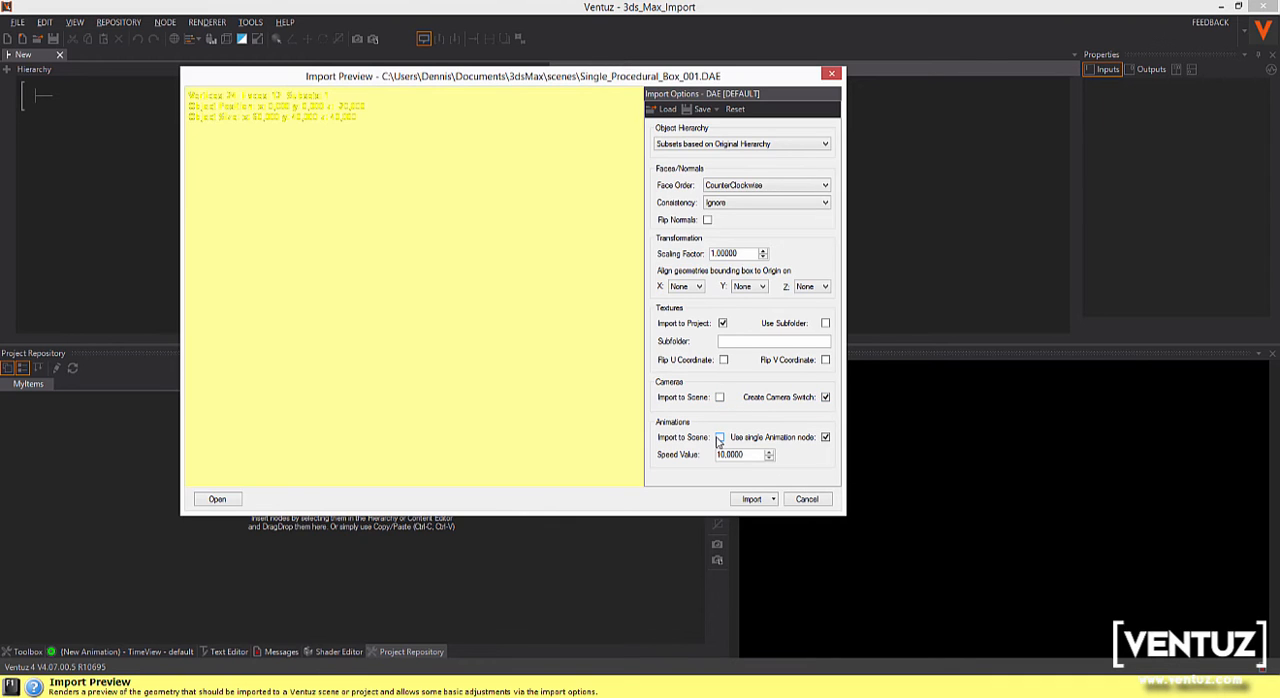
{"action": "left_click", "coordinate": [825, 437]}
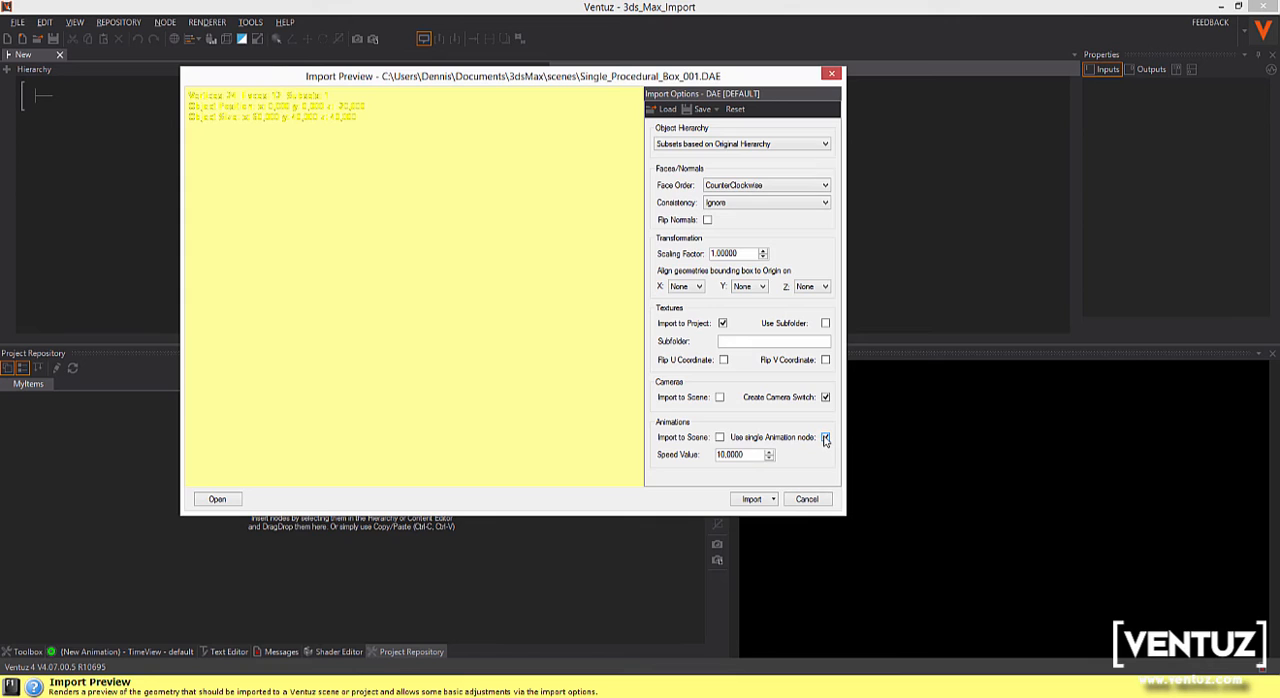
{"action": "left_click", "coordinate": [825, 437]}
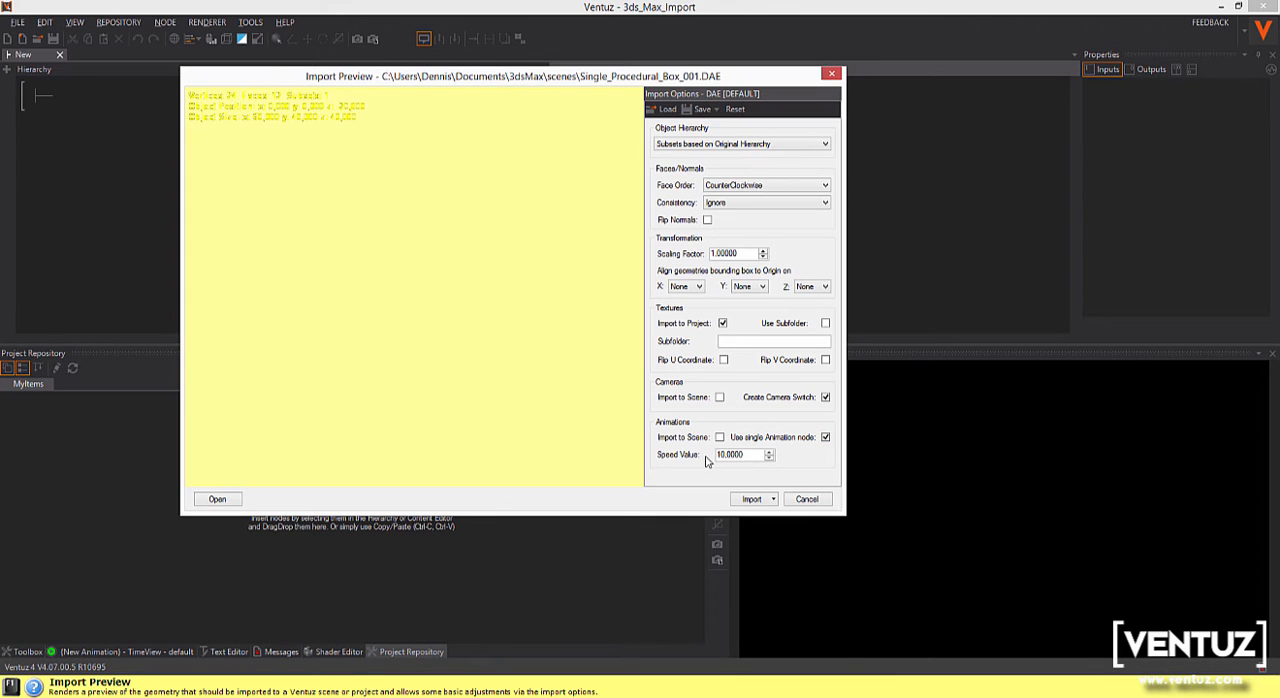
{"action": "mouse_move", "coordinate": [455, 316]}
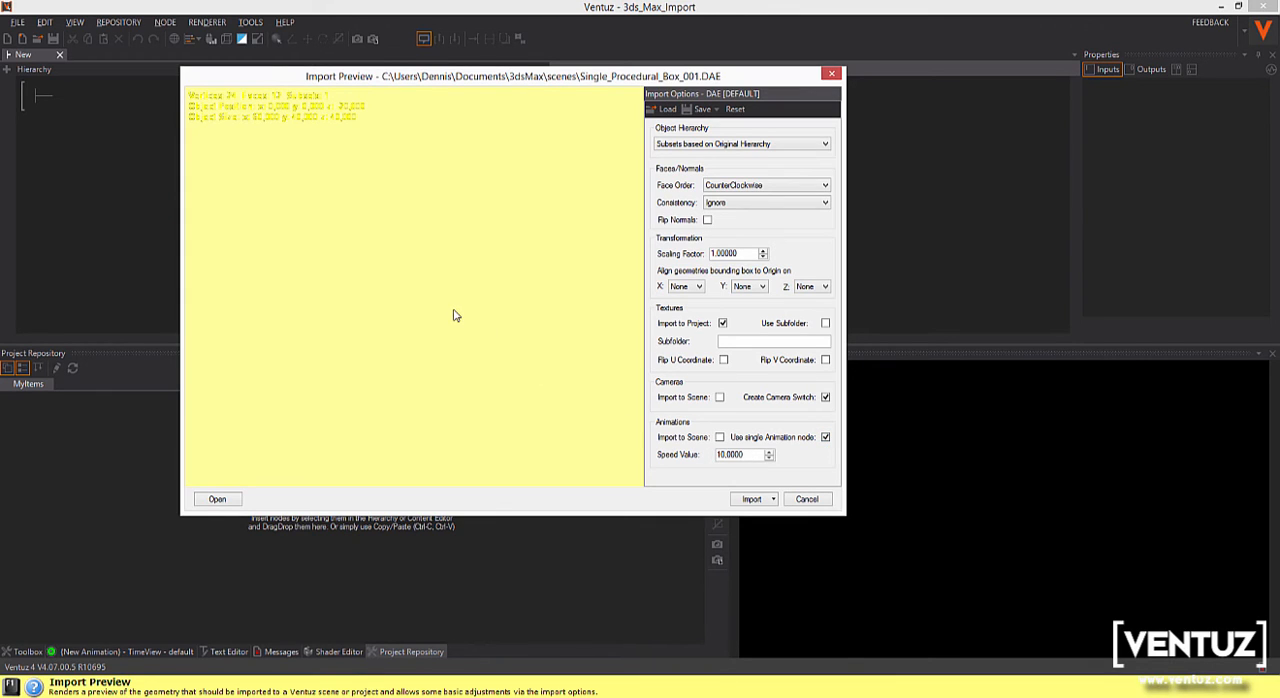
{"action": "mouse_move", "coordinate": [418, 262]}
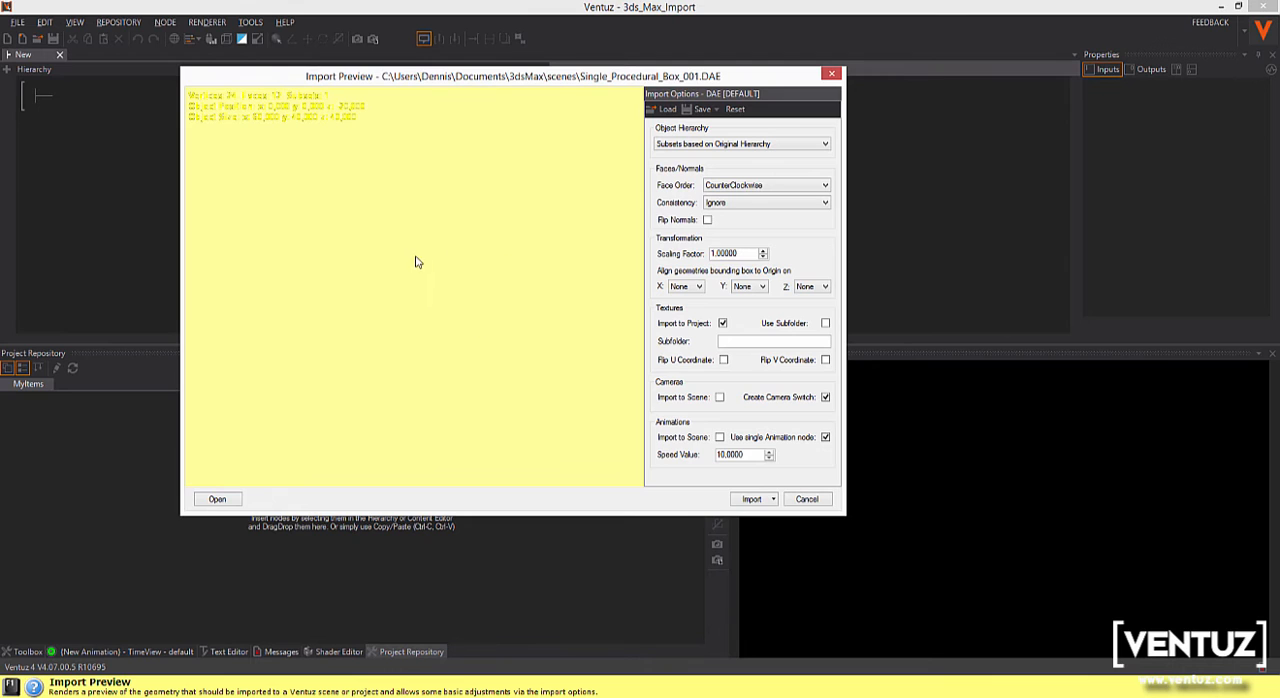
{"action": "mouse_move", "coordinate": [434, 288]}
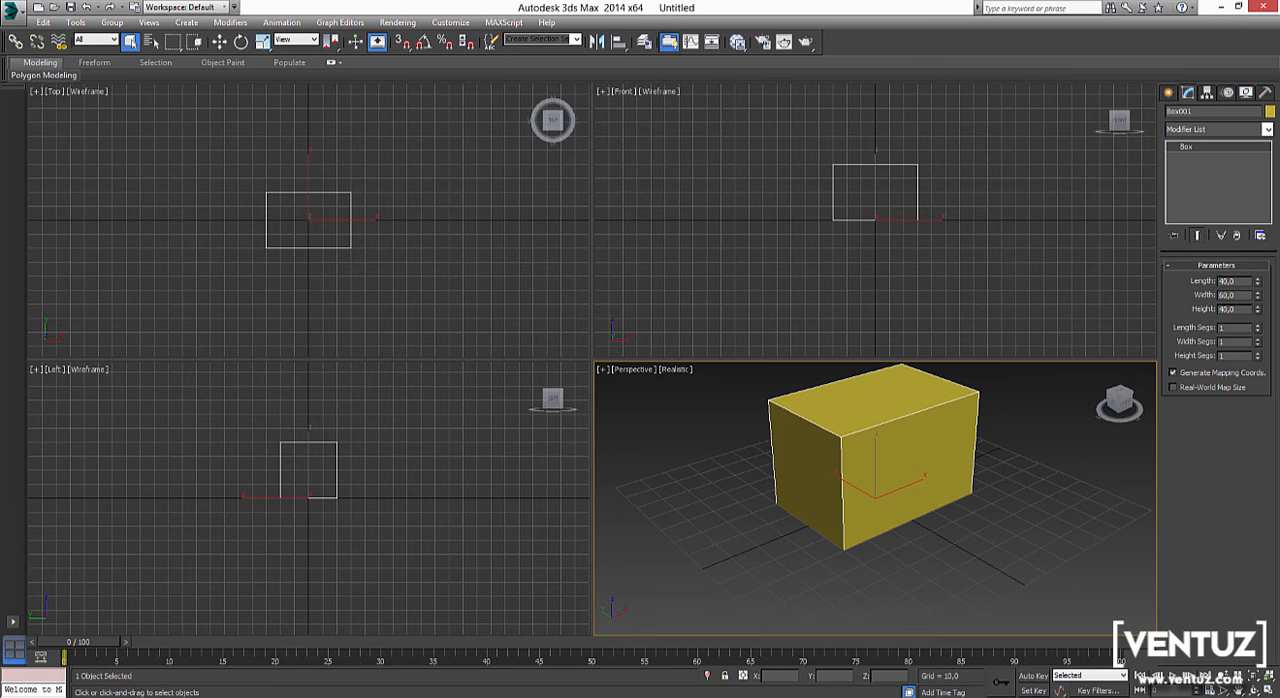
{"action": "mouse_move", "coordinate": [1007, 310]}
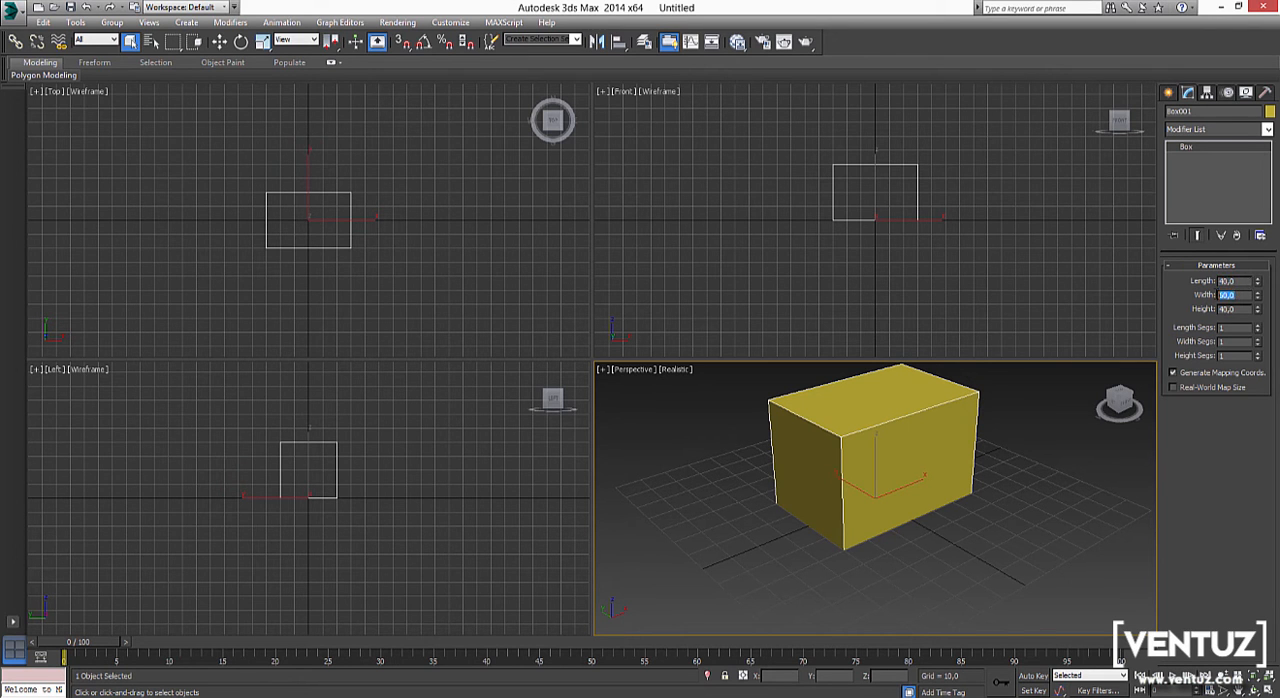
{"action": "left_click", "coordinate": [1225, 308]}
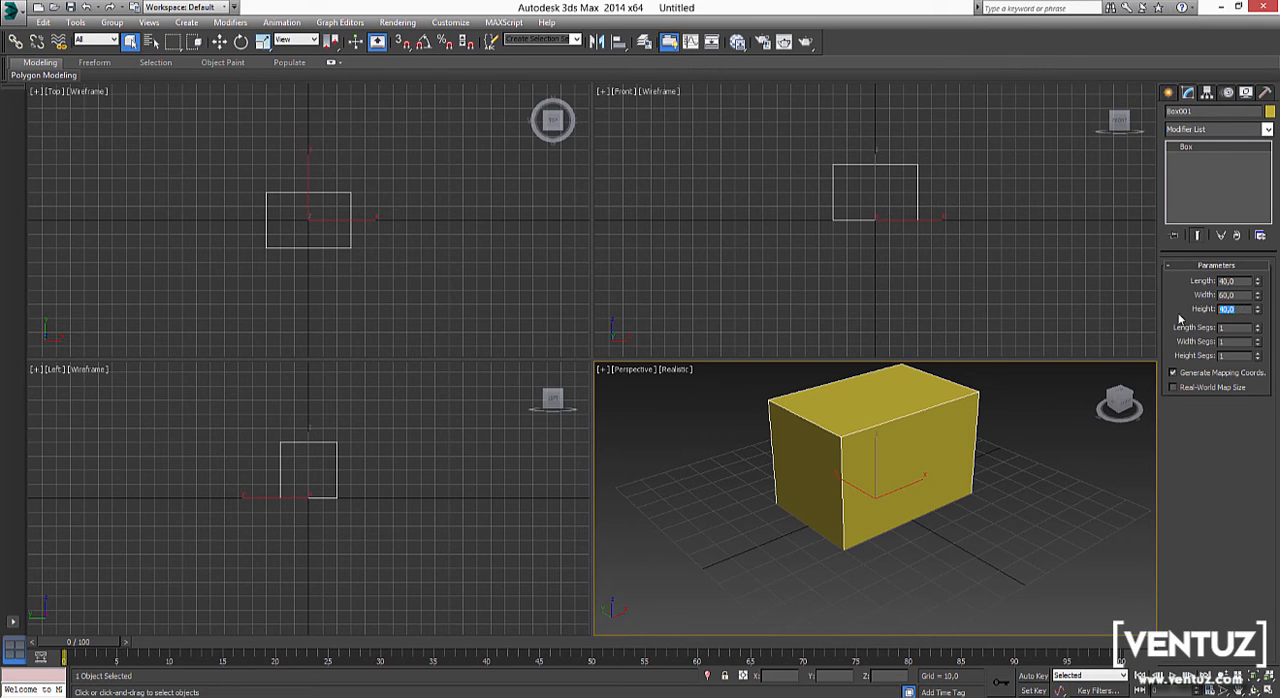
{"action": "mouse_move", "coordinate": [934, 274]}
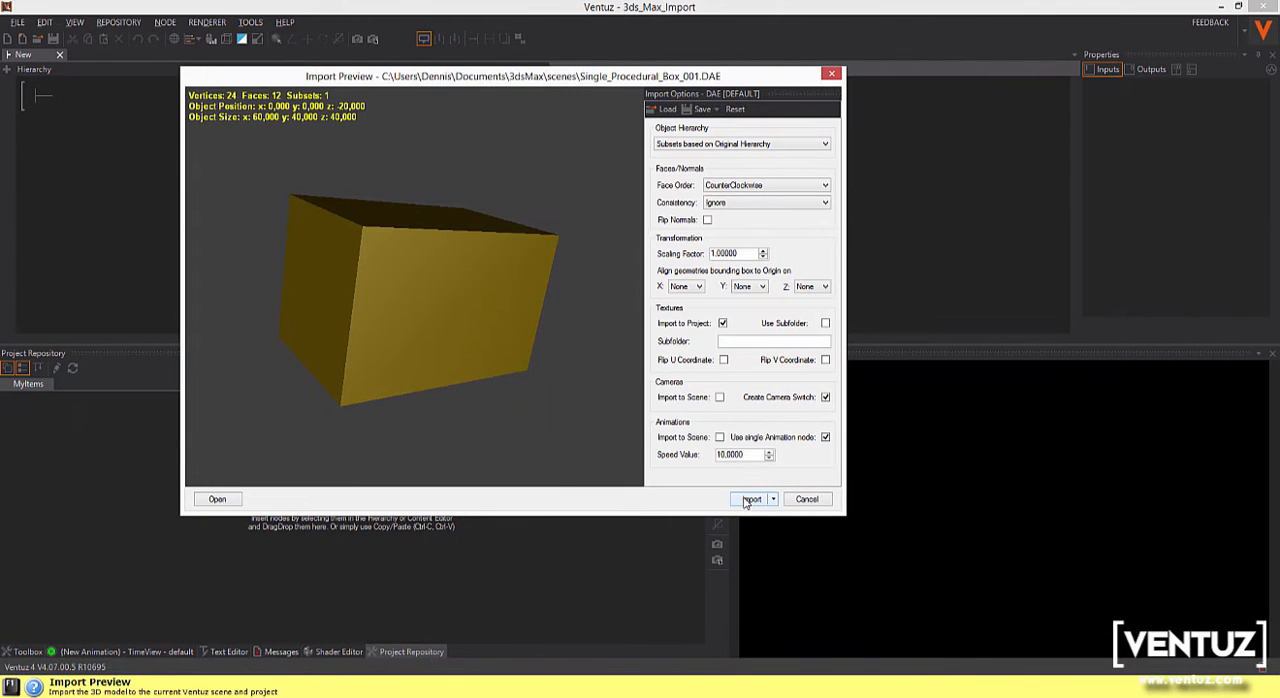
- Import Single_Procedural_Box_001 into the scene, save it as a Ventuz mesh, and confirm
{"action": "left_click", "coordinate": [751, 499]}
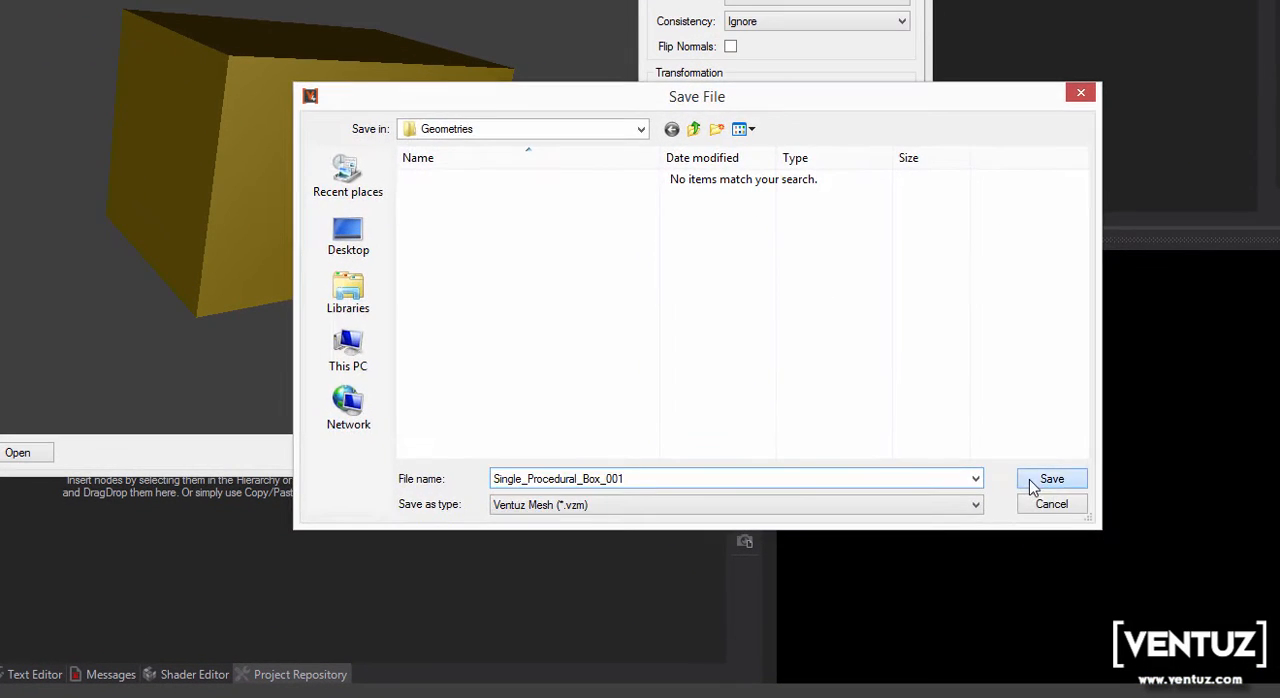
{"action": "left_click", "coordinate": [1051, 478]}
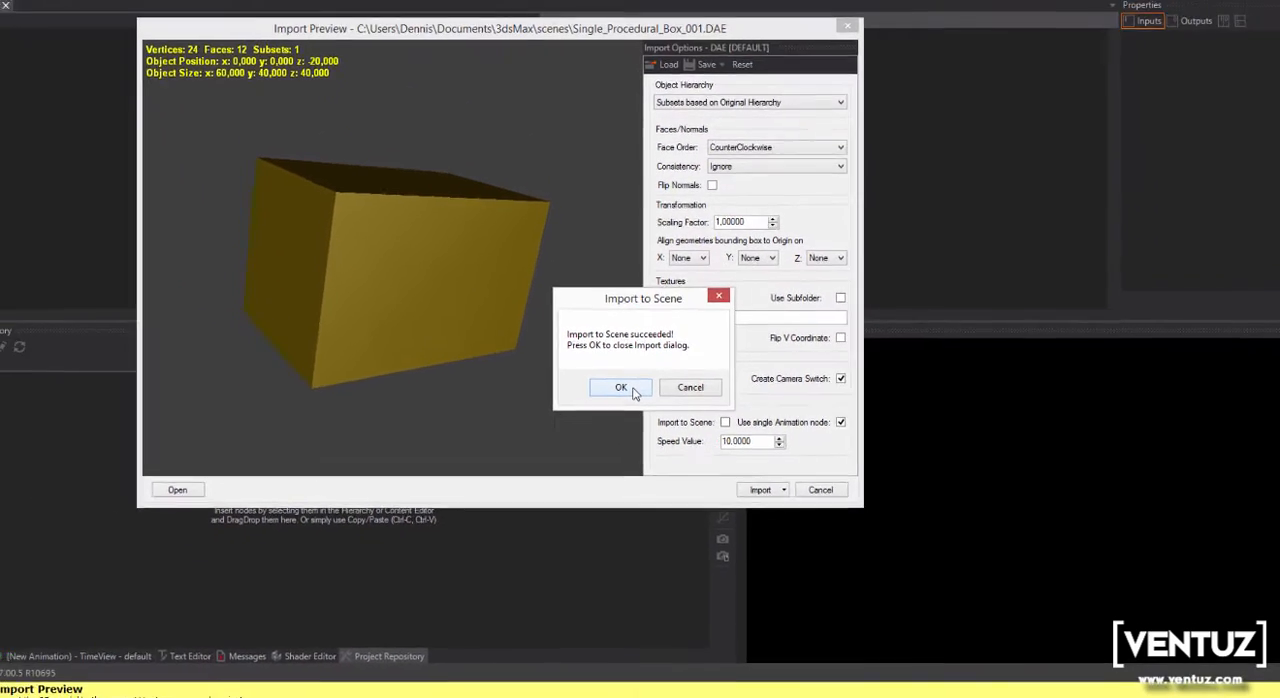
{"action": "left_click", "coordinate": [620, 388]}
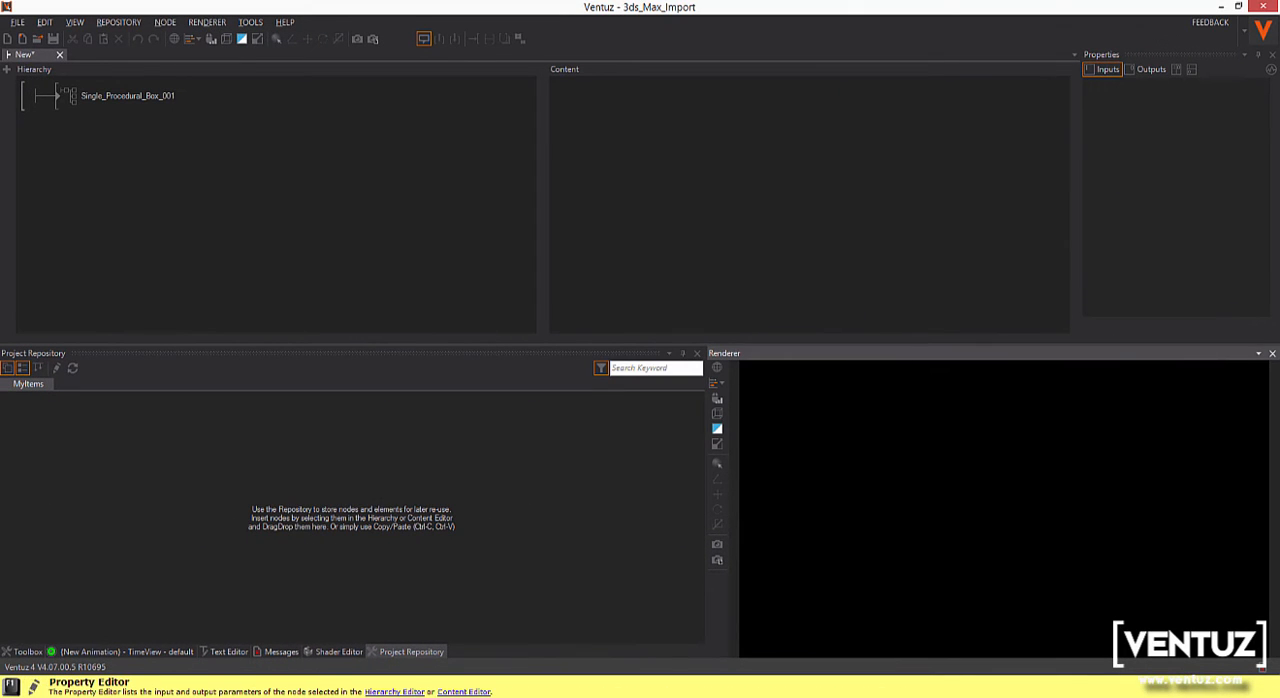
{"action": "mouse_move", "coordinate": [1150, 280]}
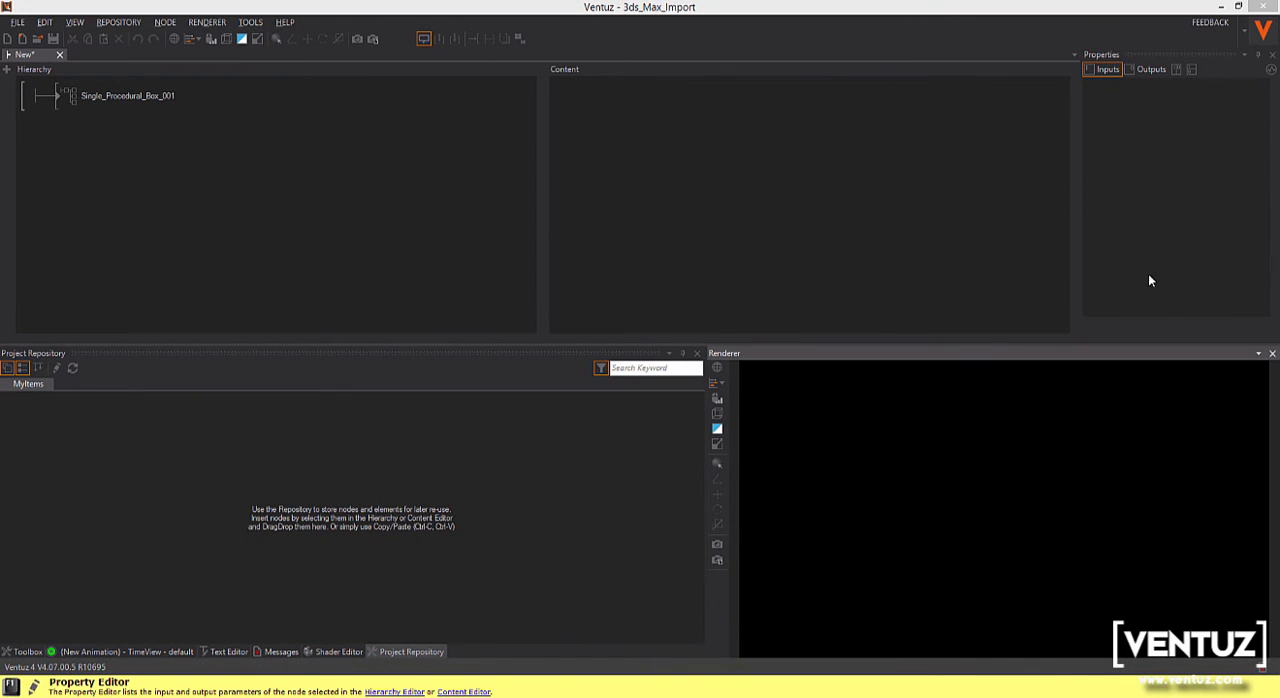
- Enter the Single_Procedural_Box_001 container and inspect Box001: position 0, rotation 0, scaling 1
{"action": "left_click", "coordinate": [95, 95]}
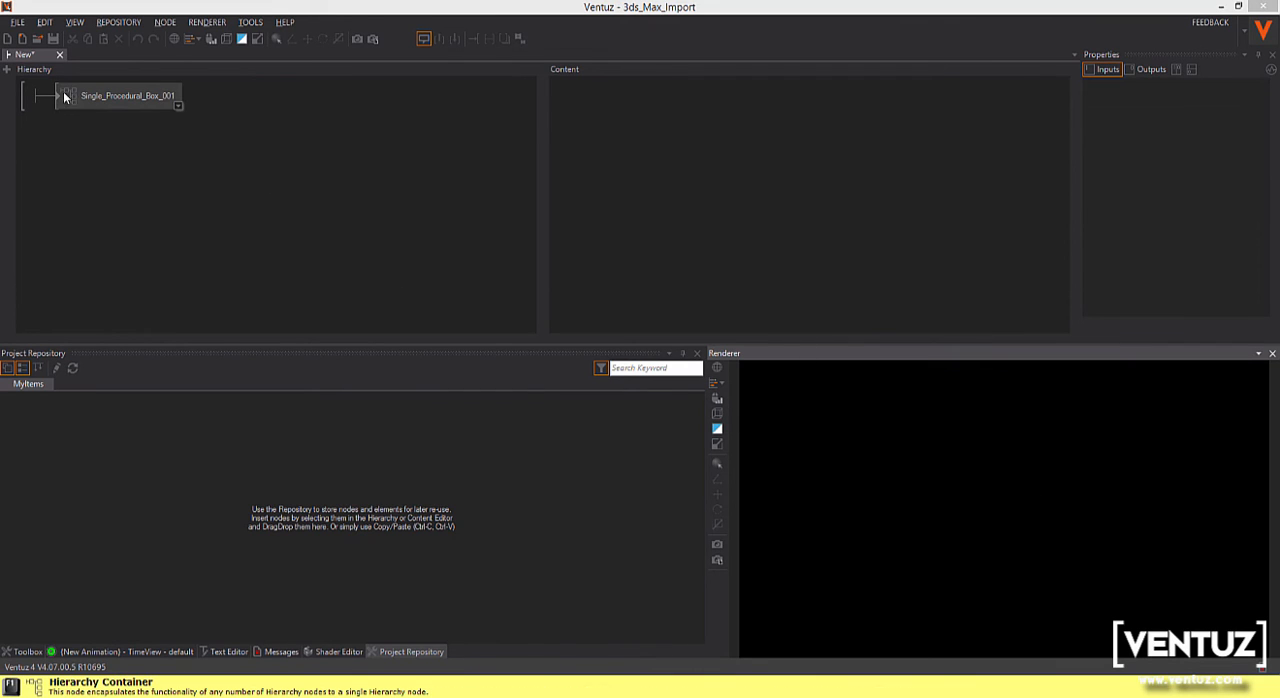
{"action": "left_click", "coordinate": [120, 95]}
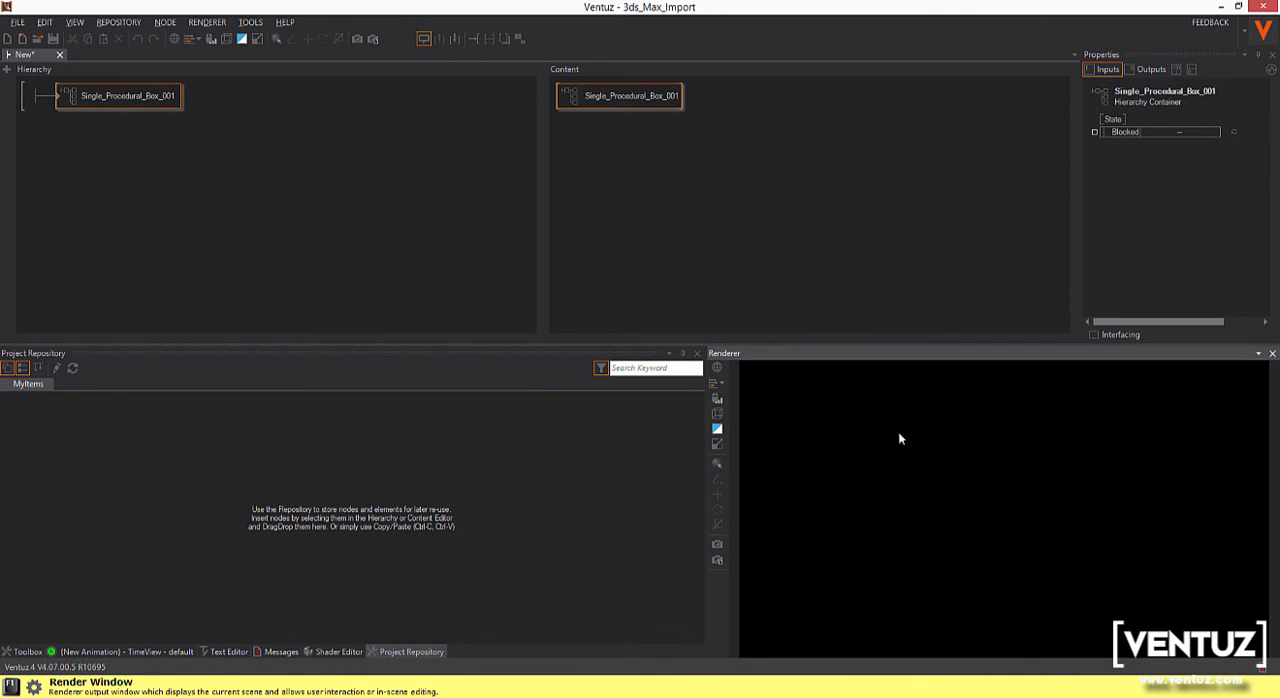
{"action": "left_click", "coordinate": [173, 38]}
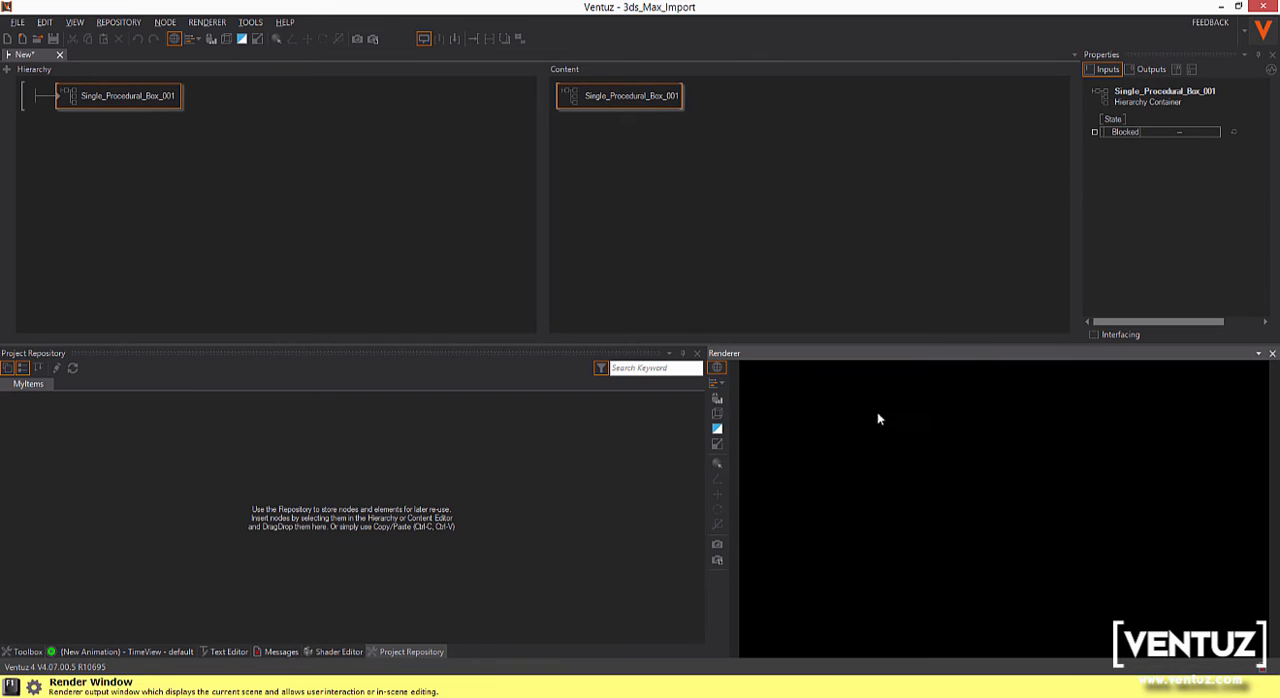
{"action": "mouse_move", "coordinate": [717, 368]}
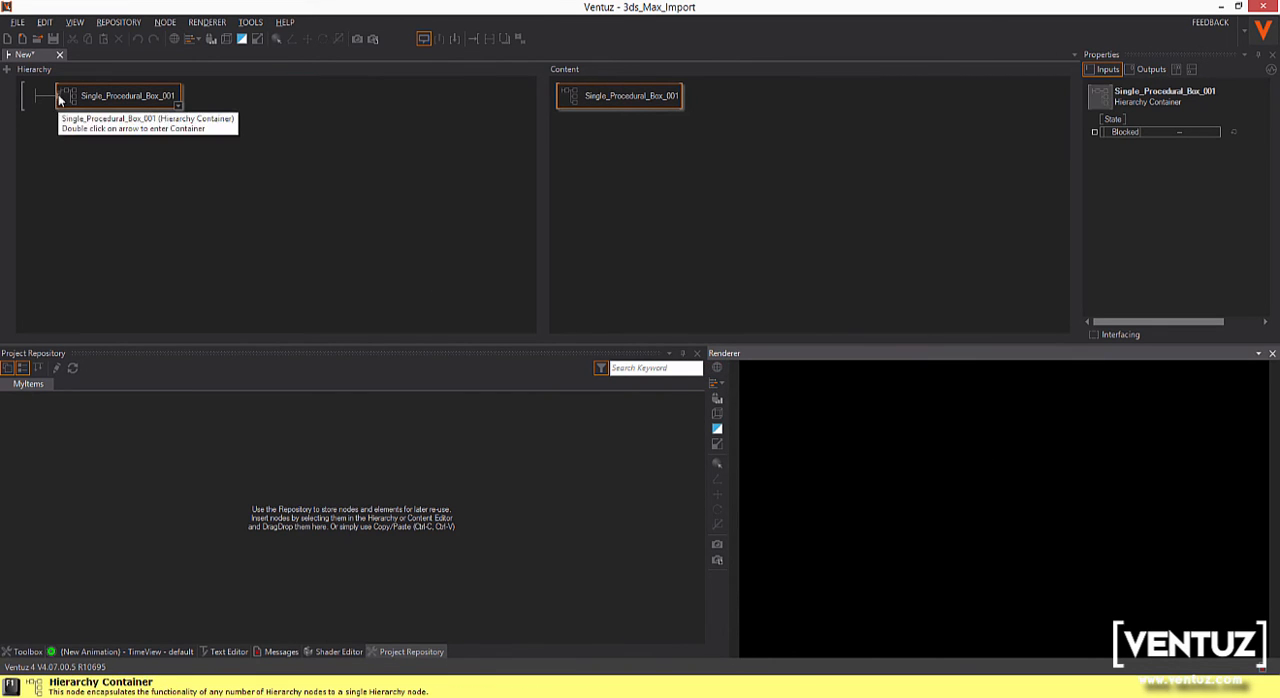
{"action": "double_click", "coordinate": [43, 95]}
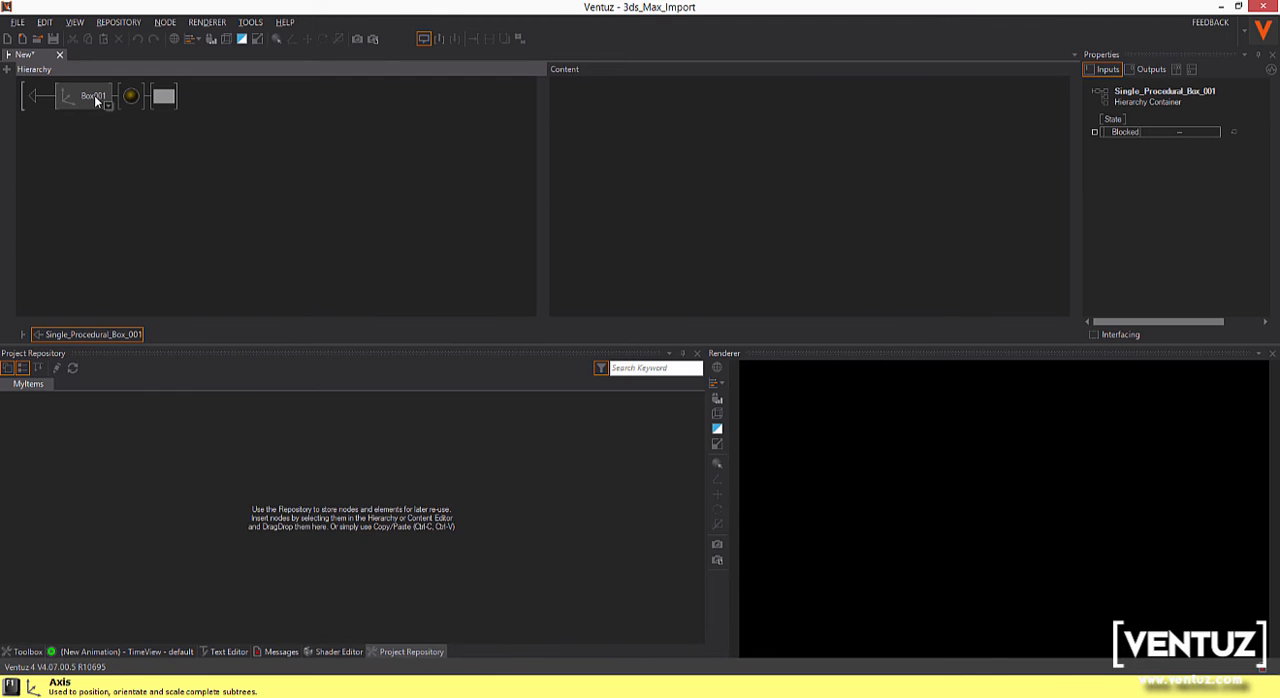
{"action": "left_click", "coordinate": [82, 96]}
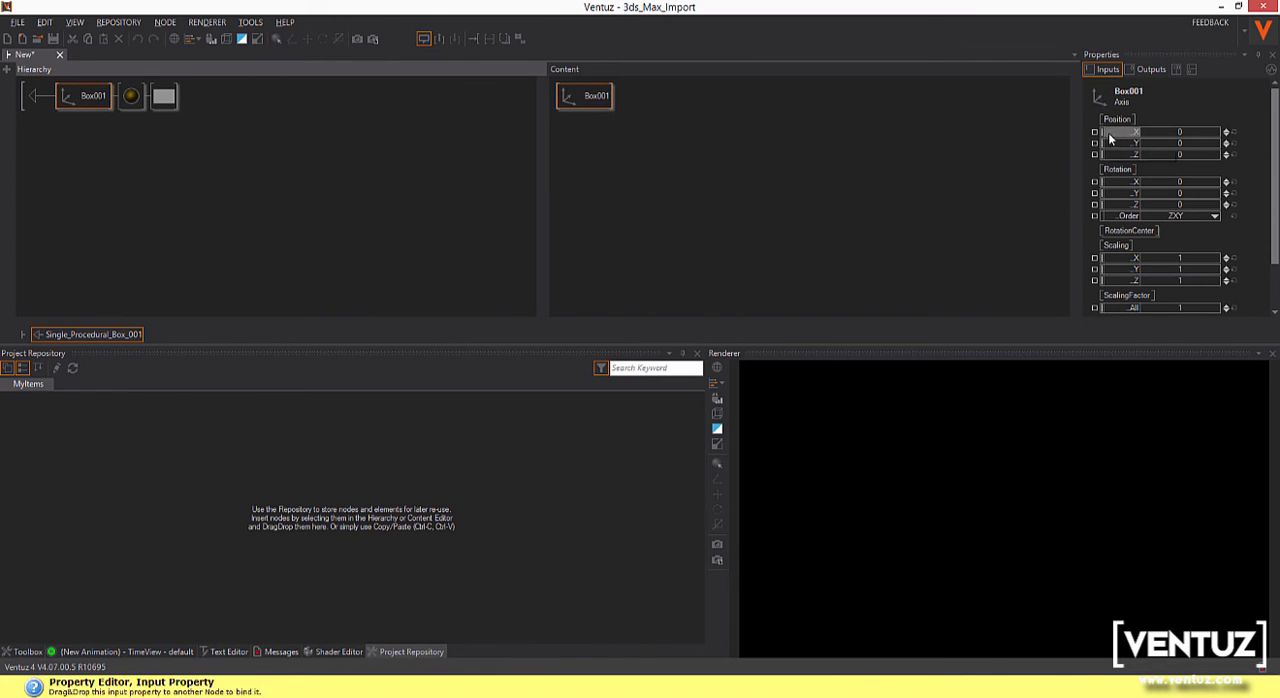
{"action": "left_click", "coordinate": [1180, 193]}
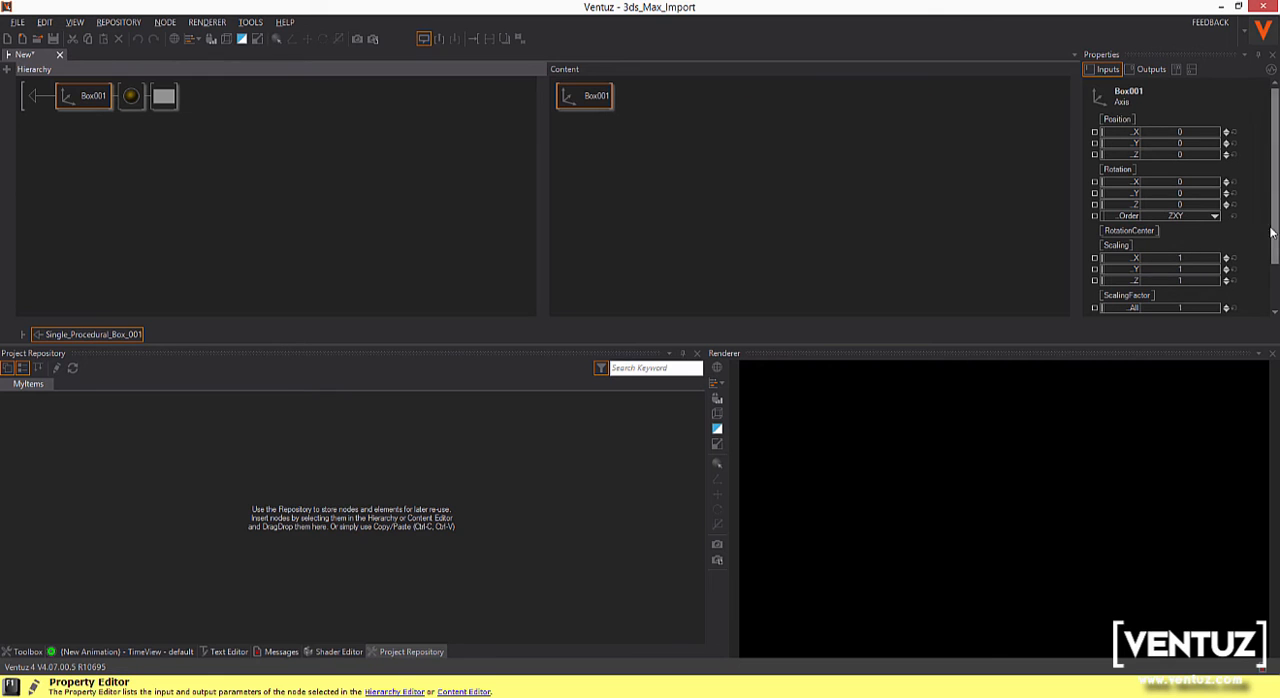
{"action": "scroll", "scroll_direction": "down", "scroll_amount": 3}
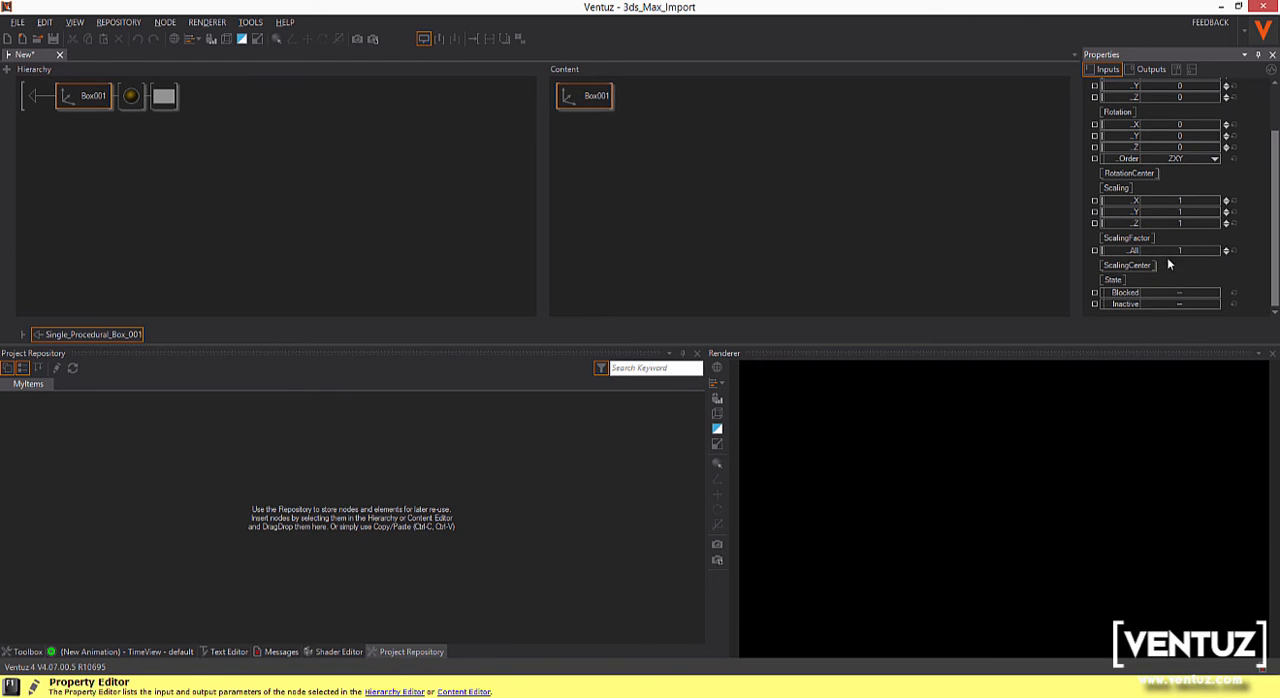
{"action": "left_click", "coordinate": [131, 95]}
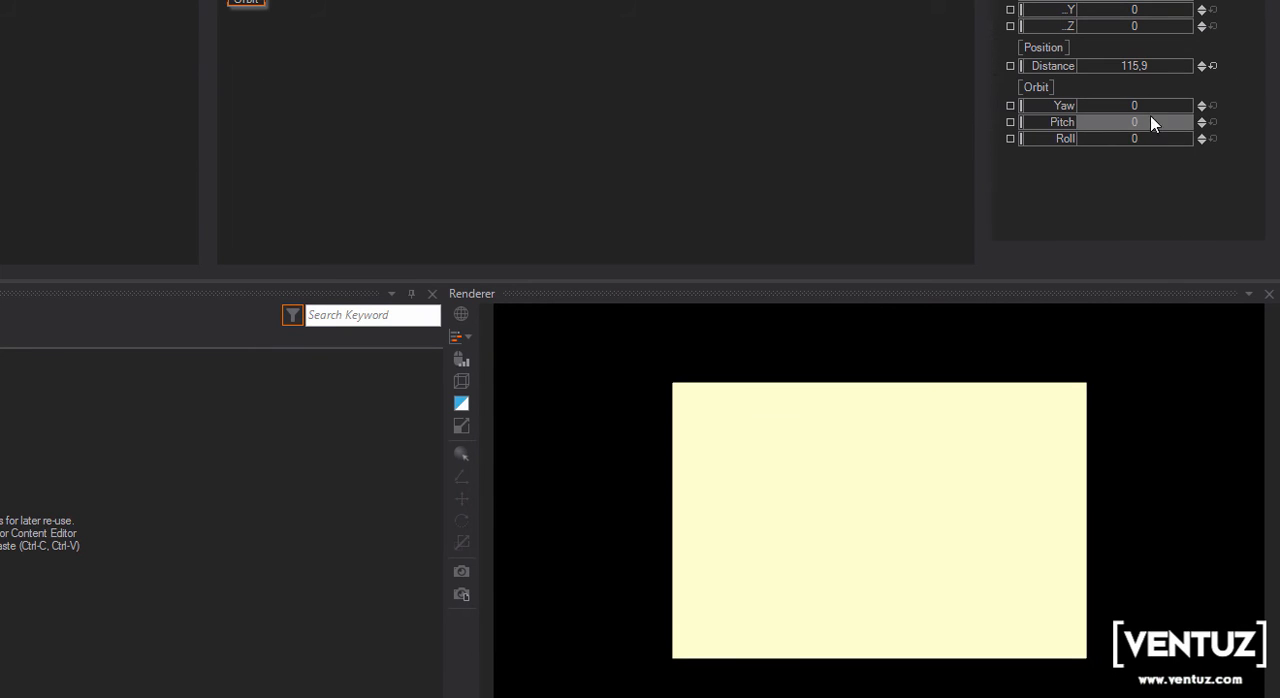
- Drag the Orbit camera's Pitch value to view the lit box at an angle
{"action": "left_click_drag", "start_coordinate": [1152, 122], "coordinate": [1030, 127]}
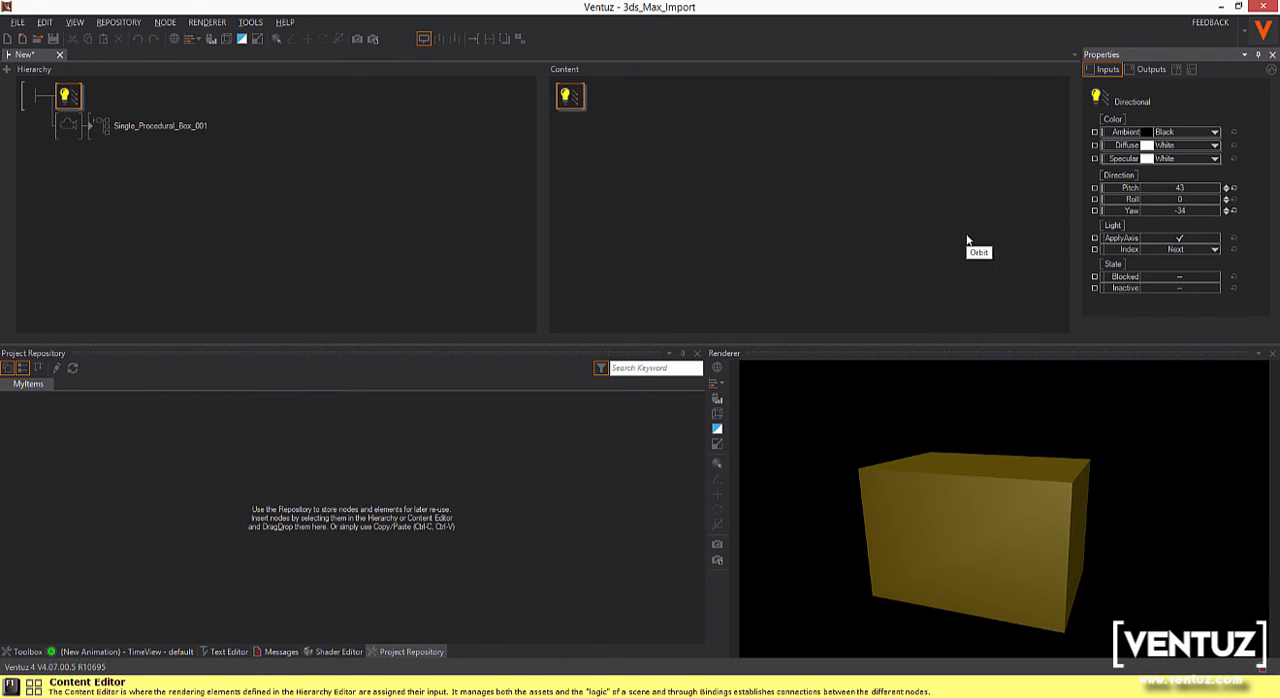
{"action": "mouse_move", "coordinate": [105, 128]}
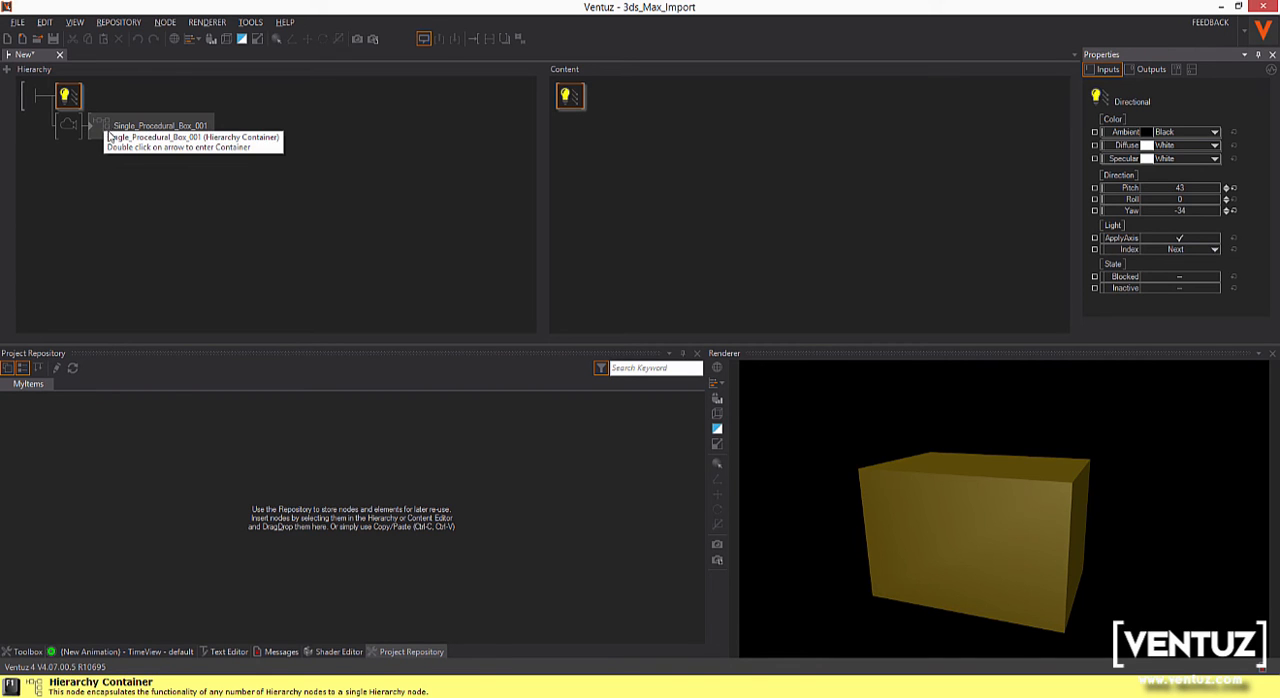
- Add Cube1 beside the imported box and pitch the orbit camera to look down
{"action": "left_click", "coordinate": [155, 125]}
{"action": "type", "text": "cu"}
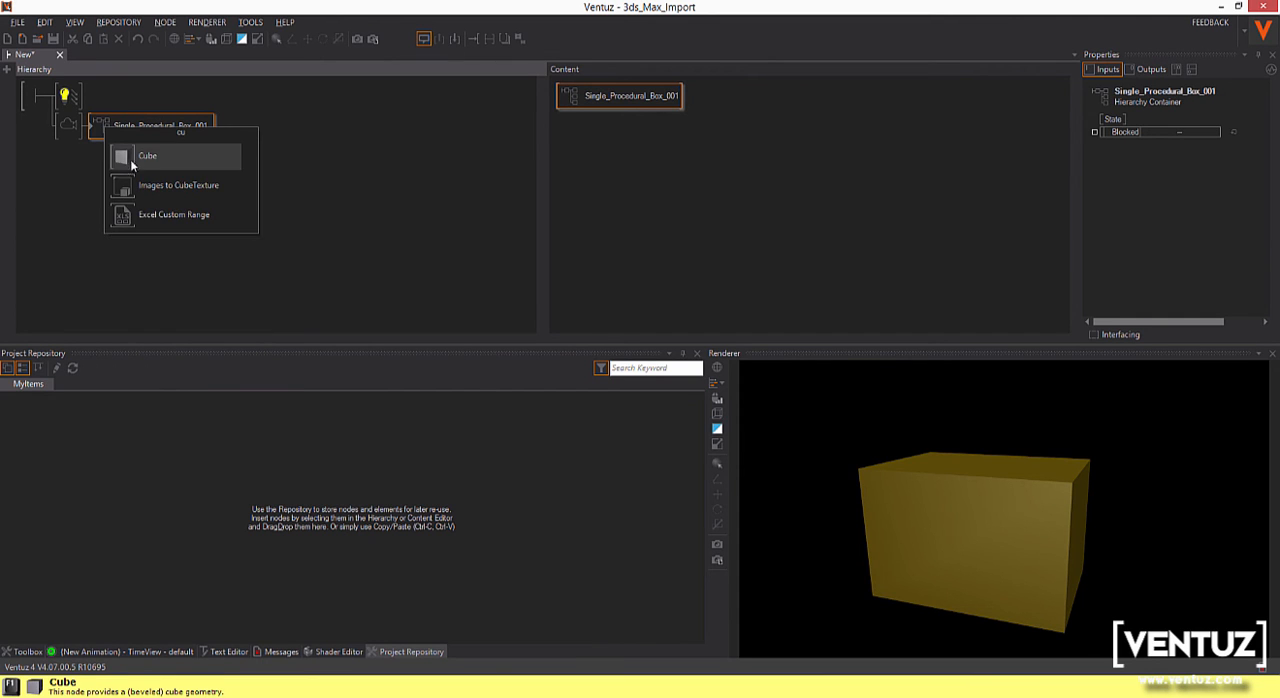
{"action": "left_click", "coordinate": [147, 156]}
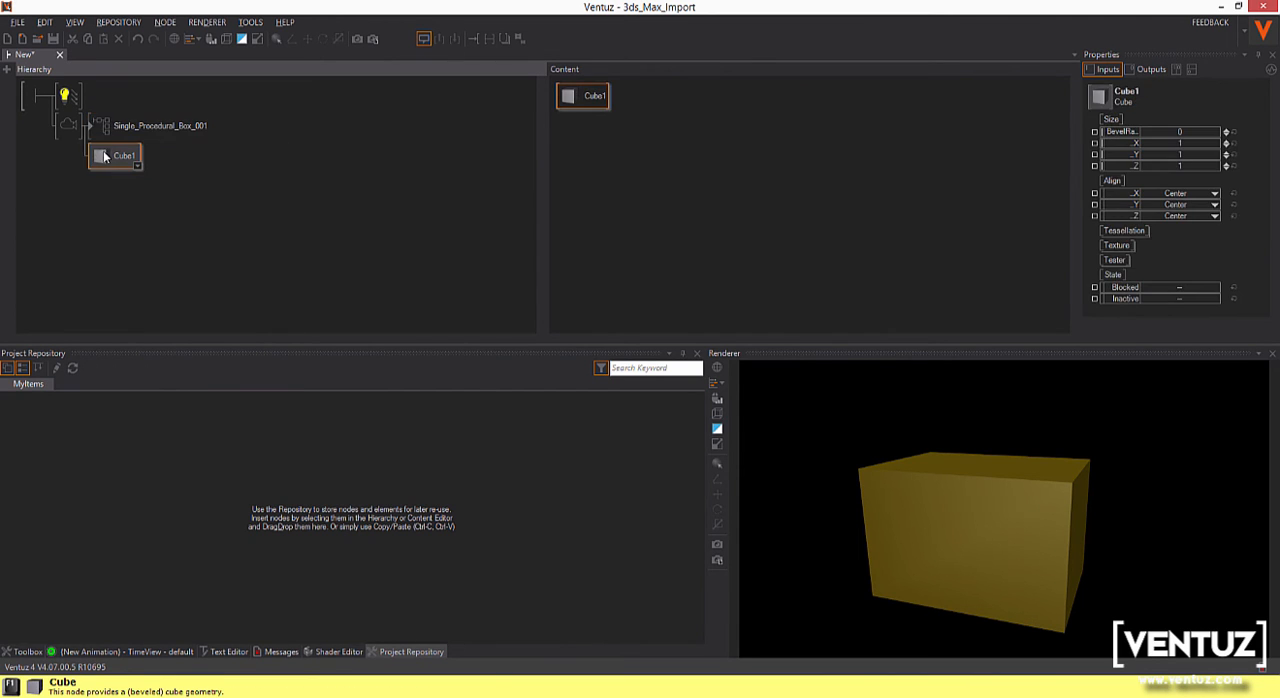
{"action": "left_click", "coordinate": [137, 166]}
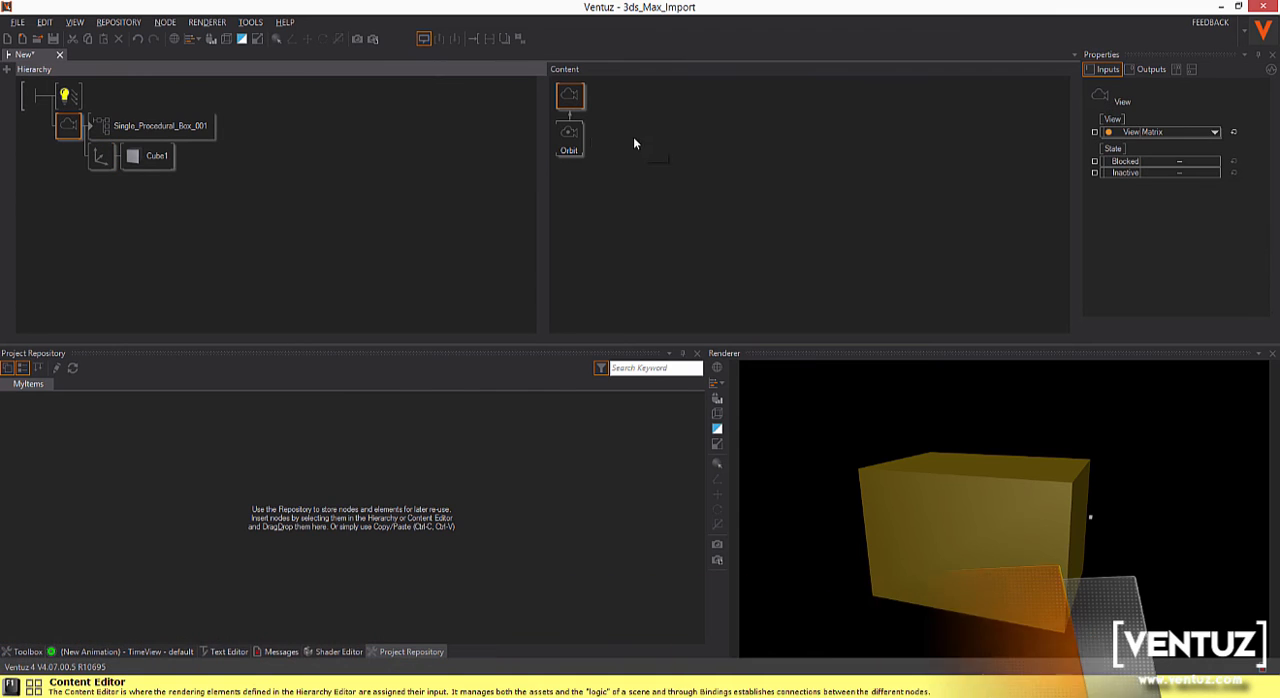
{"action": "left_click", "coordinate": [569, 138]}
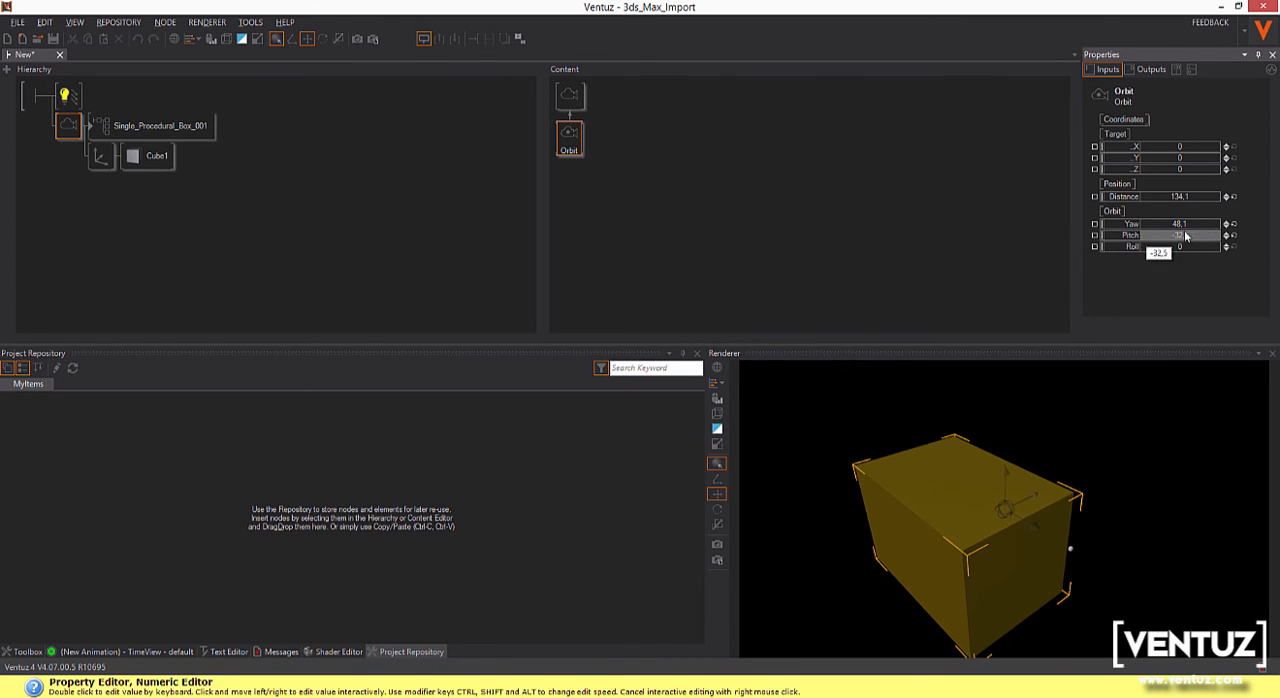
{"action": "left_click_drag", "start_coordinate": [1160, 224], "coordinate": [1190, 224]}
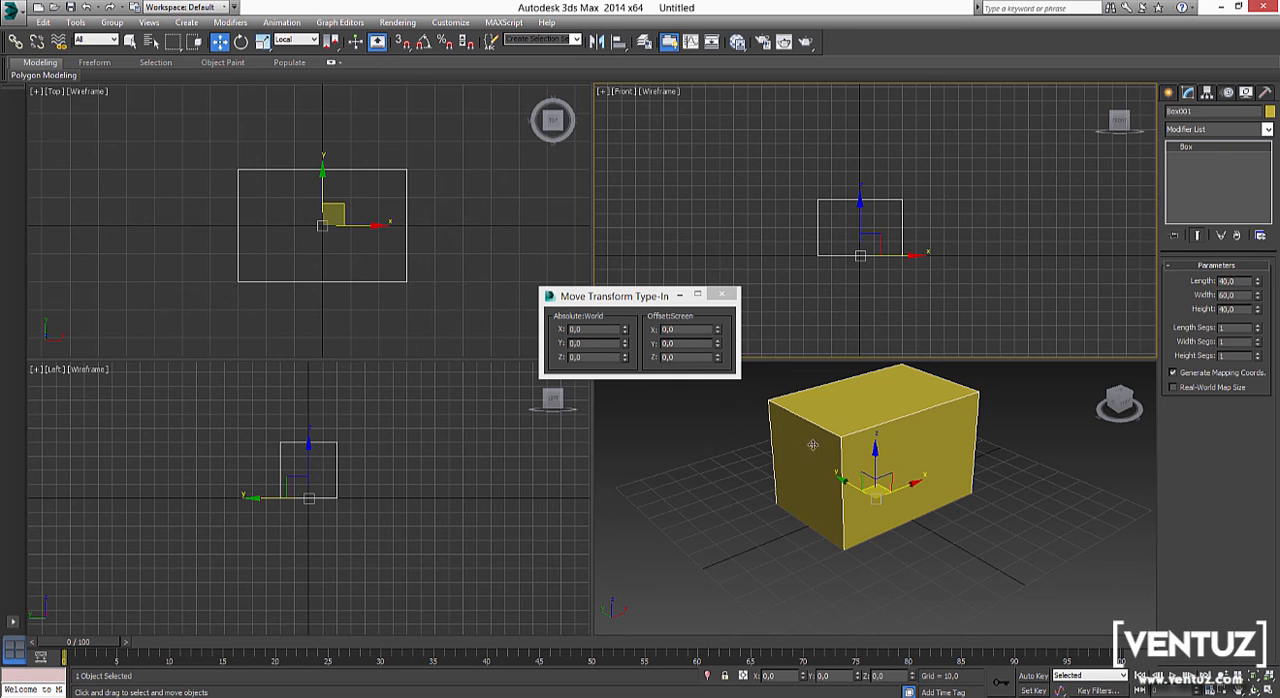
- In 3ds Max, check the box is 60×40×40 and sits at world origin
{"action": "left_click", "coordinate": [858, 258]}
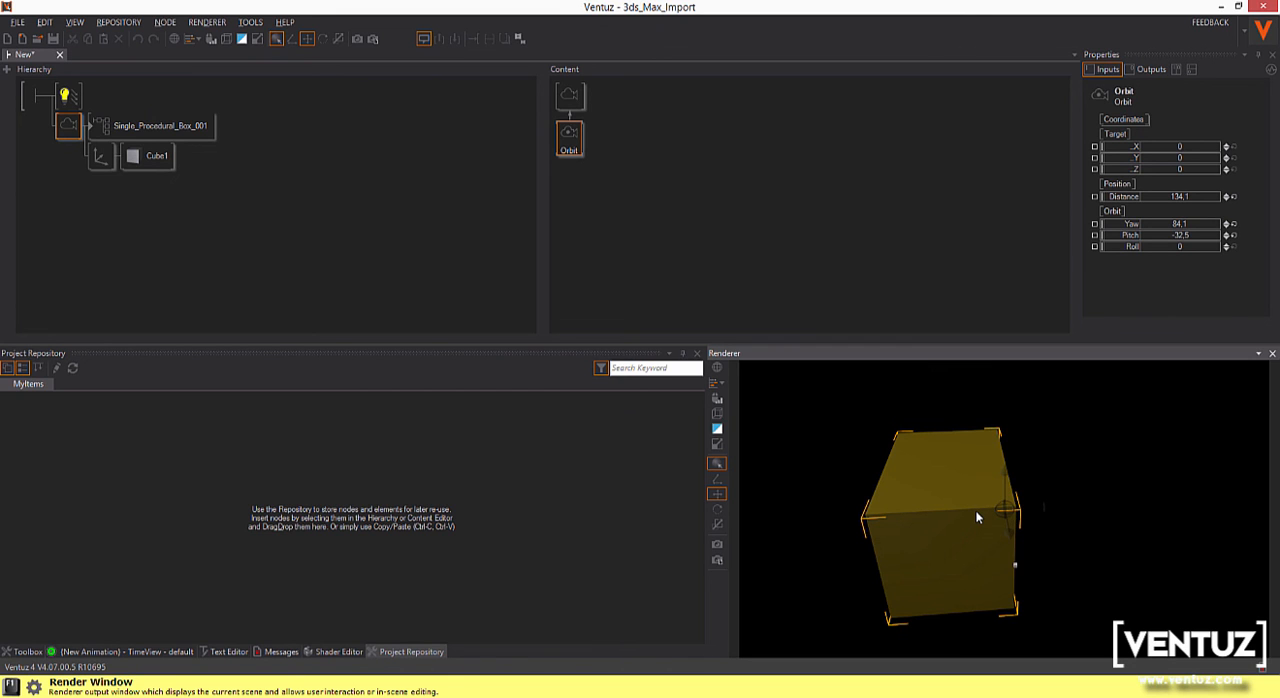
{"action": "mouse_move", "coordinate": [695, 159]}
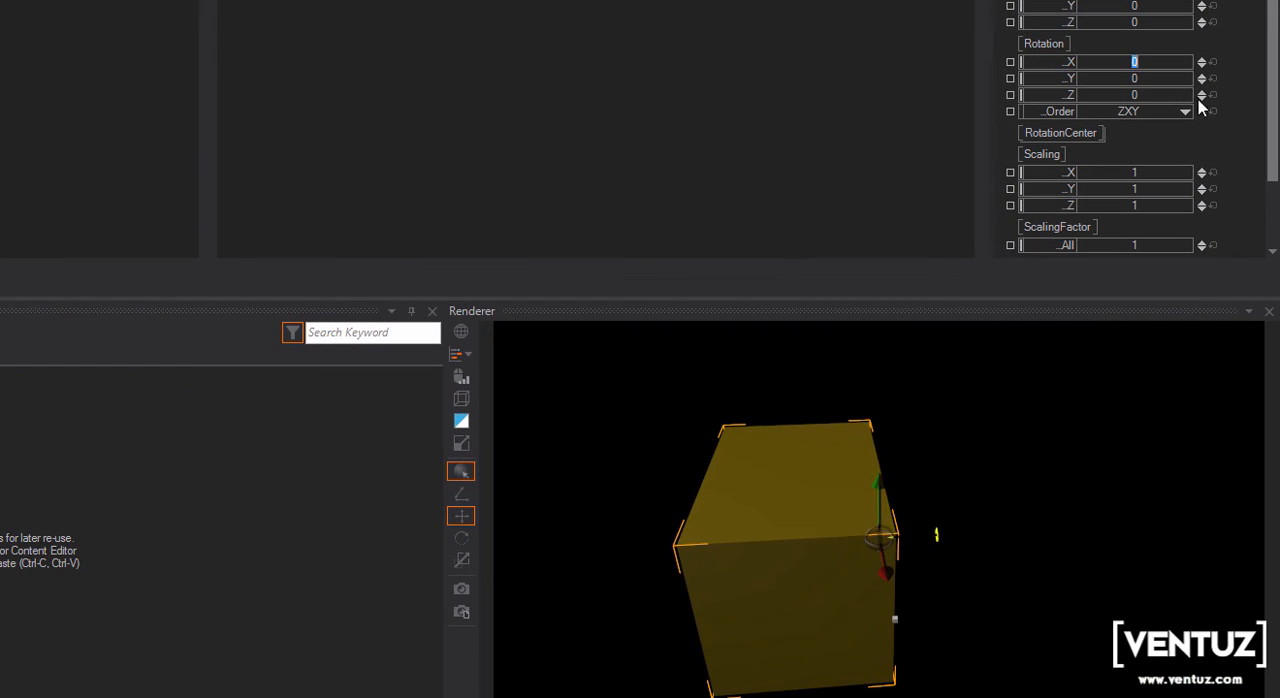
- Enter 90 for Box001's Axis Rotation X to stand the box upright
{"action": "type", "text": "90"}
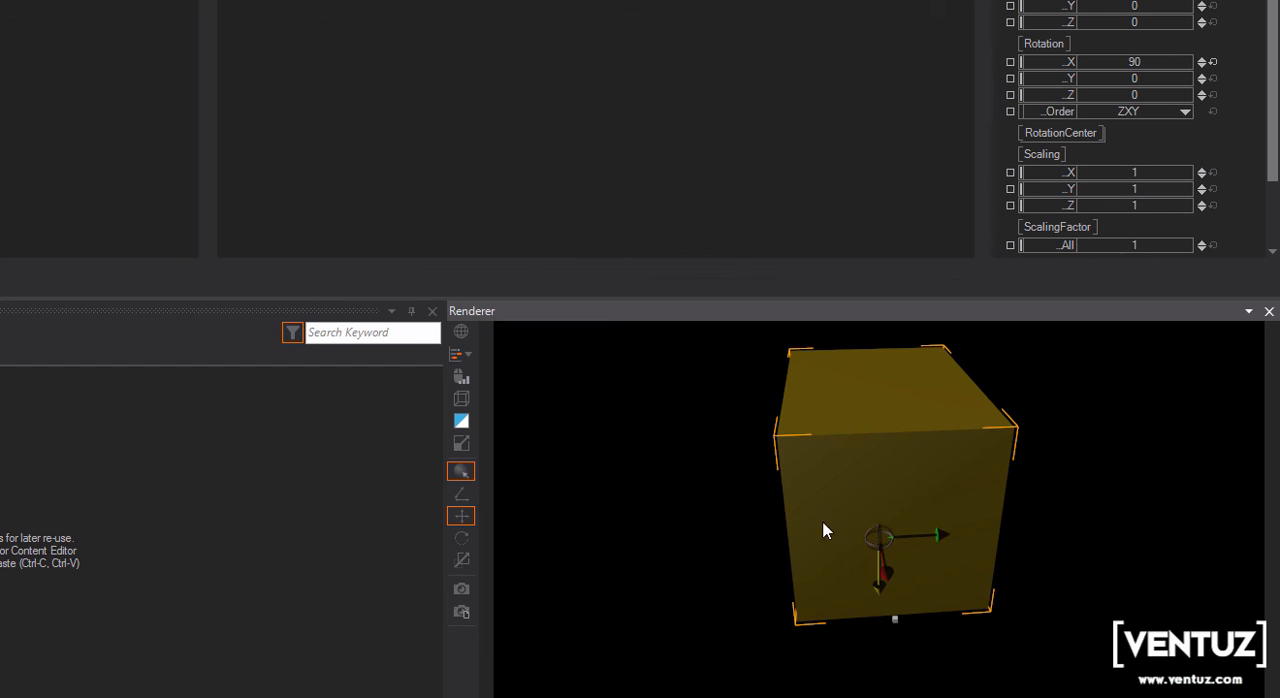
{"action": "mouse_move", "coordinate": [771, 489]}
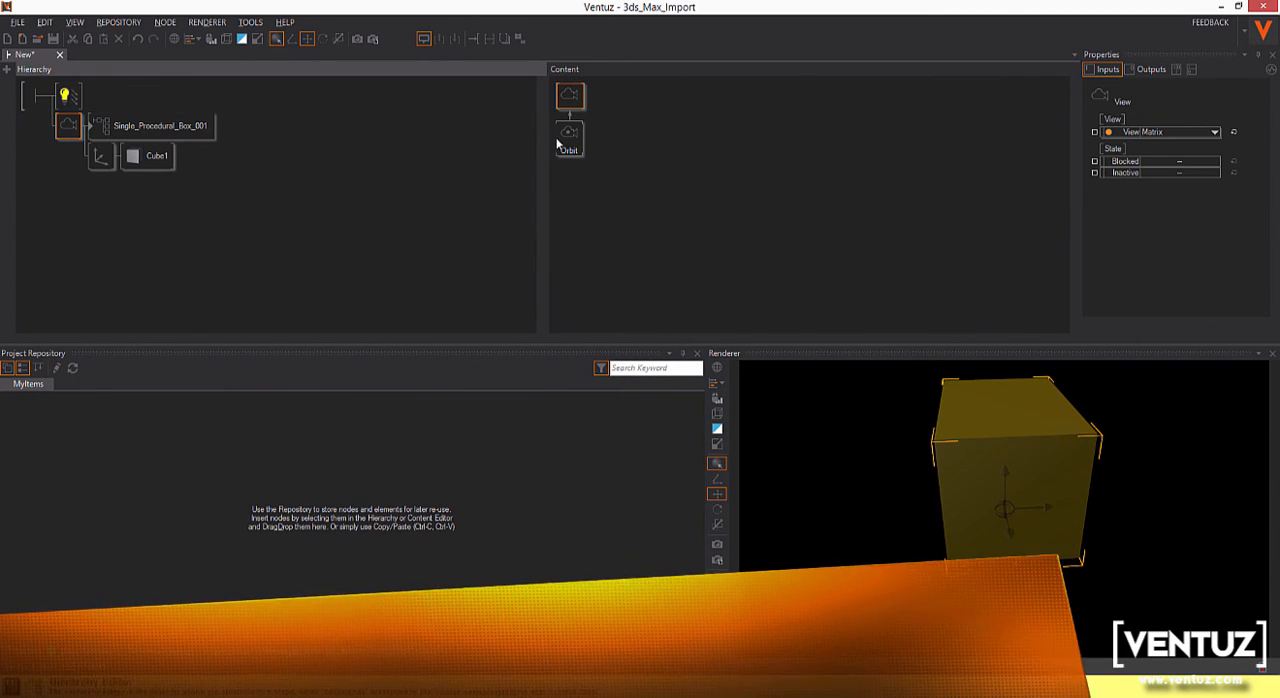
- Adjust the orbit camera's yaw to view the box lengthwise, then select Cube1
{"action": "left_click", "coordinate": [569, 138]}
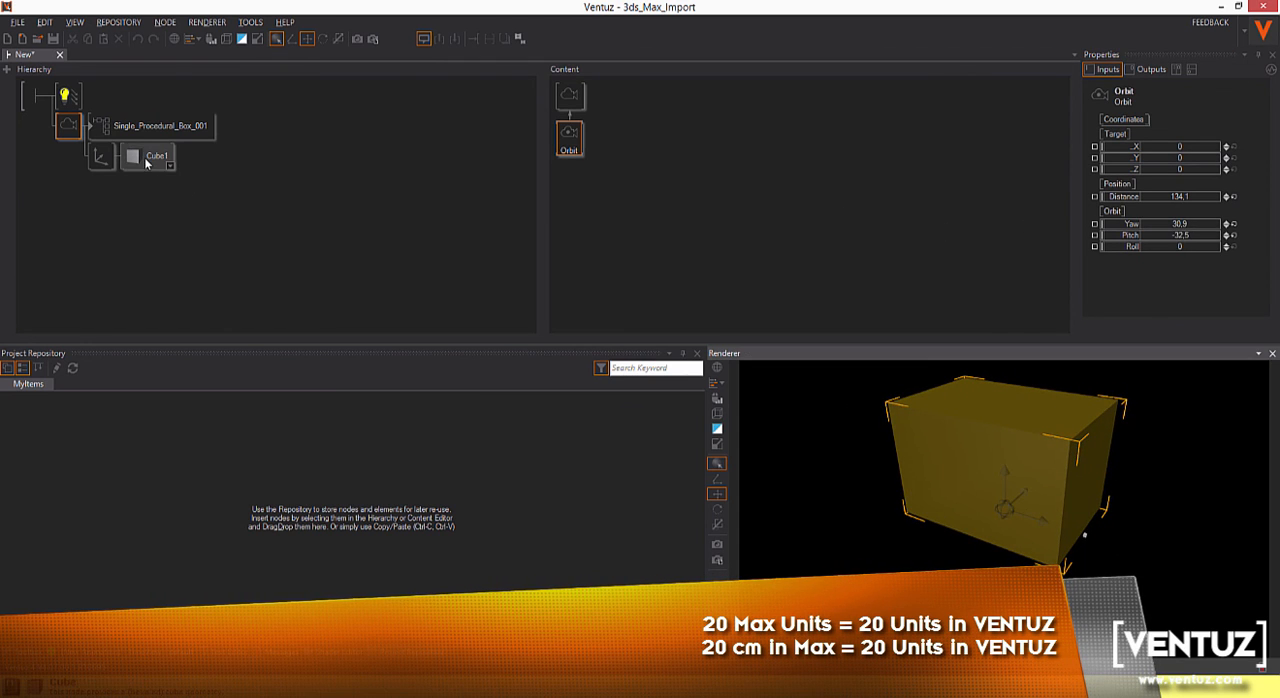
{"action": "left_click", "coordinate": [155, 125]}
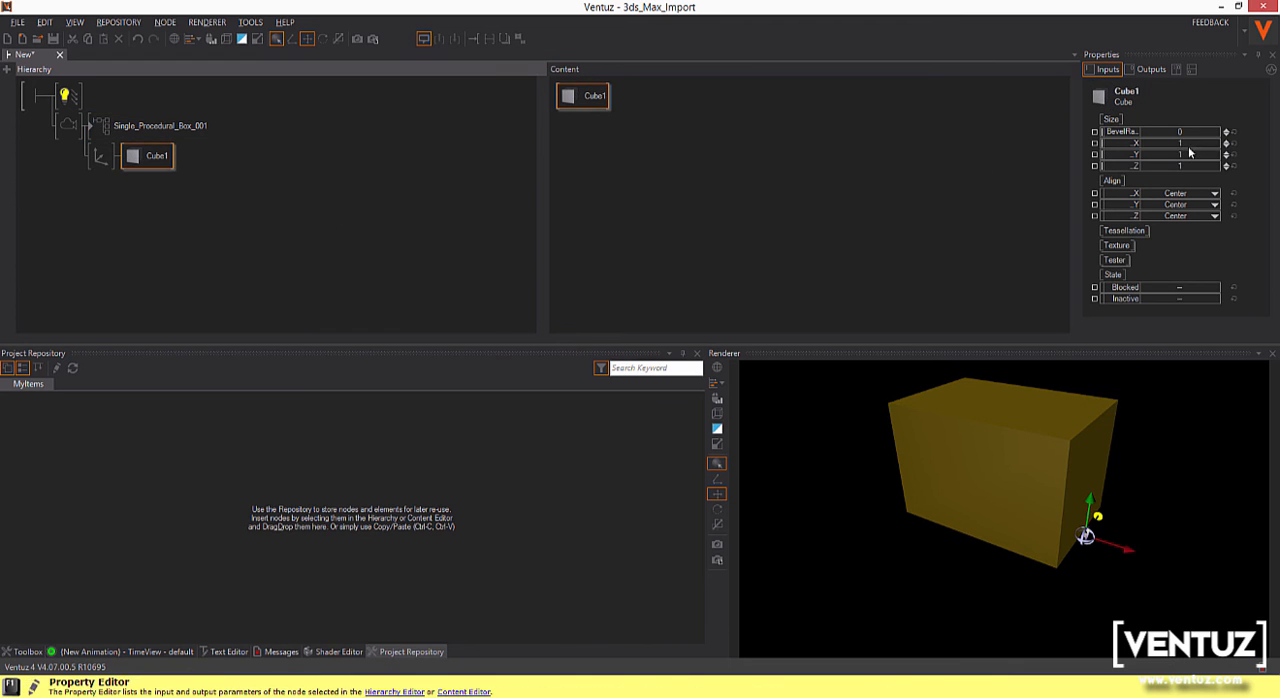
- Set Cube1's size to X 60, Y 40, Z 40
{"action": "left_click_drag", "start_coordinate": [1160, 143], "coordinate": [1190, 143]}
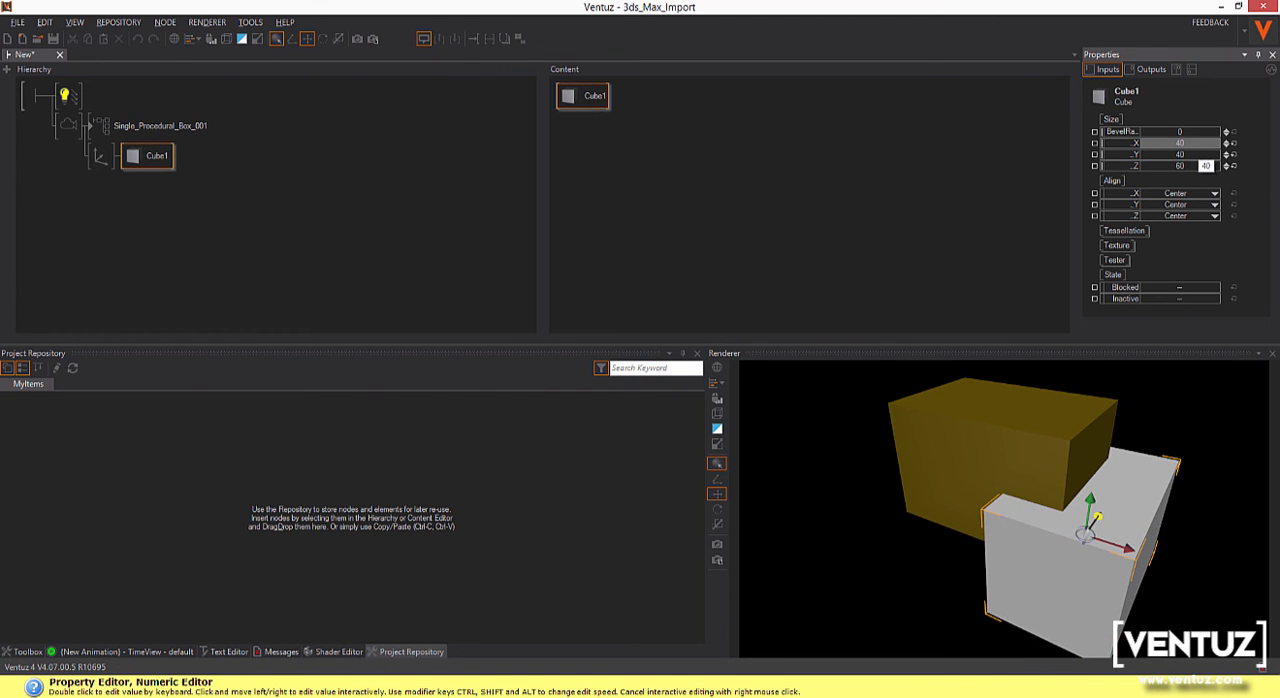
{"action": "left_click", "coordinate": [1180, 143]}
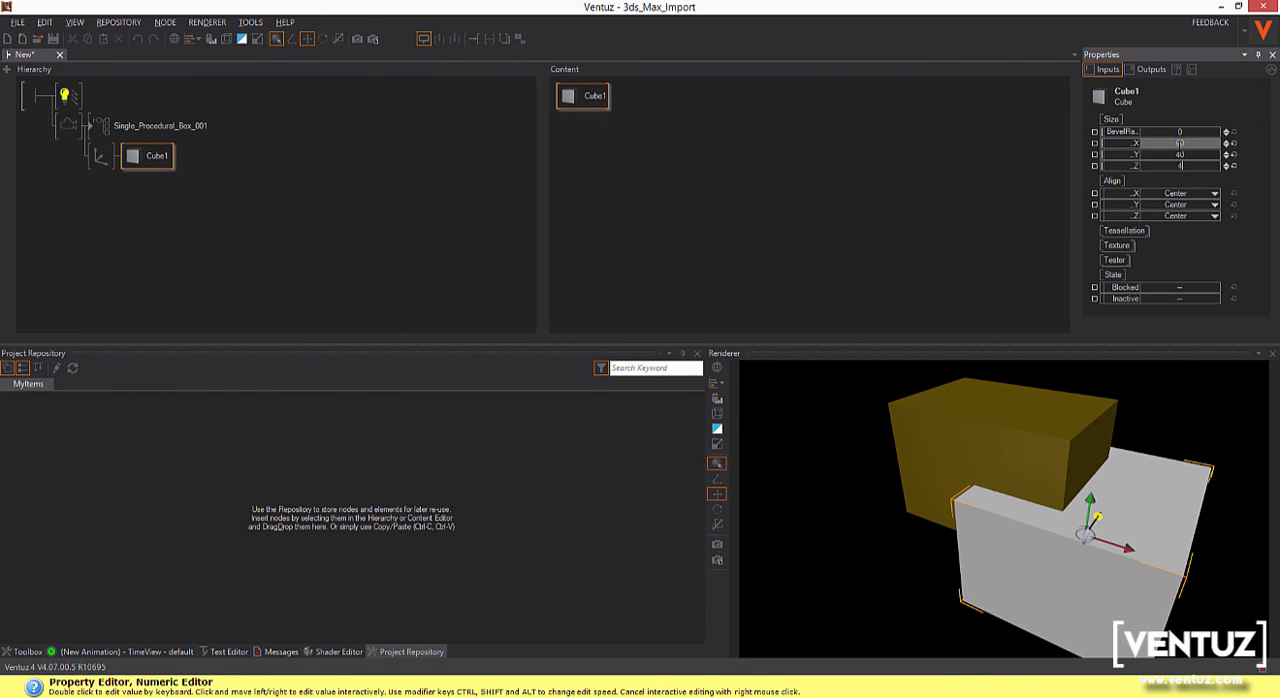
{"action": "left_click", "coordinate": [160, 125]}
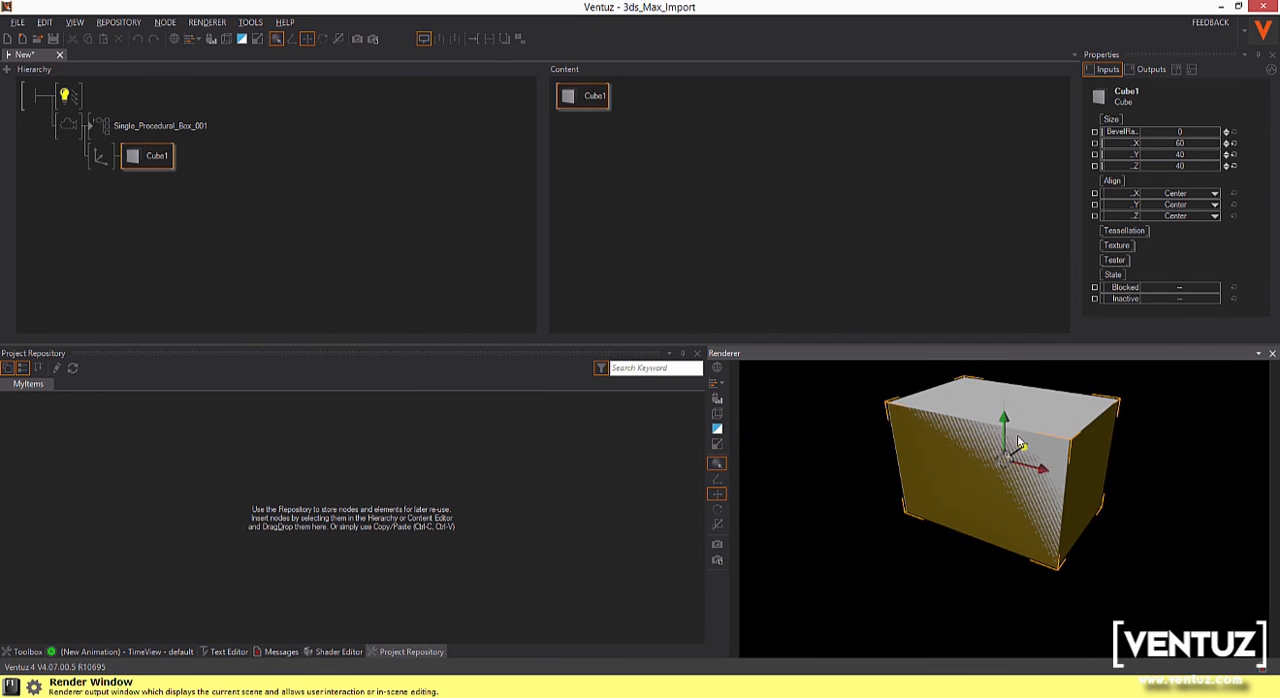
{"action": "mouse_move", "coordinate": [1051, 481]}
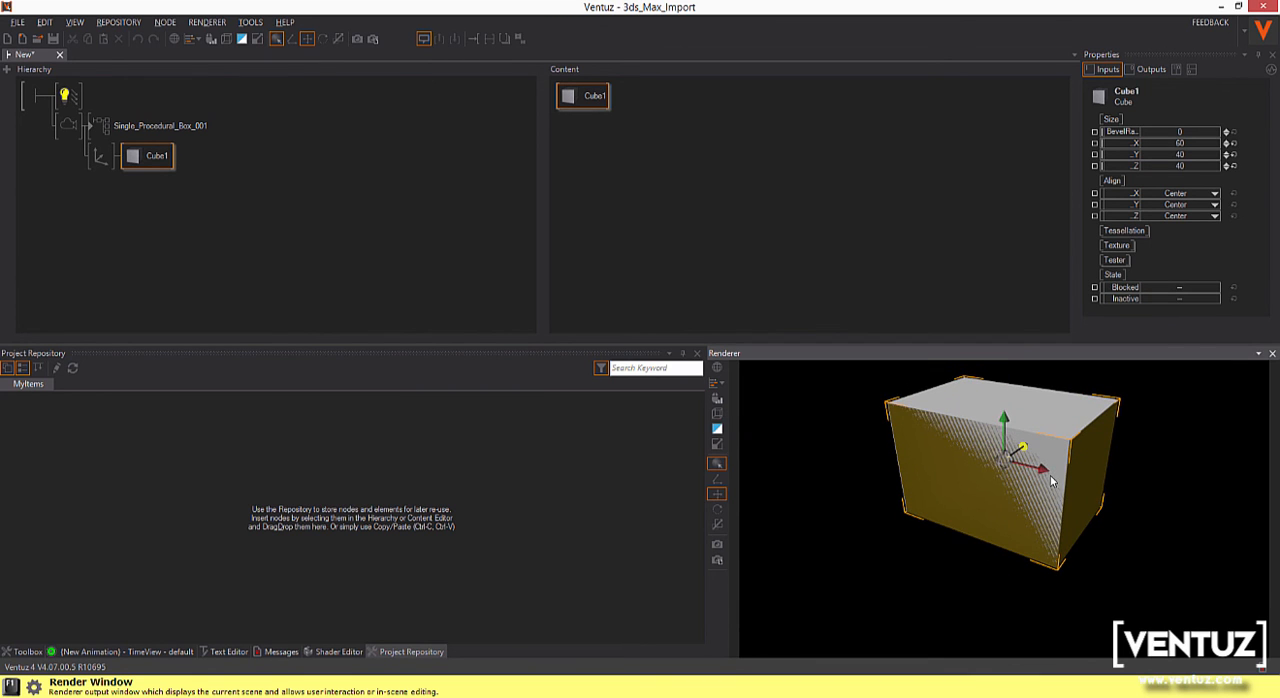